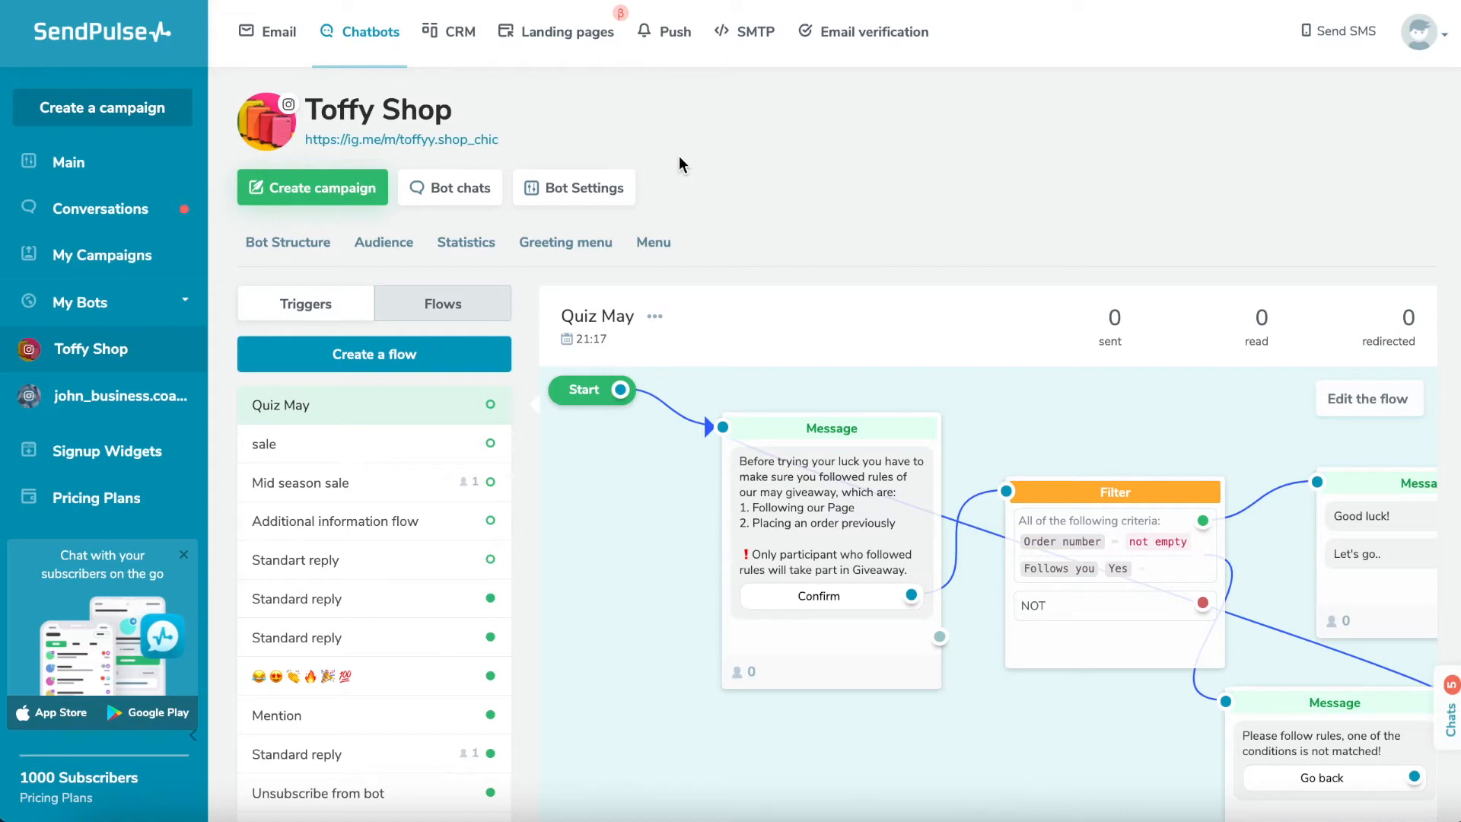
mouse_move(668, 151)
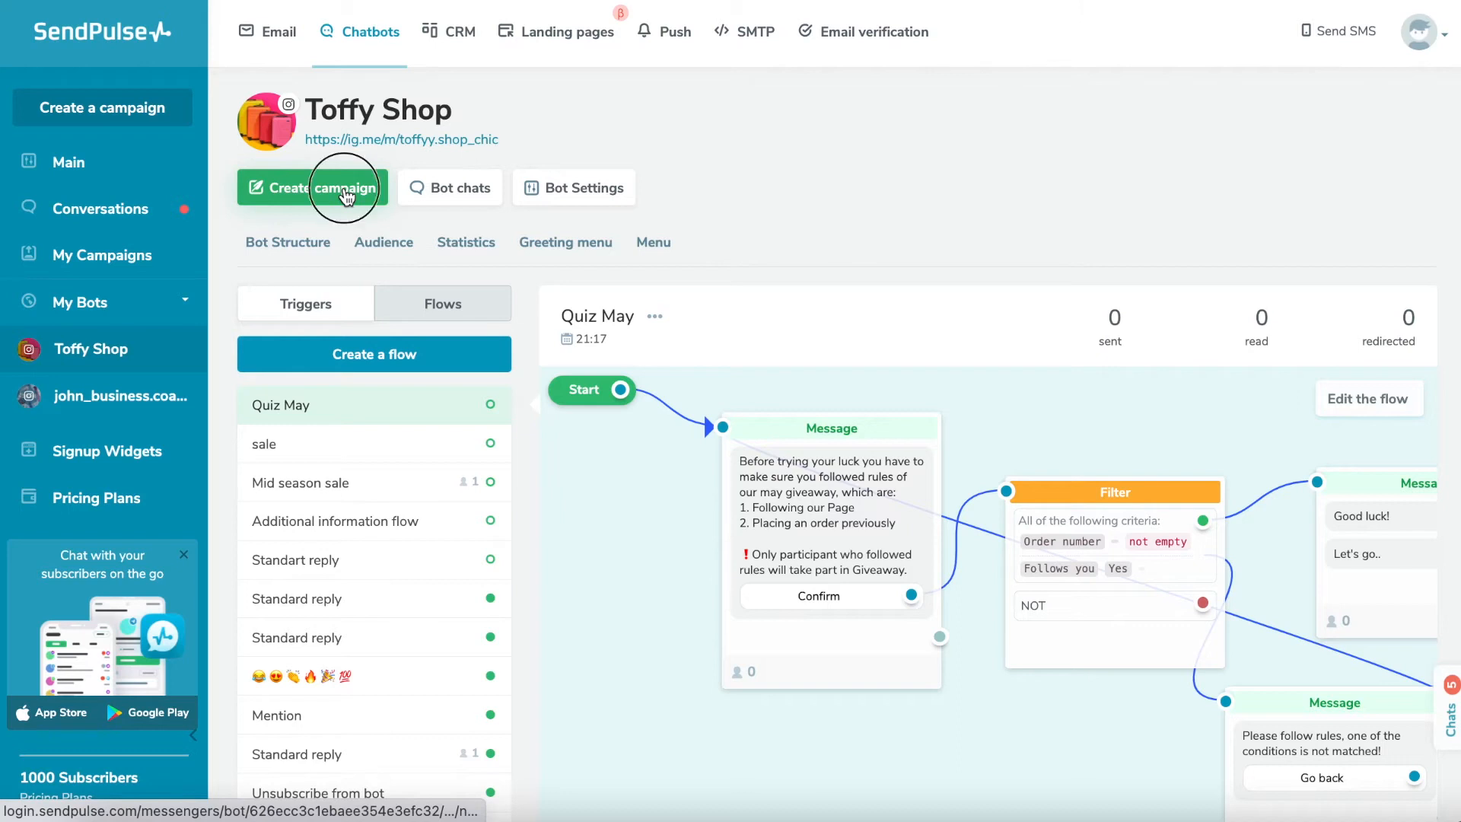
Step: Start a new campaign and keep Toffy Shop as the sending bot
left_click(313, 187)
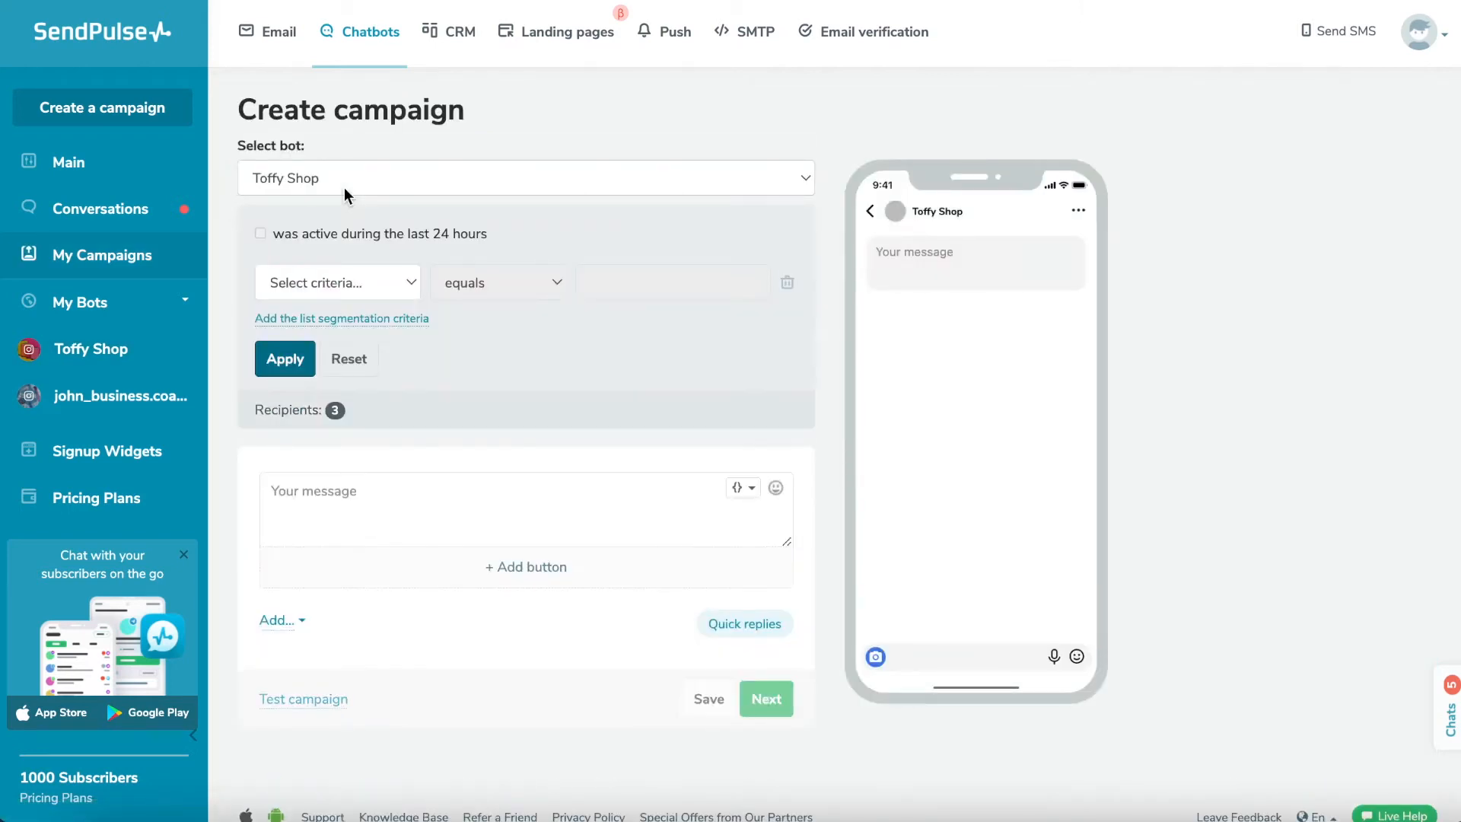
left_click(525, 178)
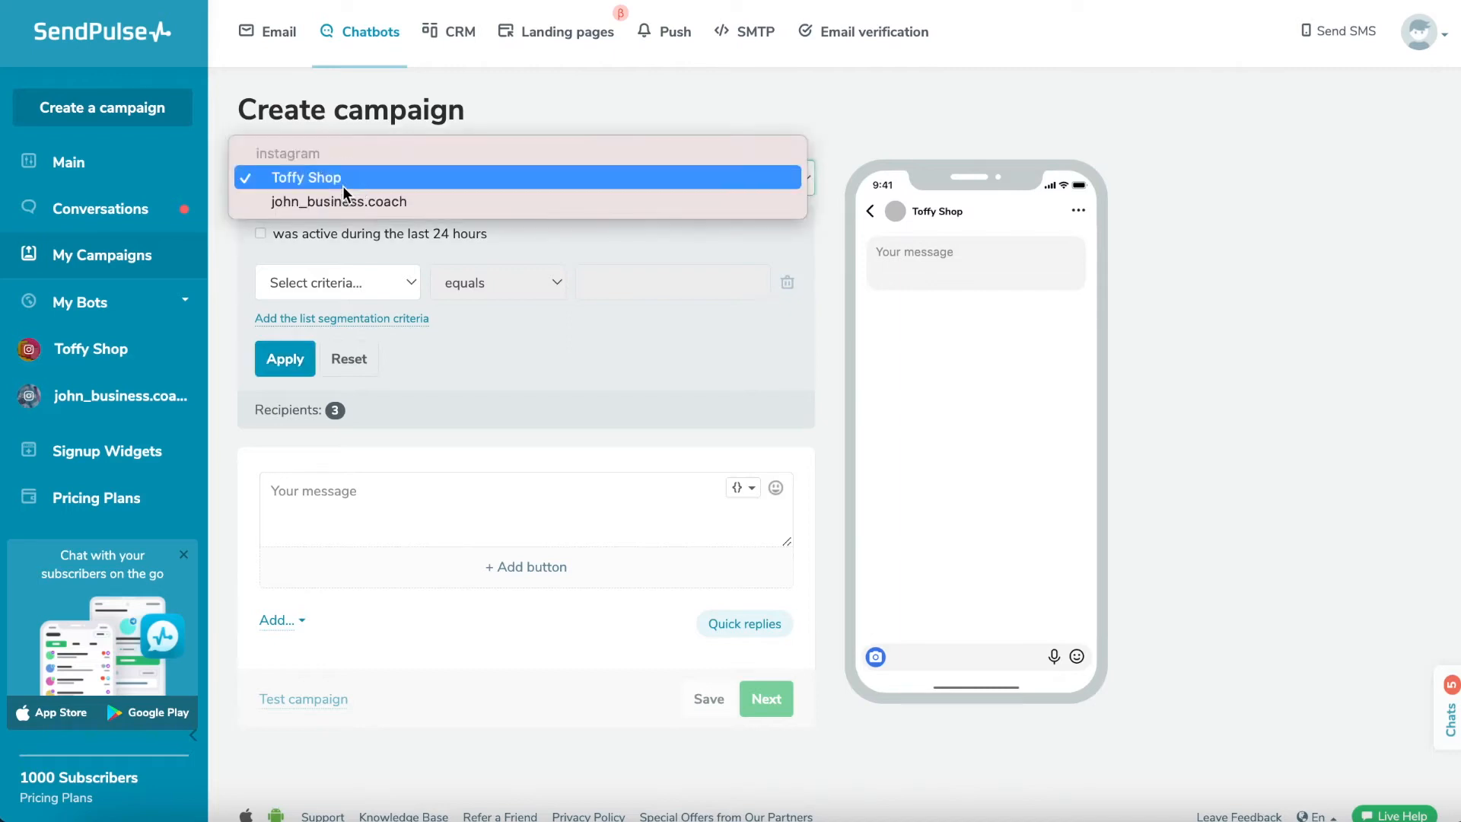
left_click(306, 178)
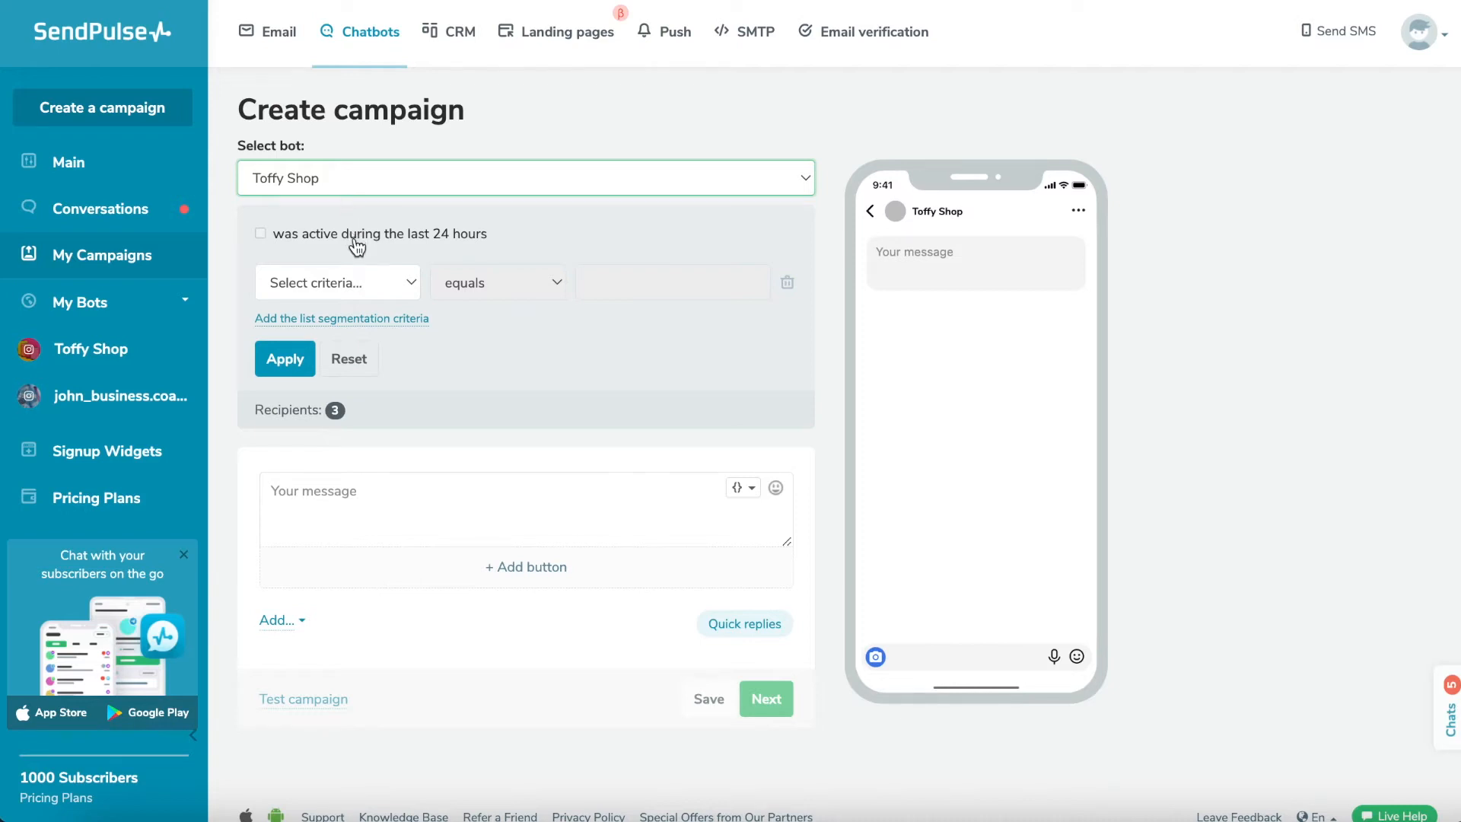
mouse_move(438, 251)
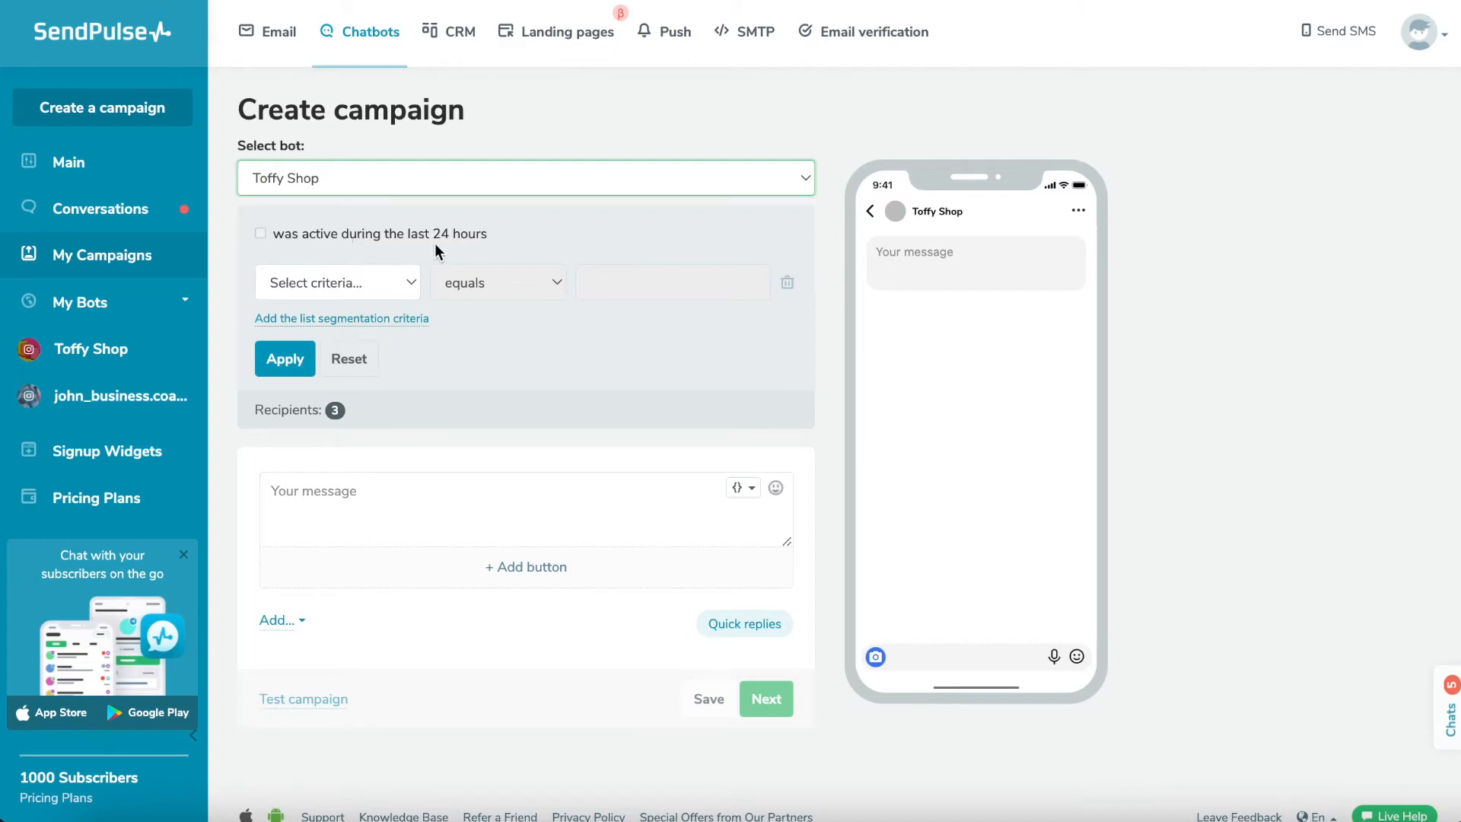
mouse_move(264, 240)
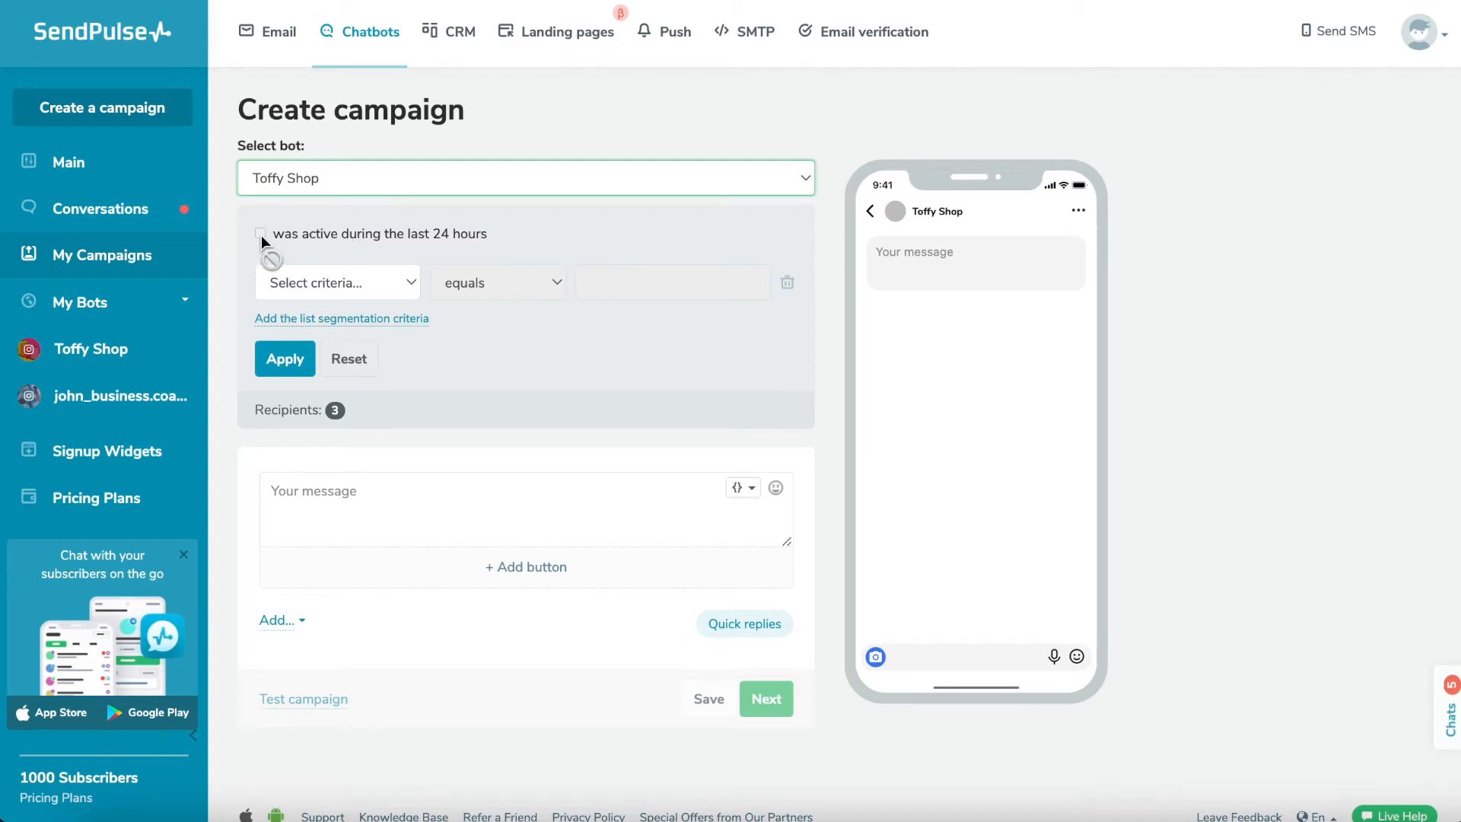
mouse_move(391, 292)
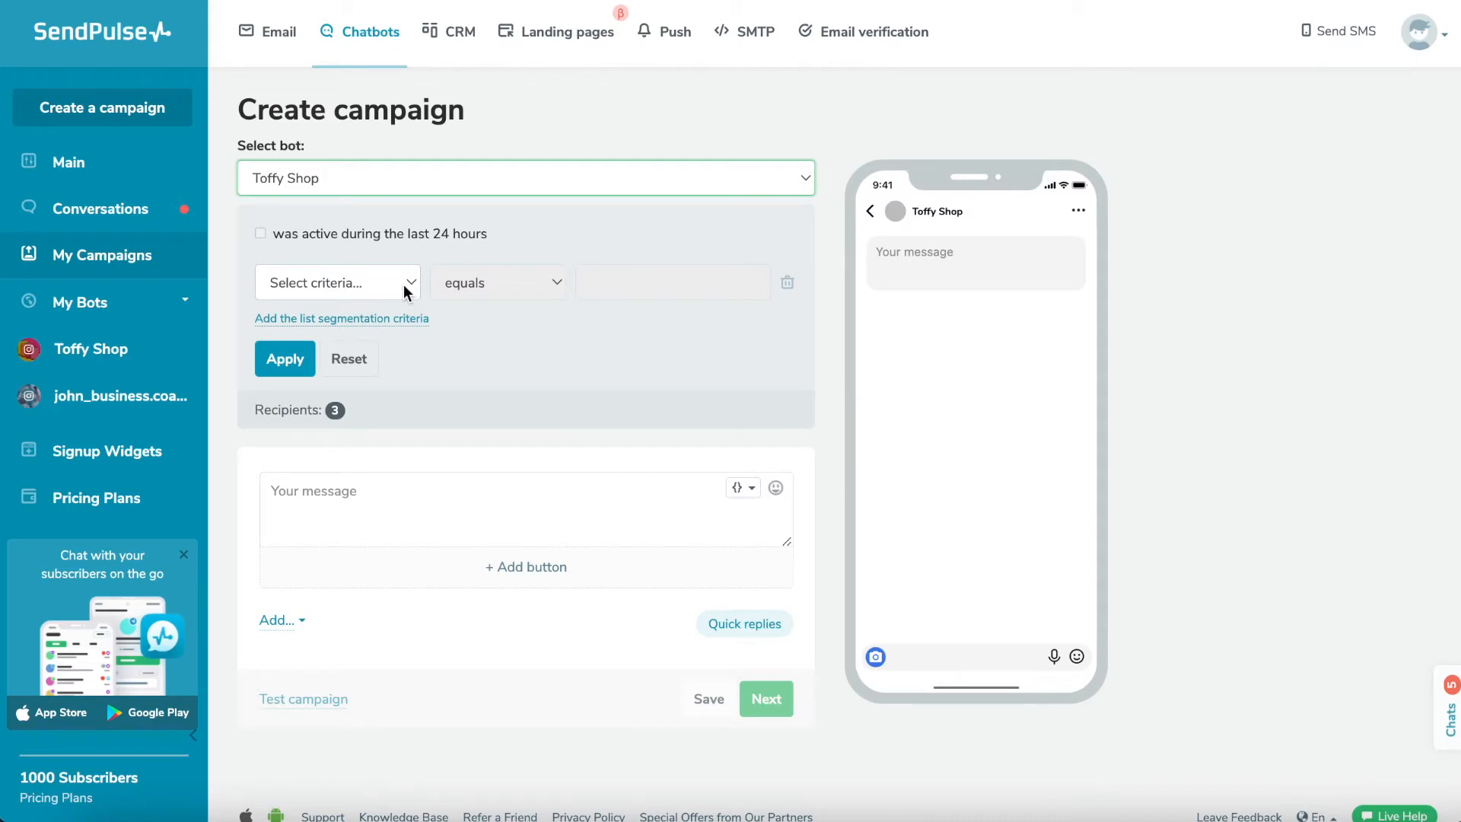
Step: Filter recipients by Last activity 'to' 5 May 2022
left_click(334, 283)
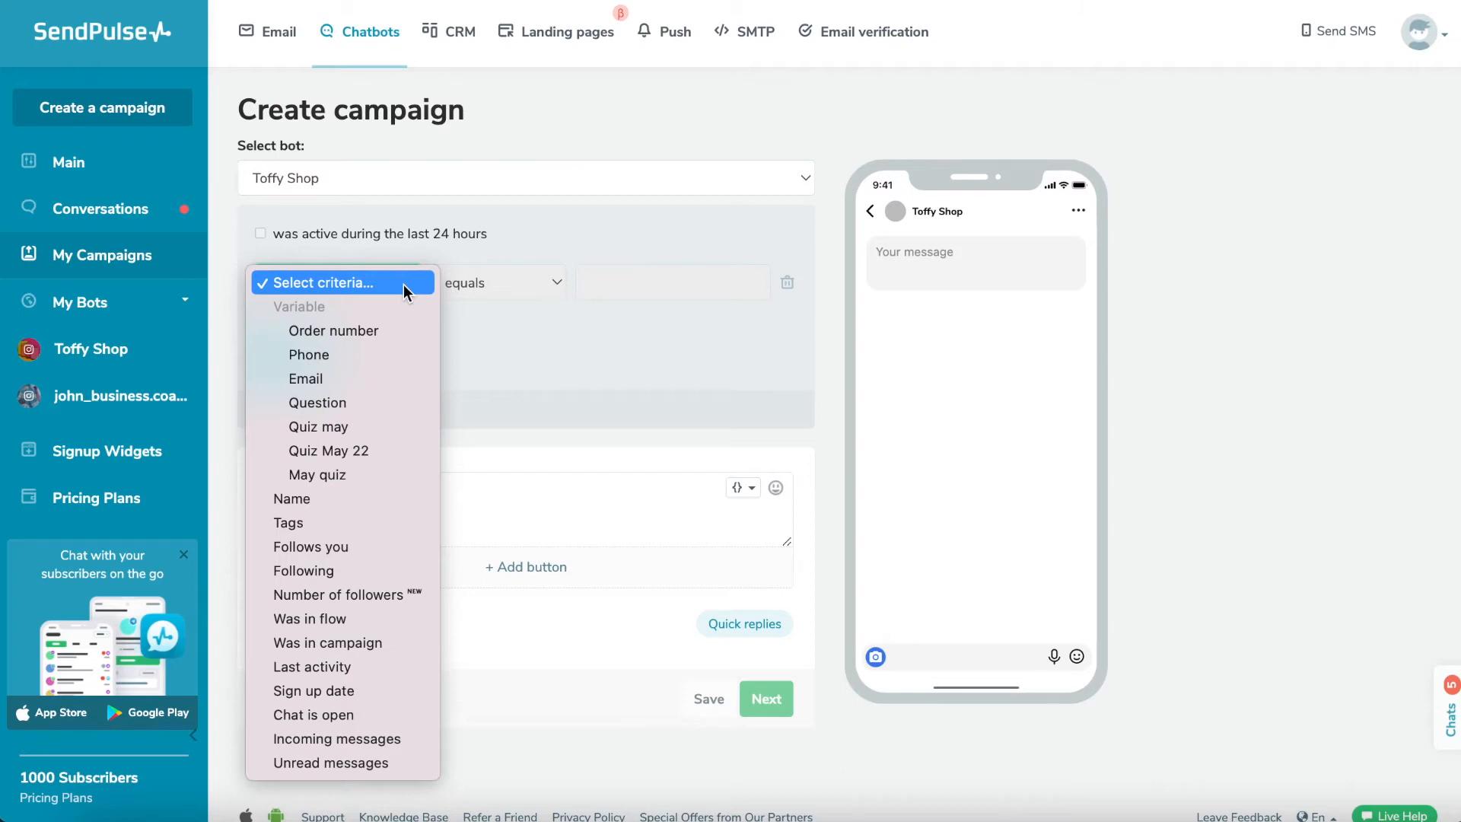
mouse_move(405, 294)
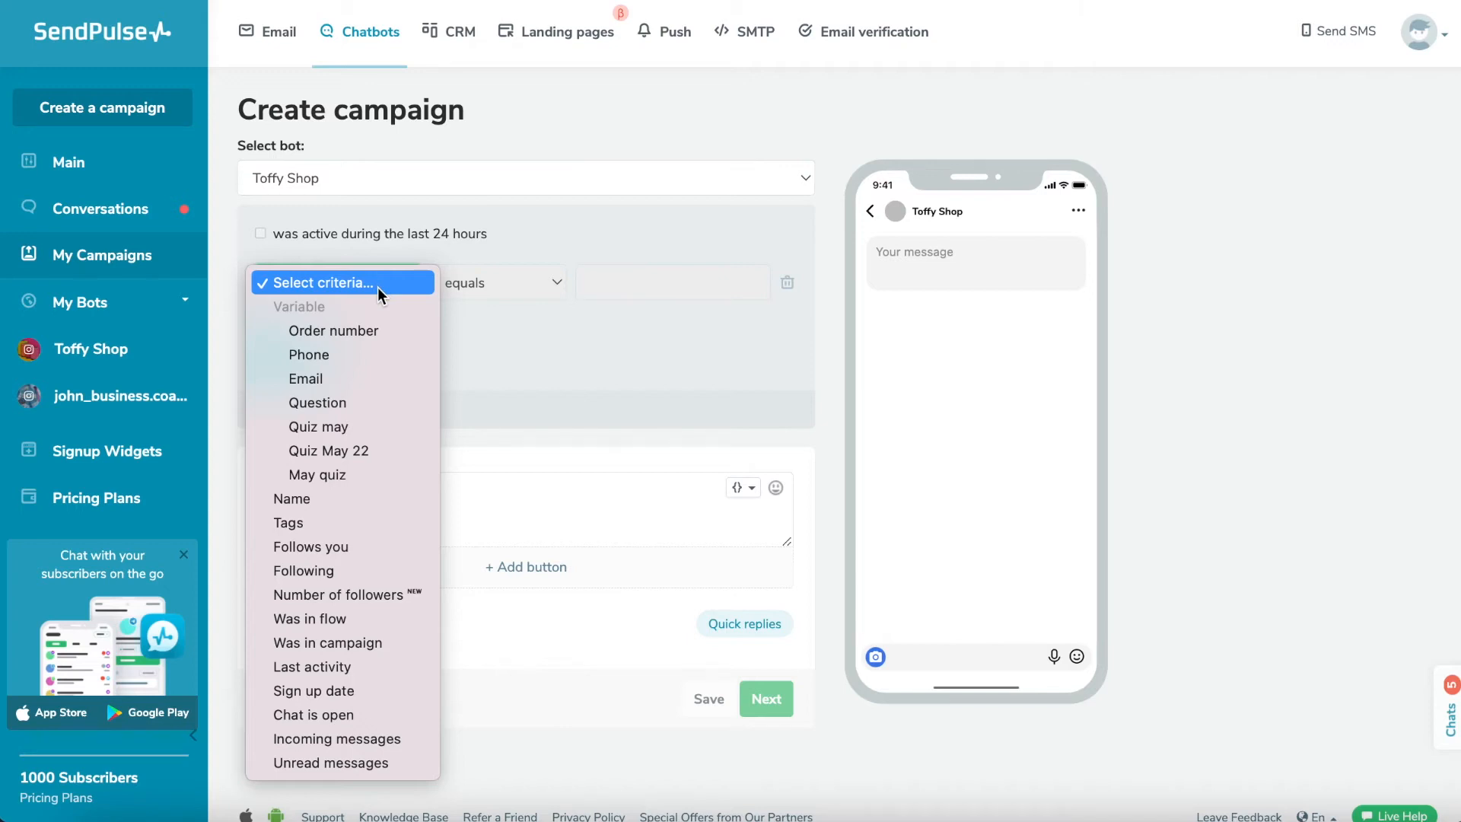
mouse_move(313, 716)
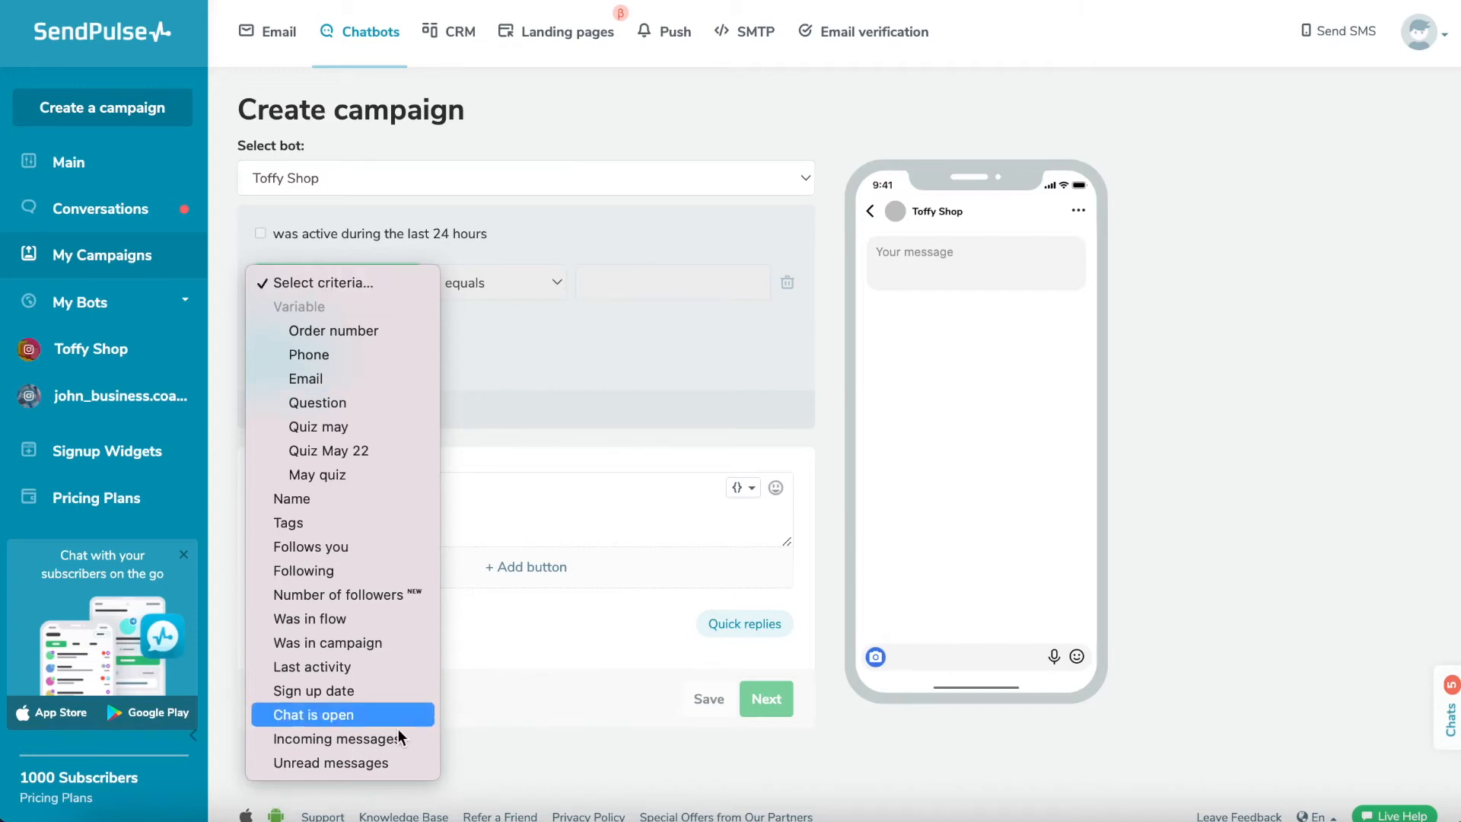
mouse_move(313, 691)
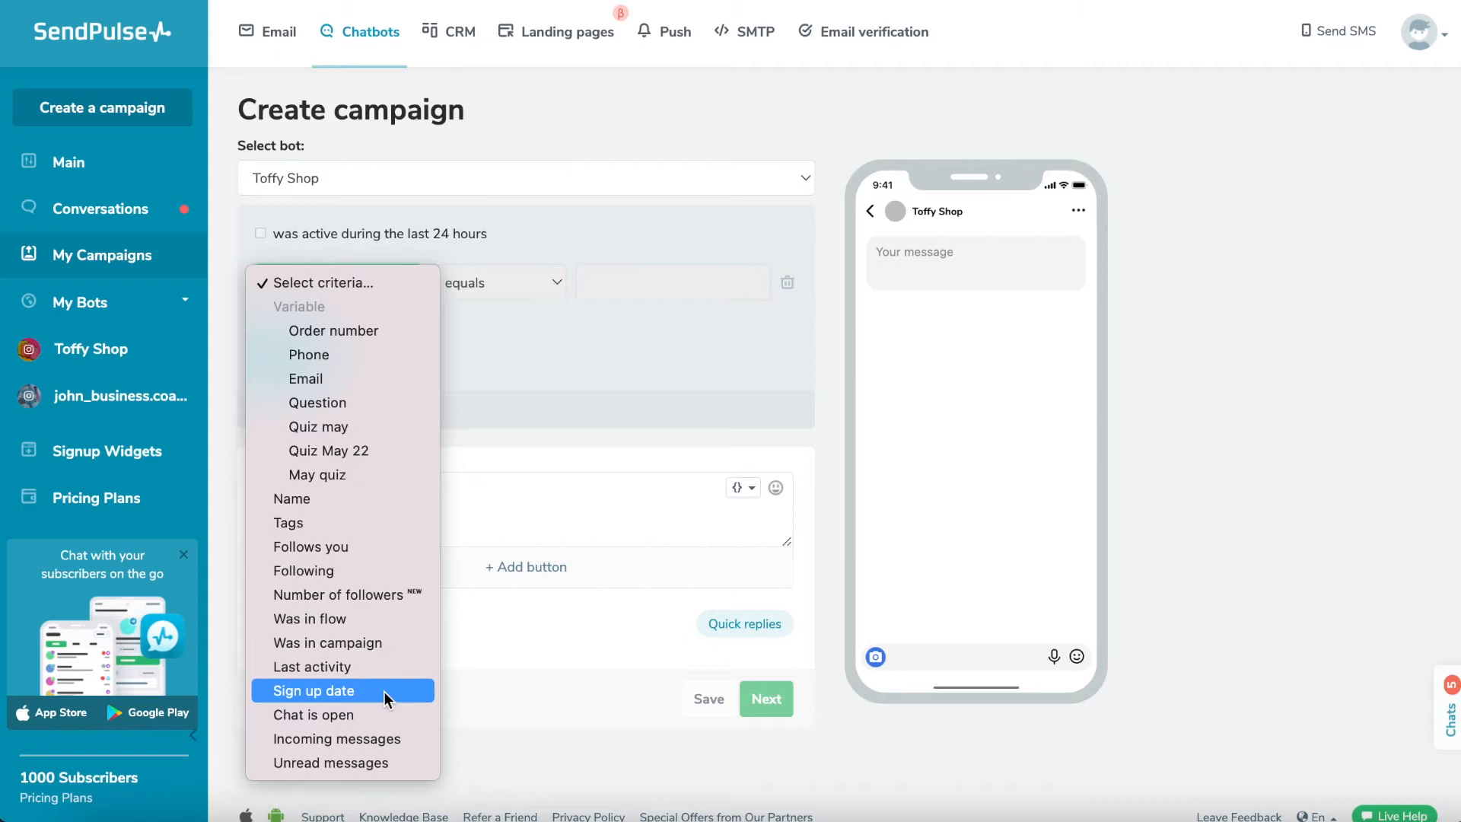
mouse_move(346, 546)
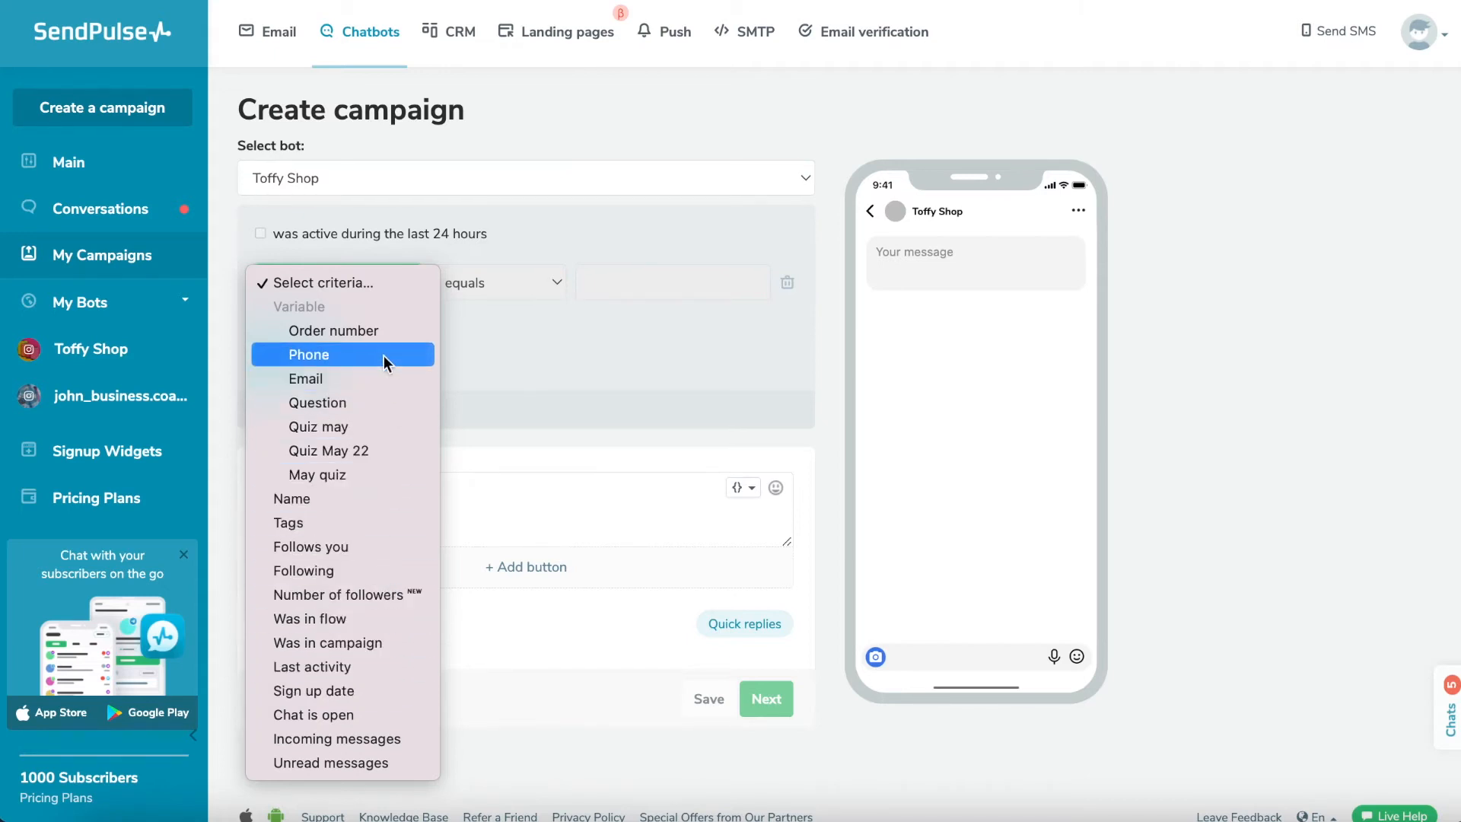
mouse_move(387, 277)
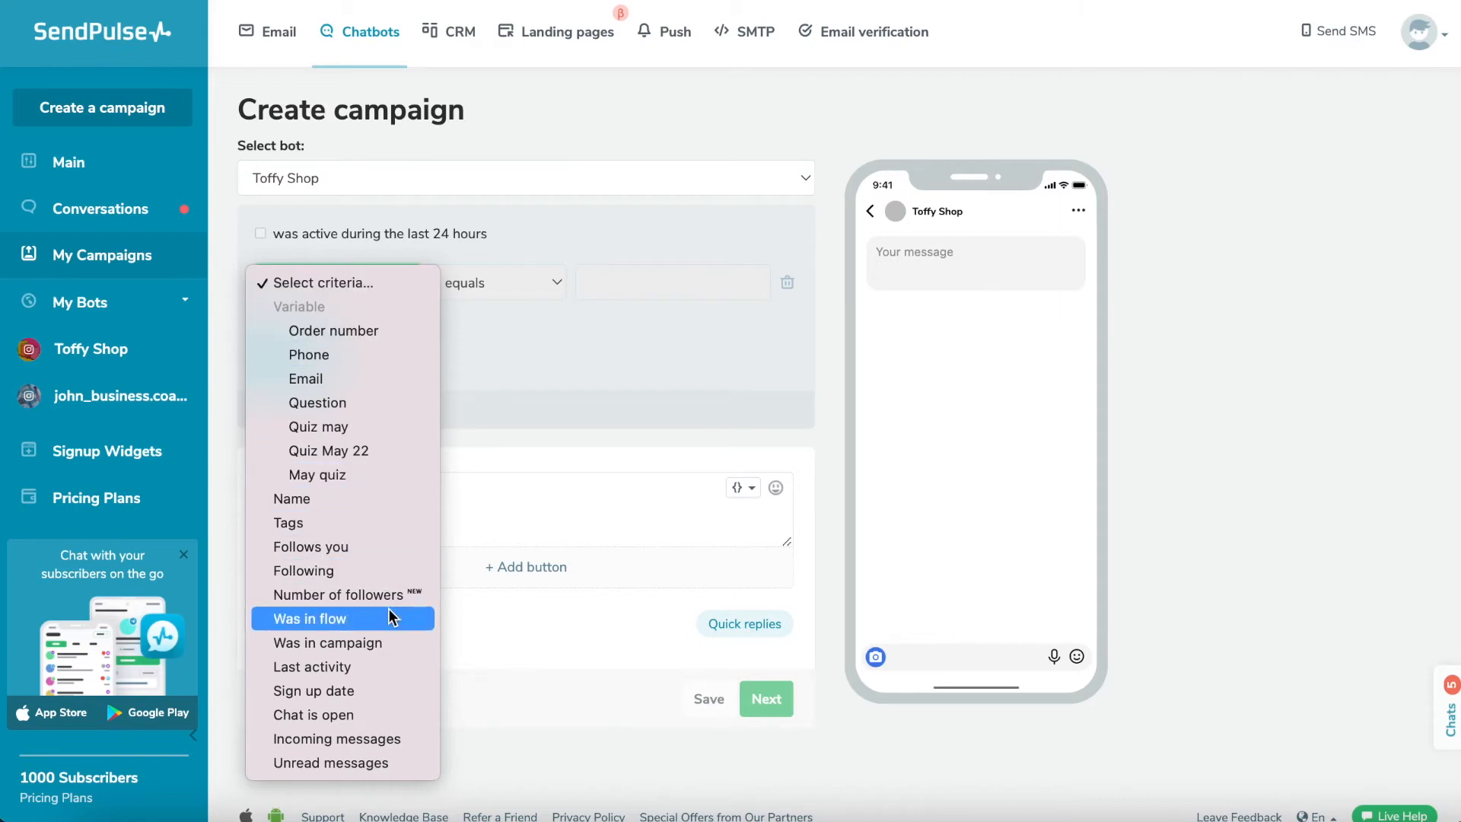
left_click(312, 667)
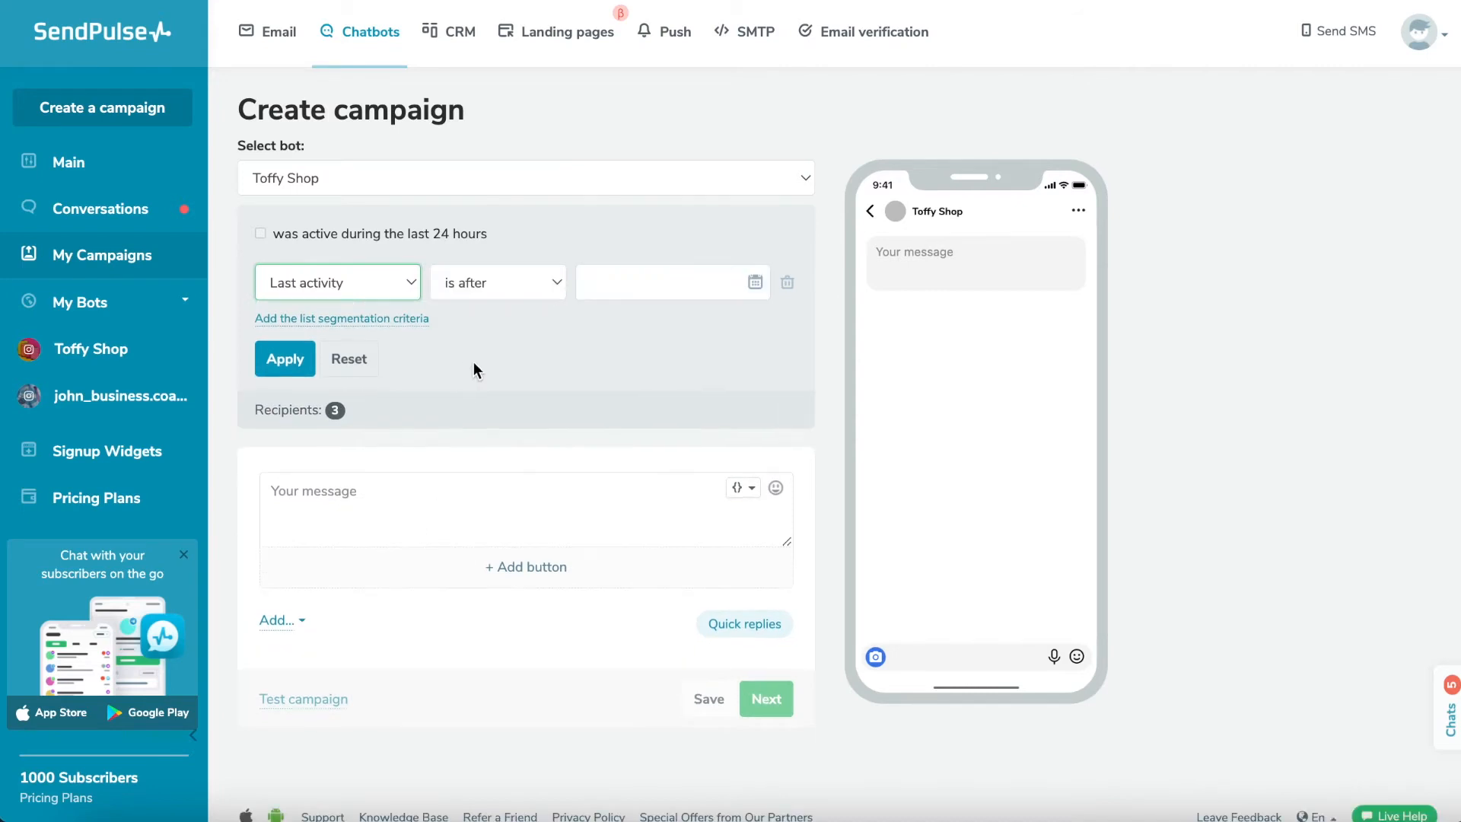
left_click(497, 283)
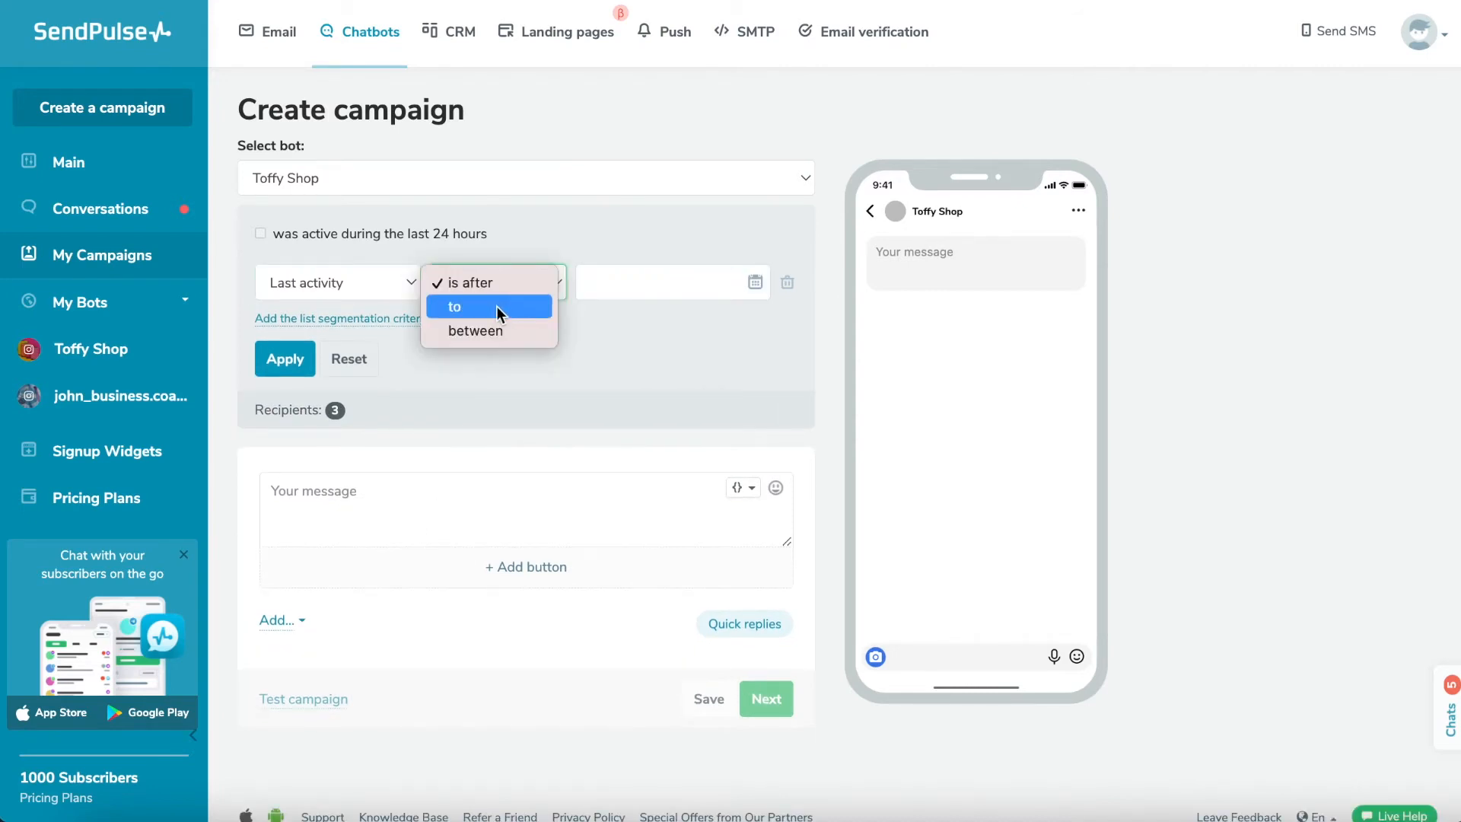
left_click(454, 306)
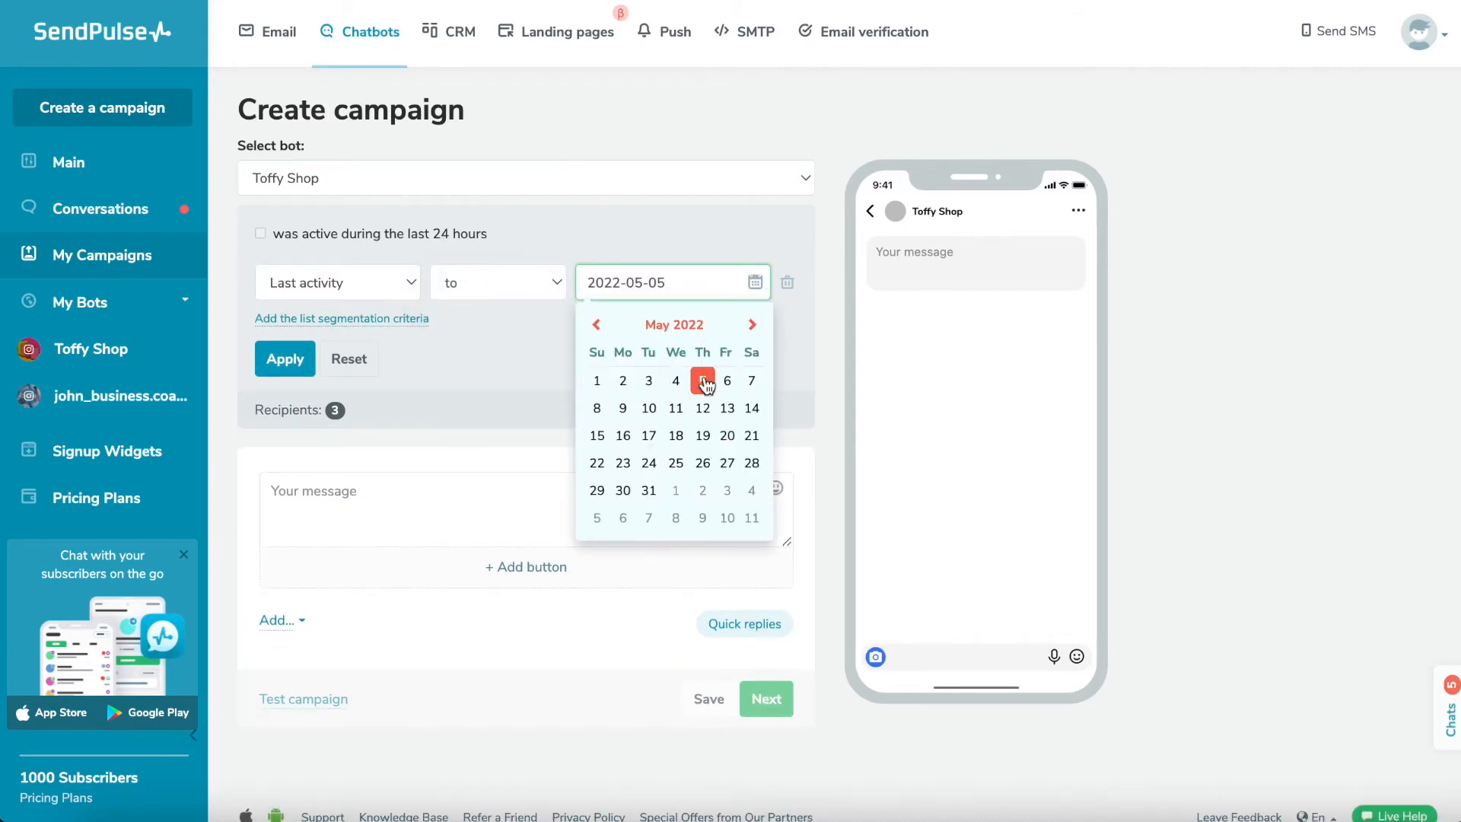
left_click(703, 381)
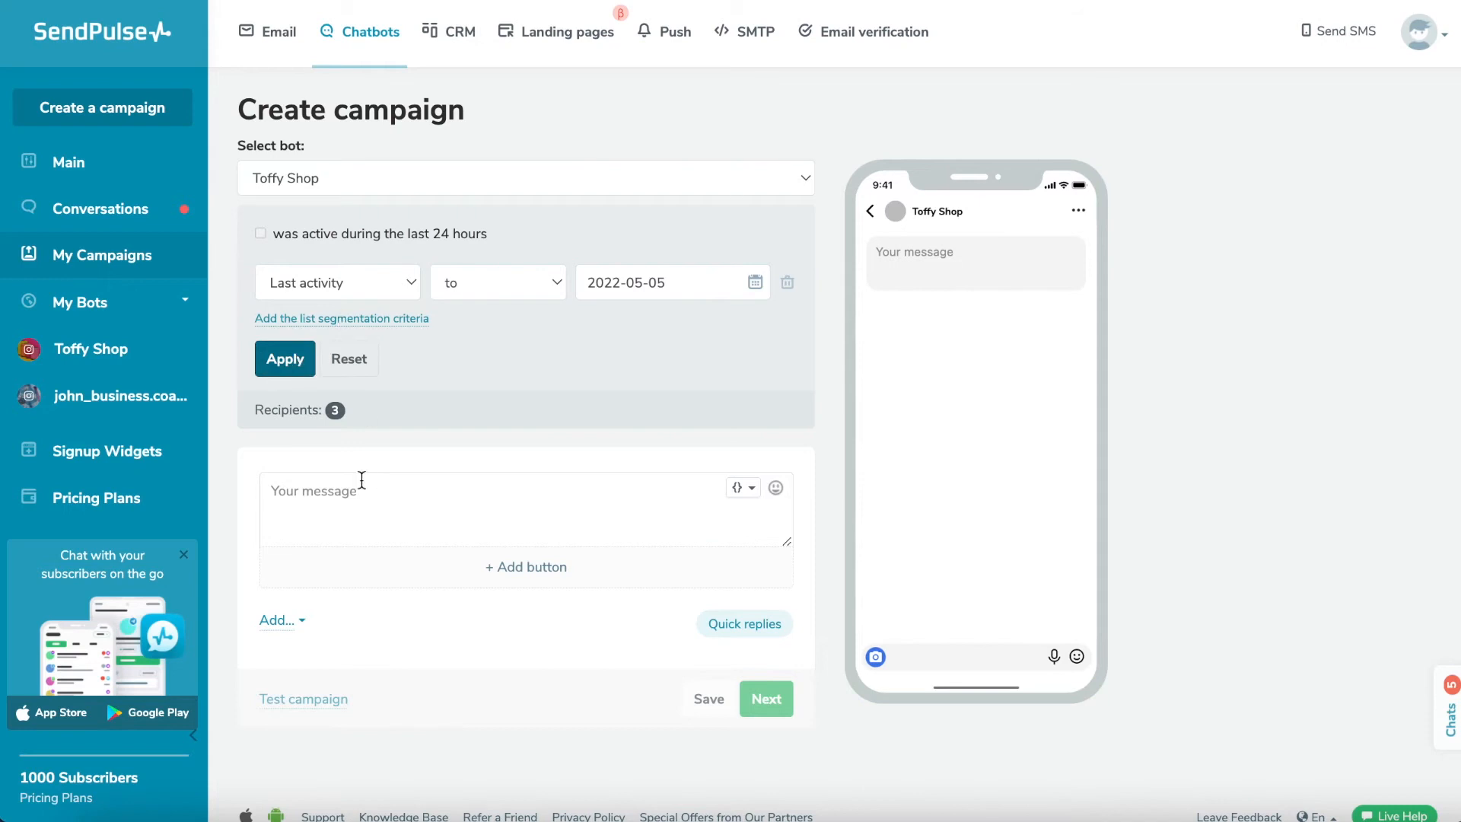
Step: Write the message greeting {{username}} and offering 10% off the next order with code EXTRA10
left_click(743, 487)
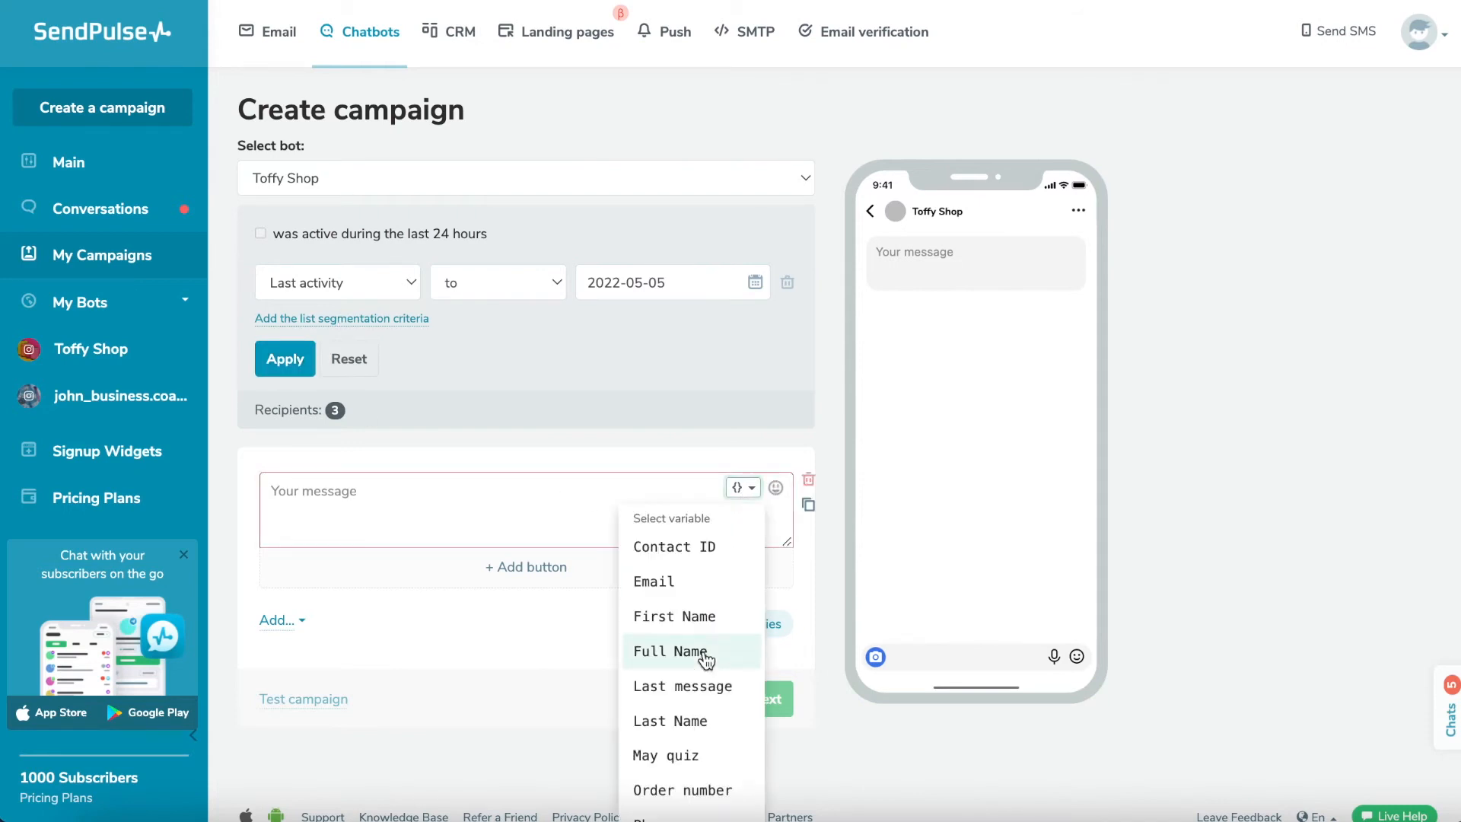
left_click(674, 651)
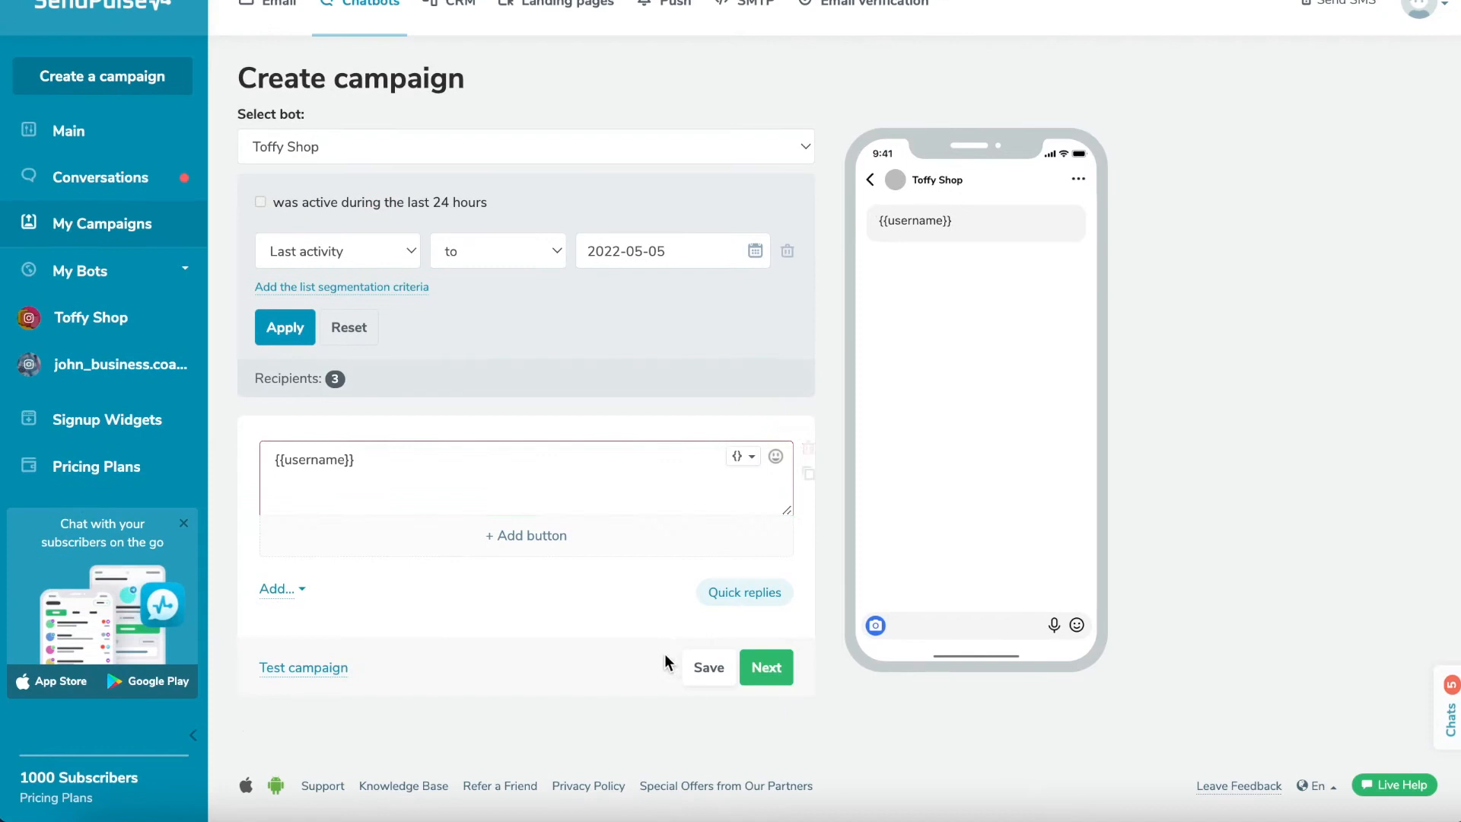
type(", hi!")
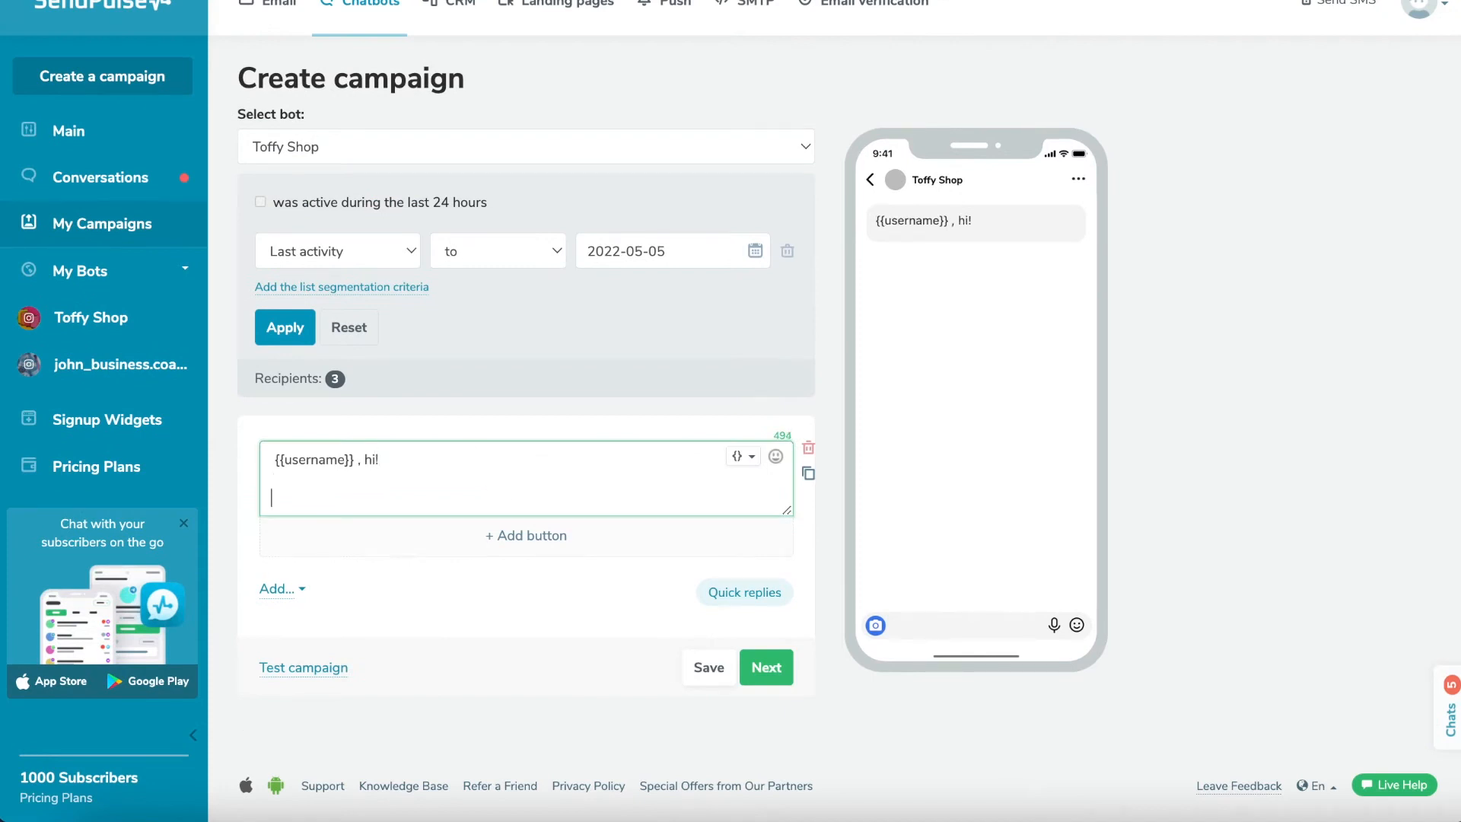
type("Thank you for bei")
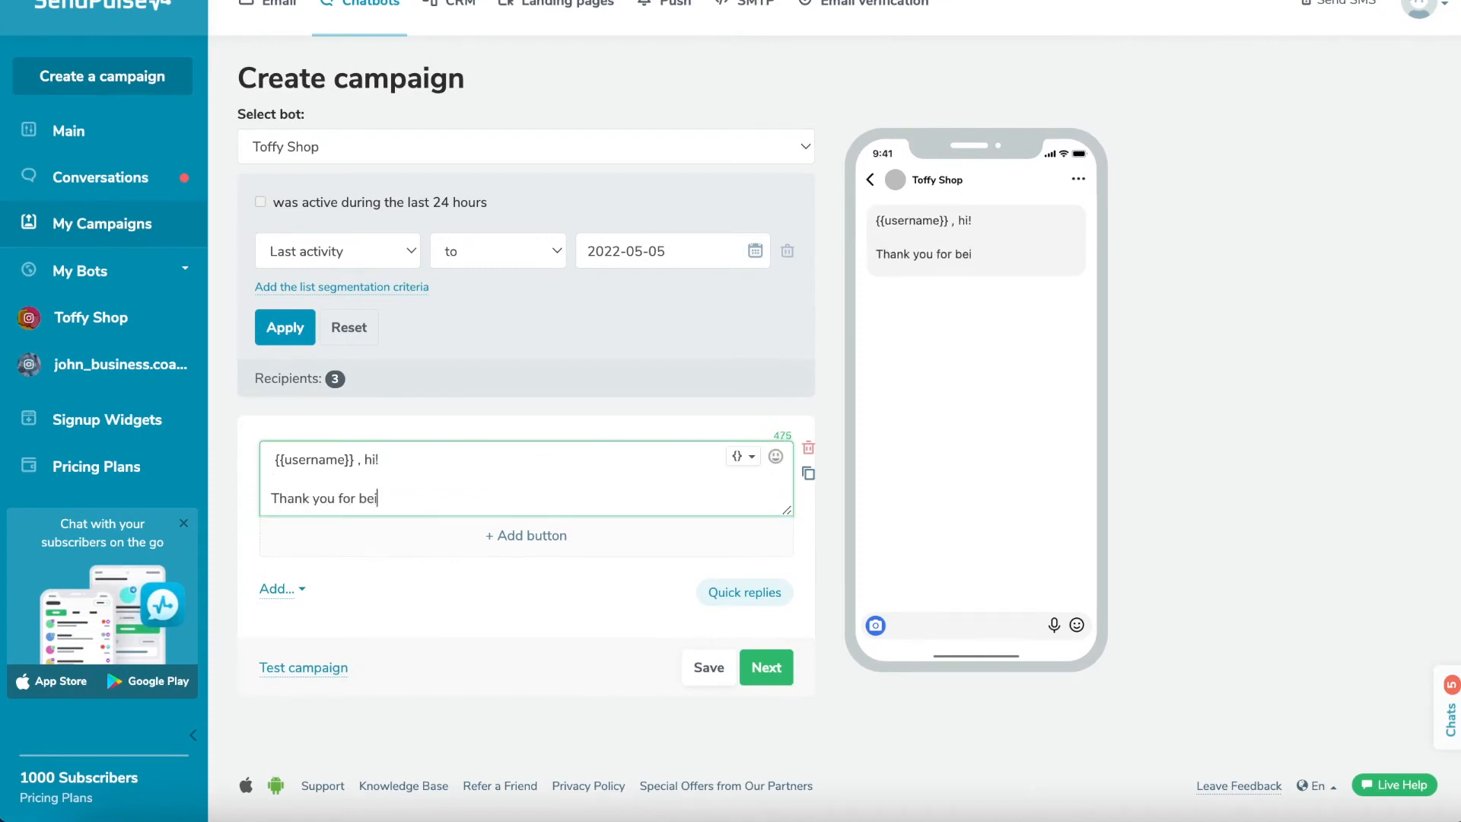
type("ng active! We have")
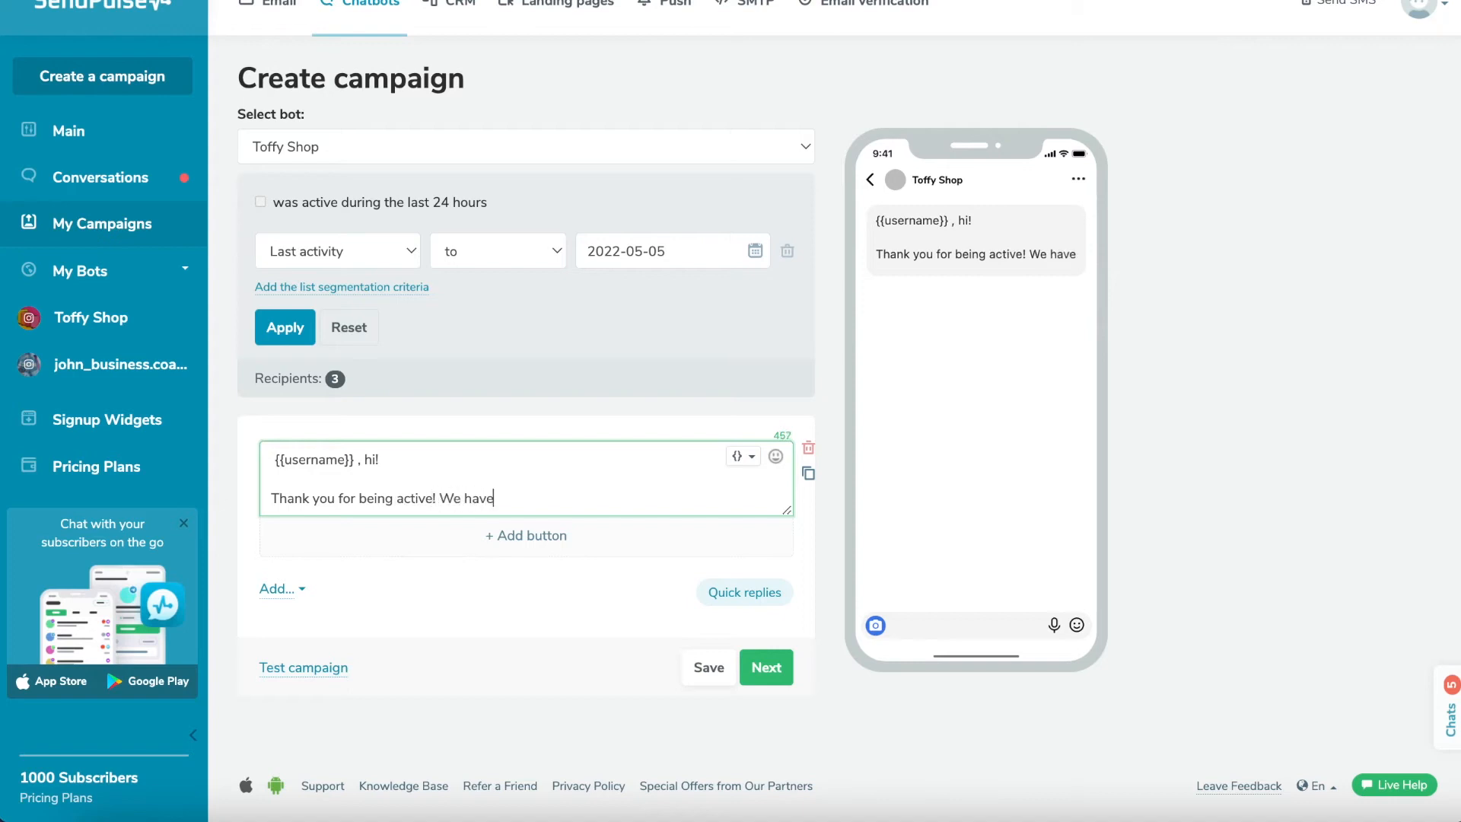
type("a promocode for your")
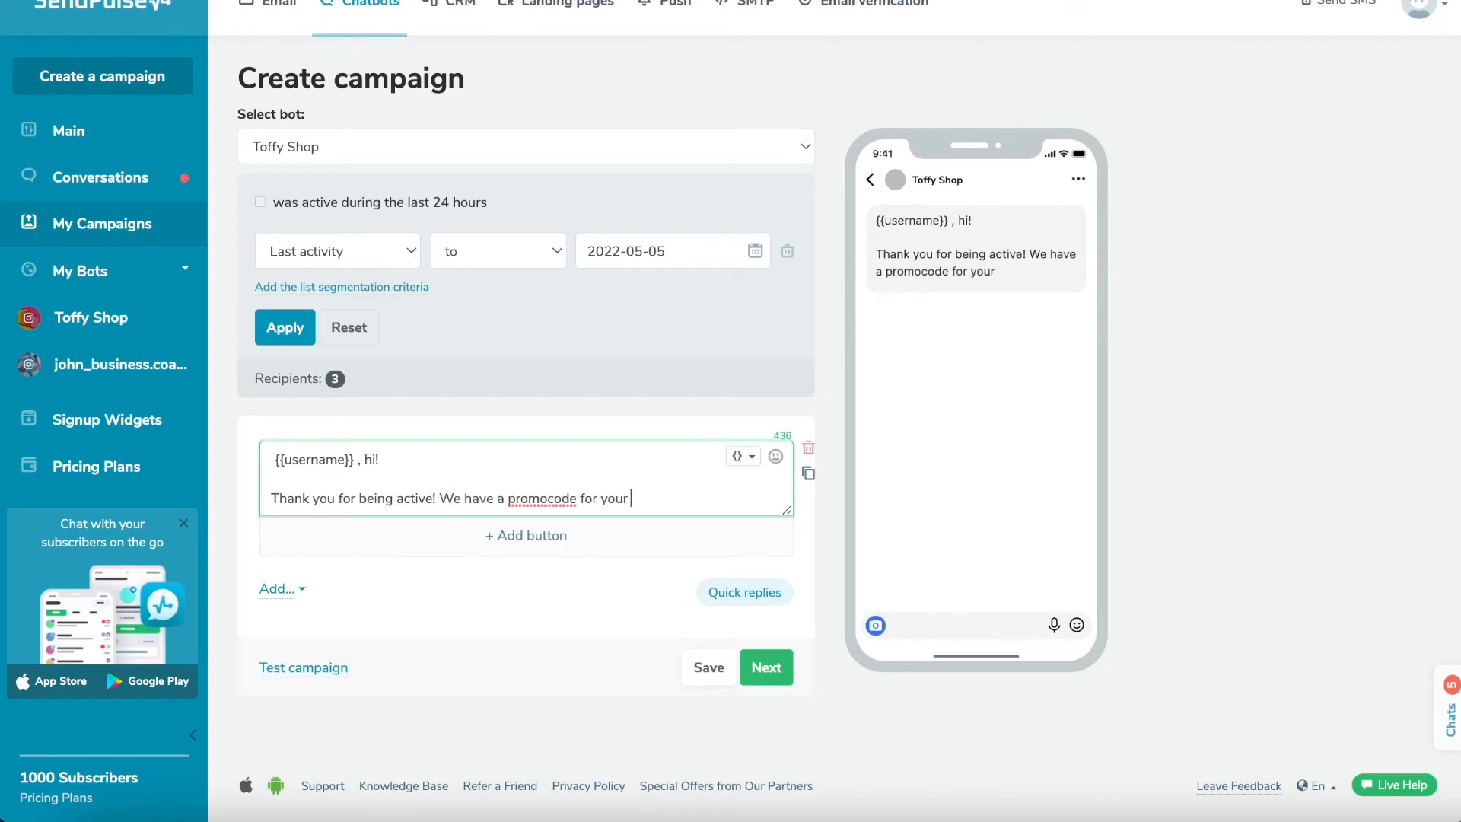
type("next order!")
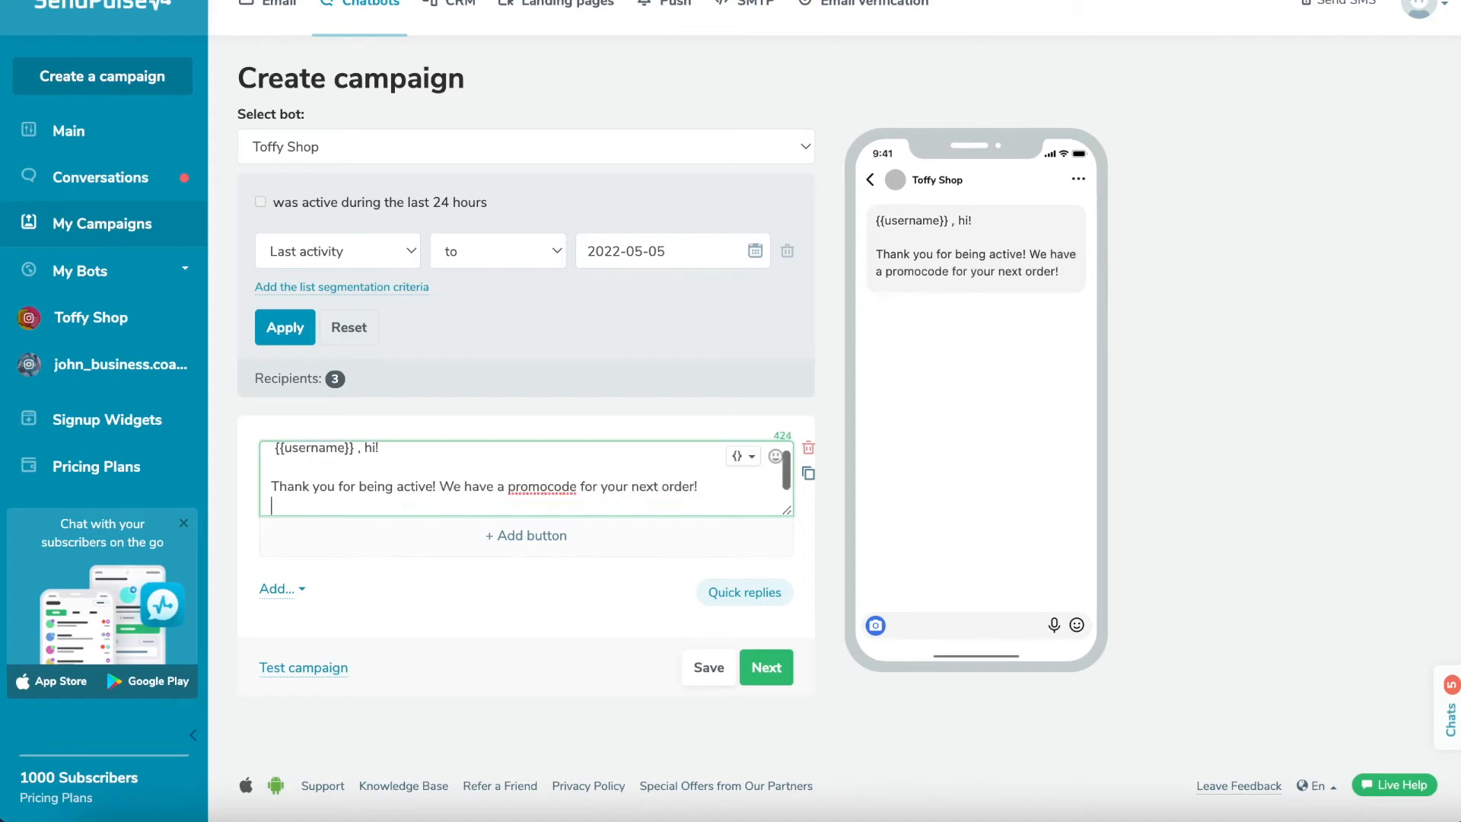
type("Activate 10")
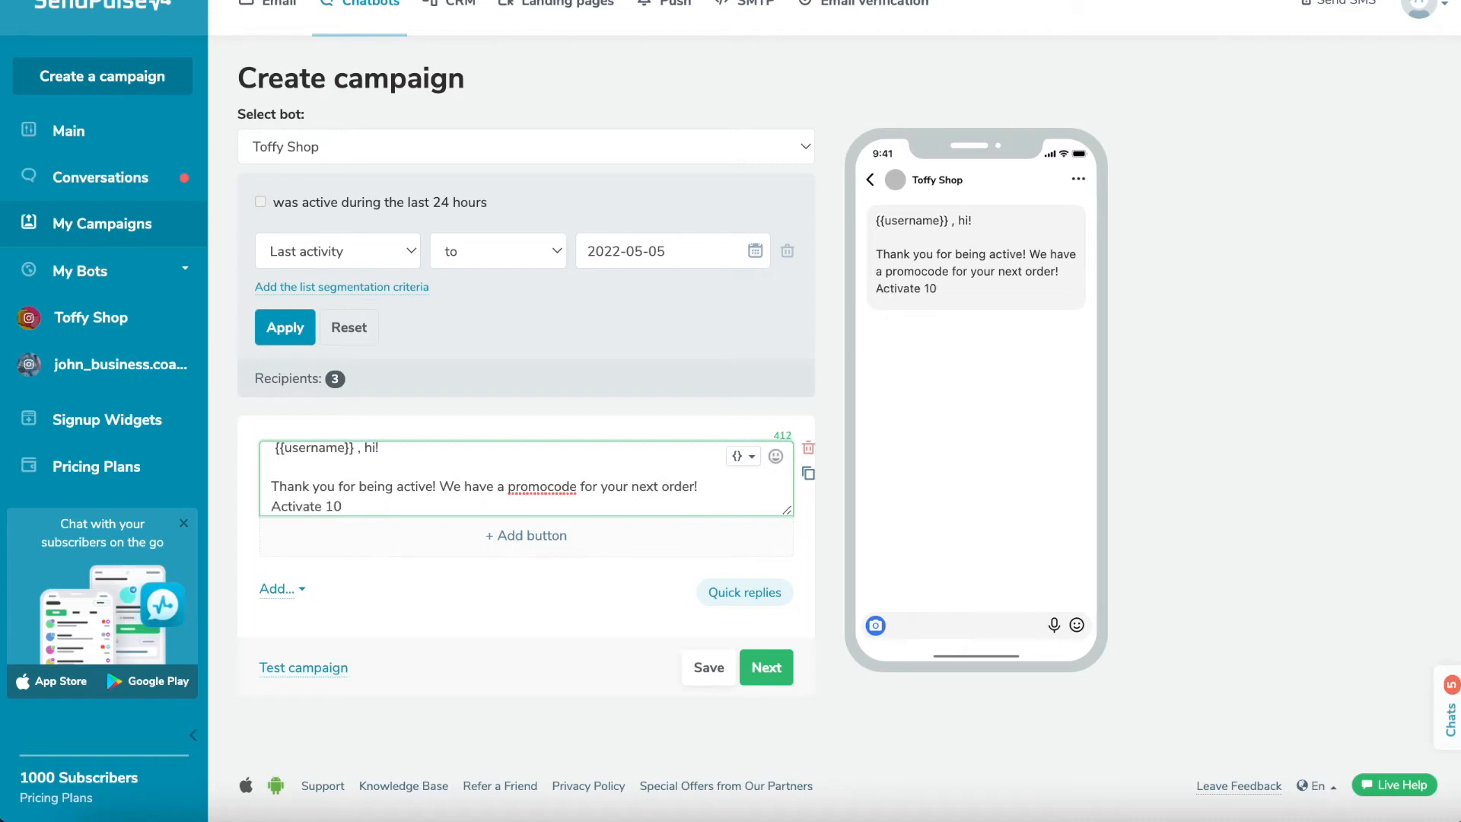
type("% off your ne")
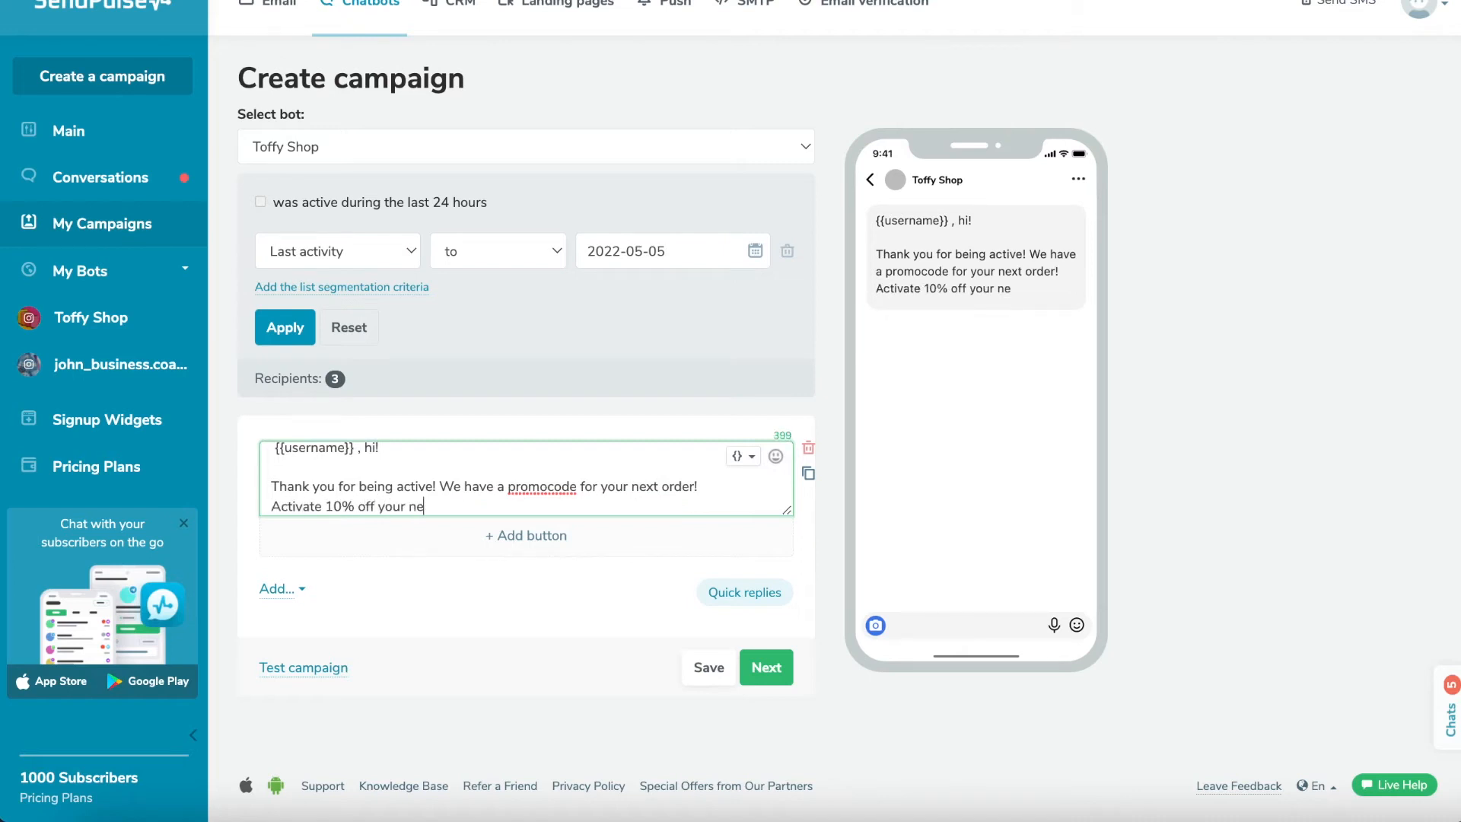
type("xt order")
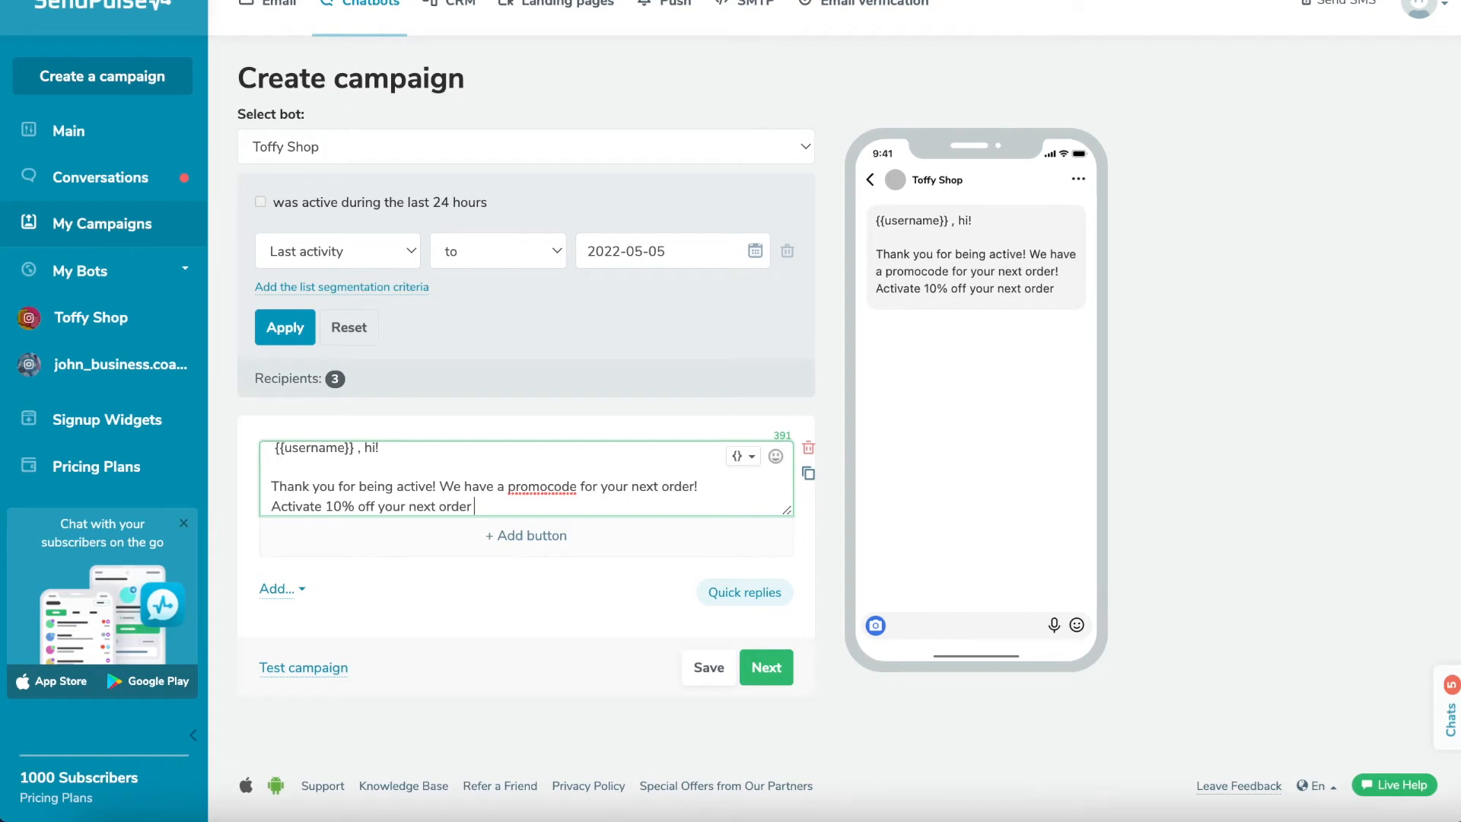
type("by saying")
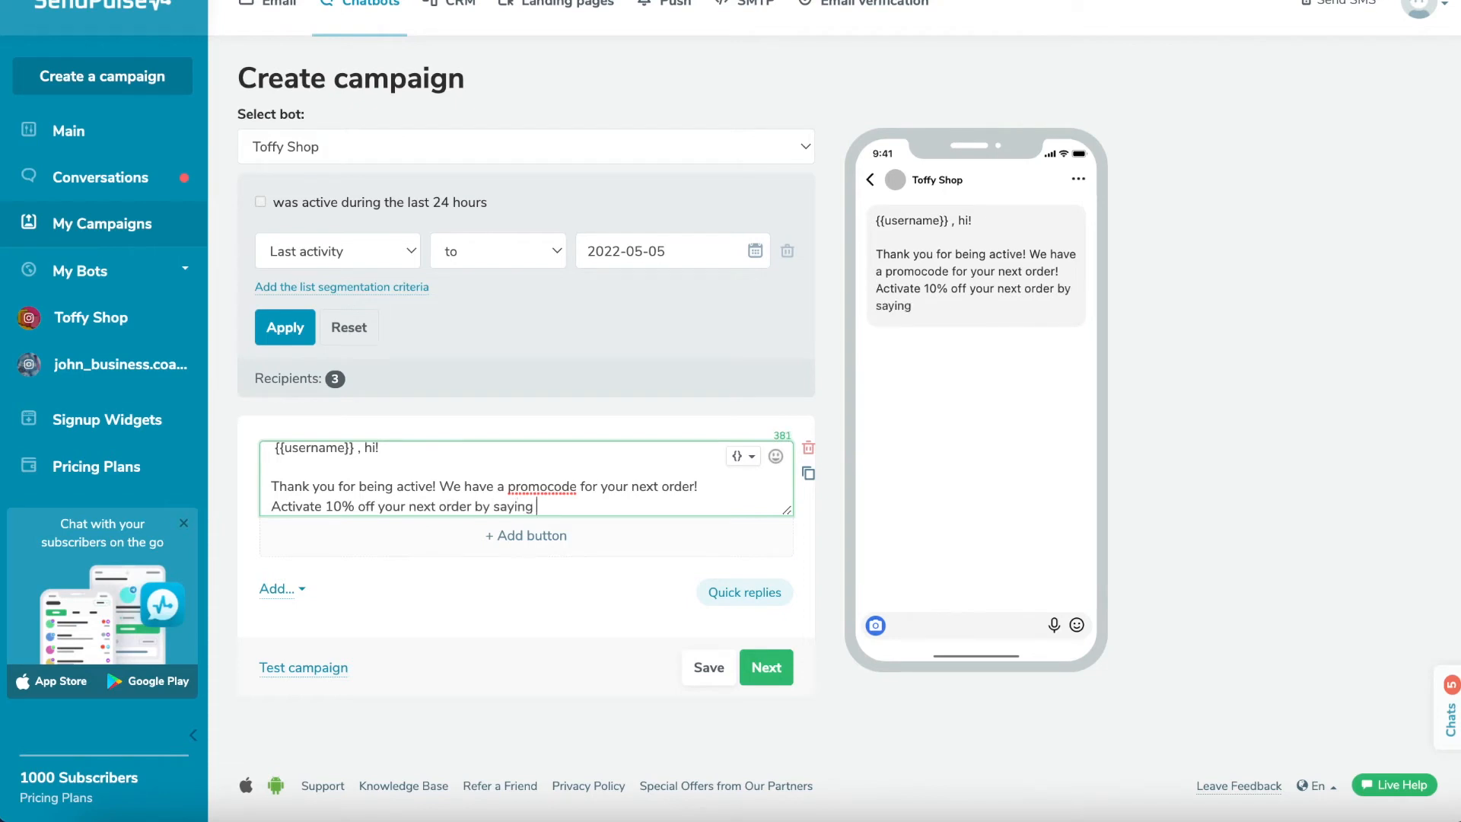
type("EXTRA1")
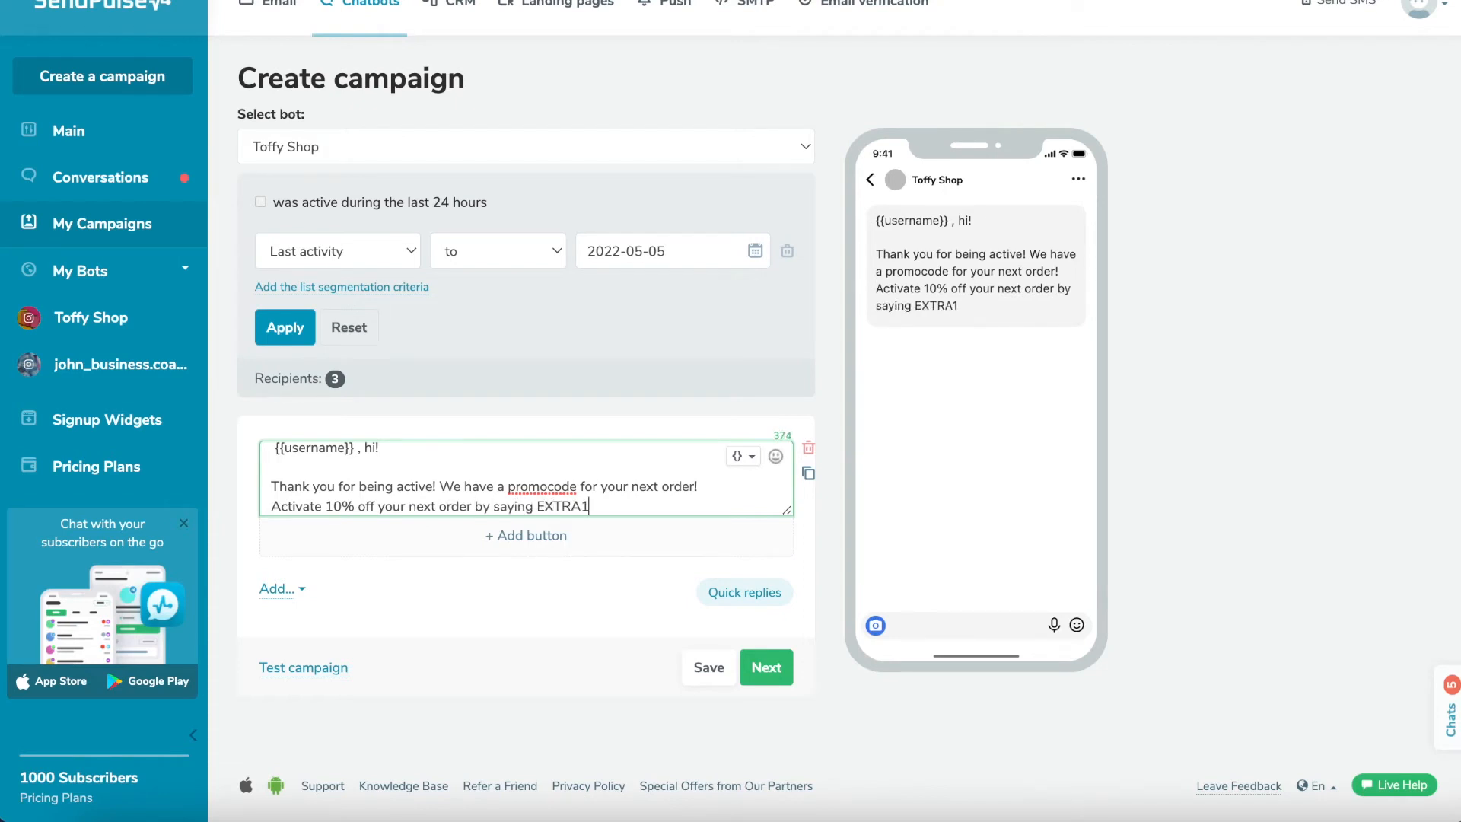
type("0 when you are making next order.")
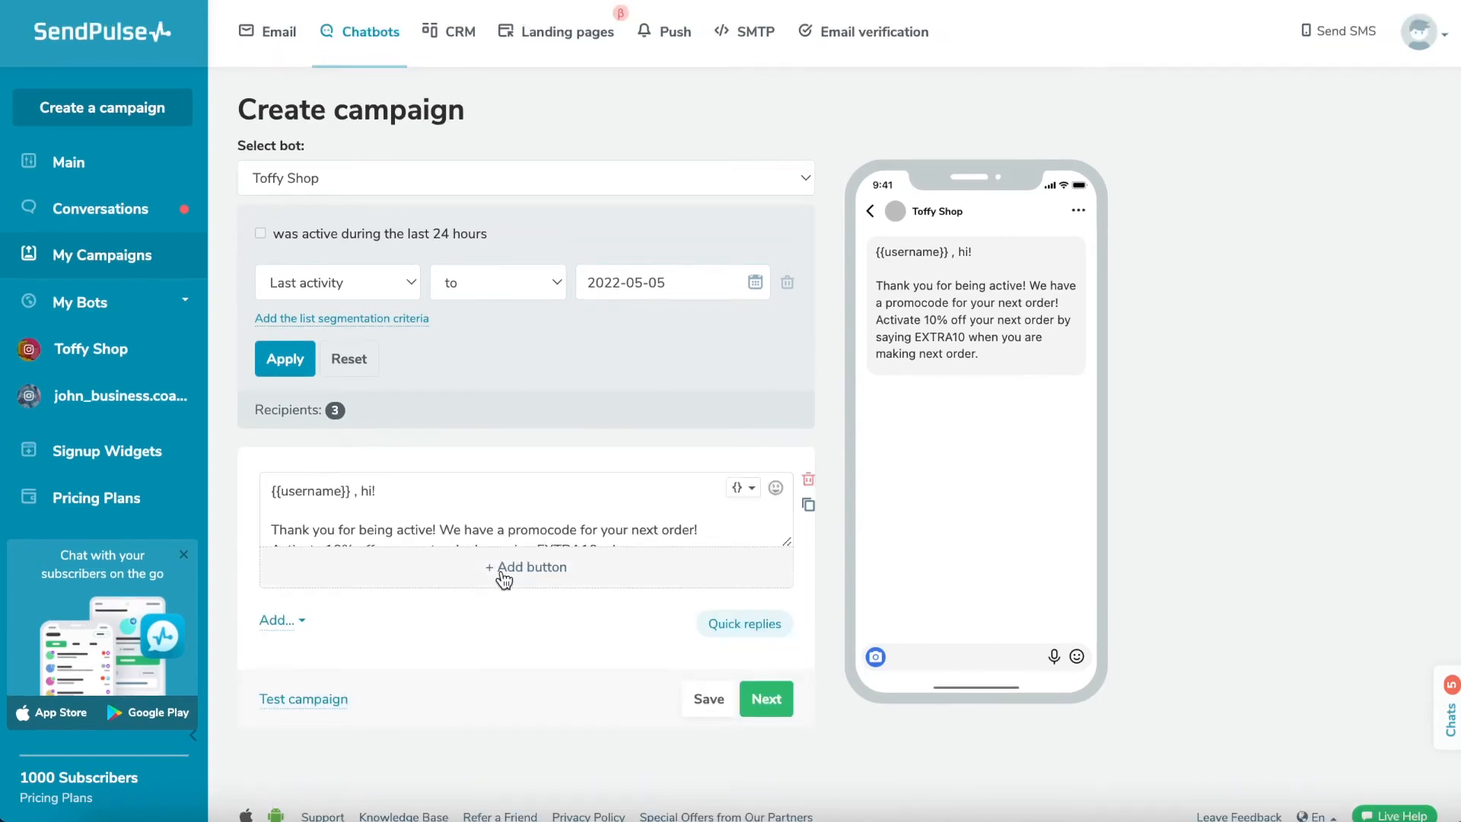
Step: Add a 'Sale section' button that continues into the Mid season sale flow
left_click(526, 566)
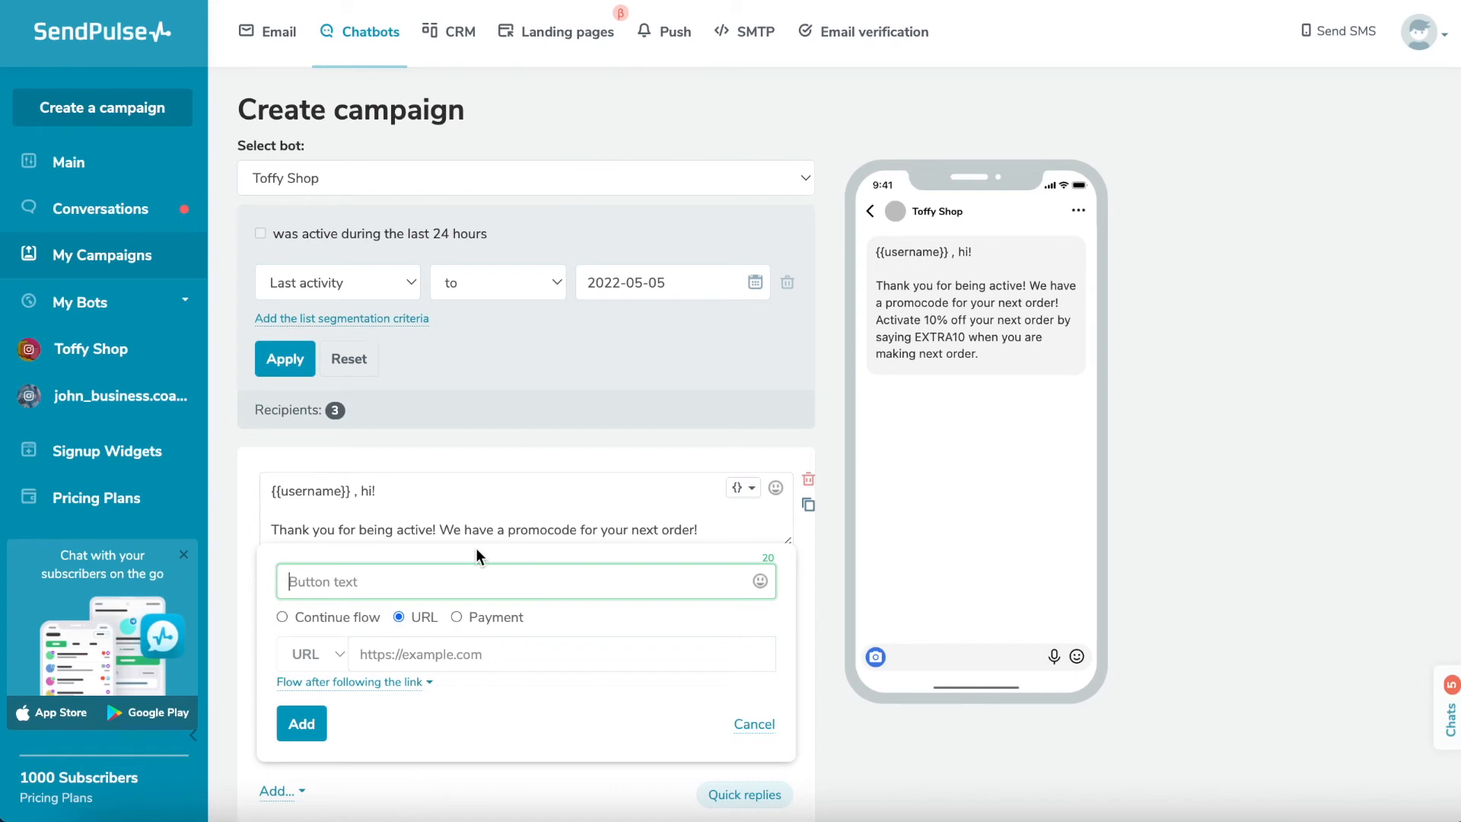
type("U")
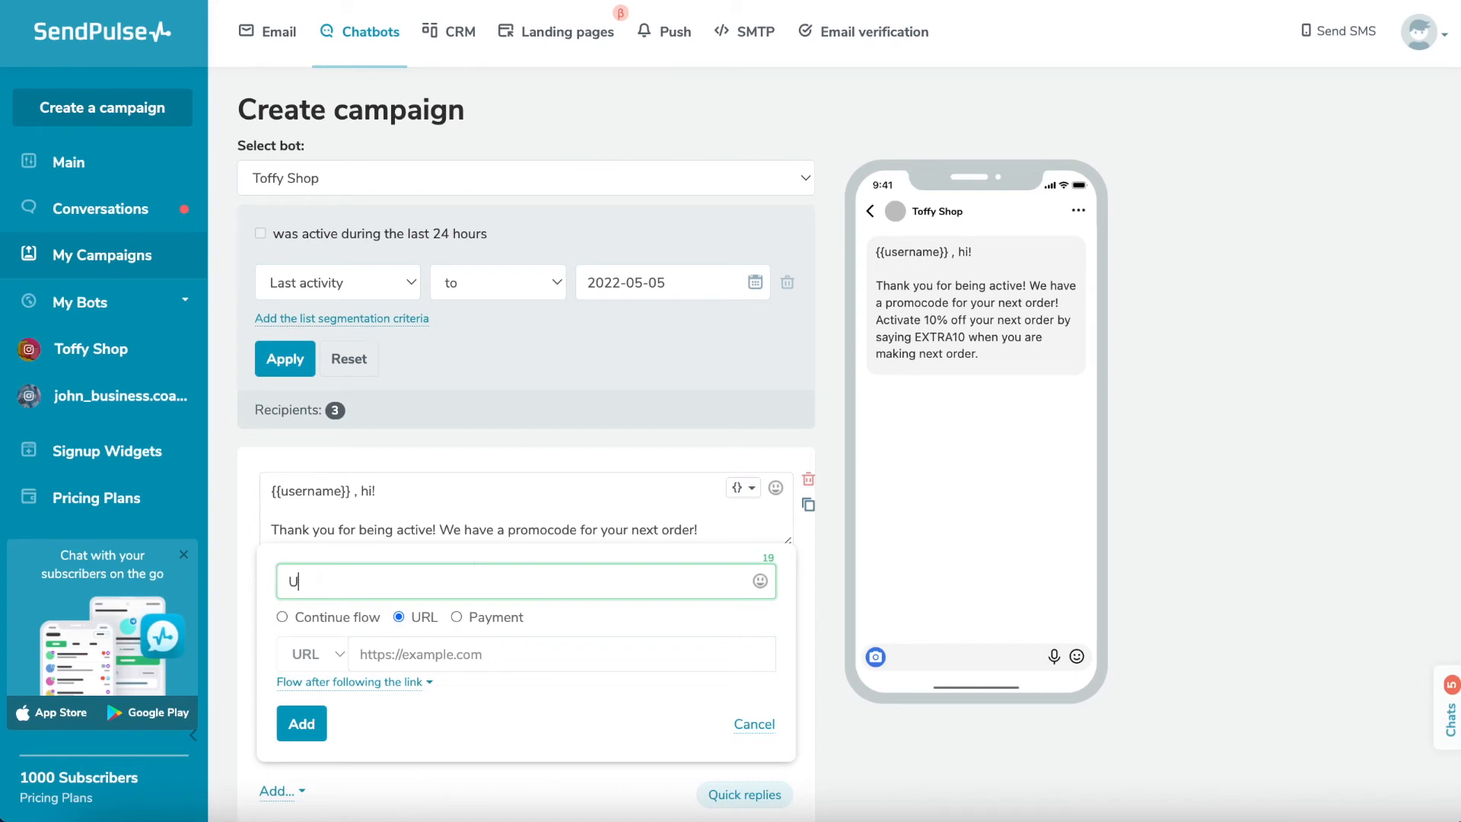
type("Use c")
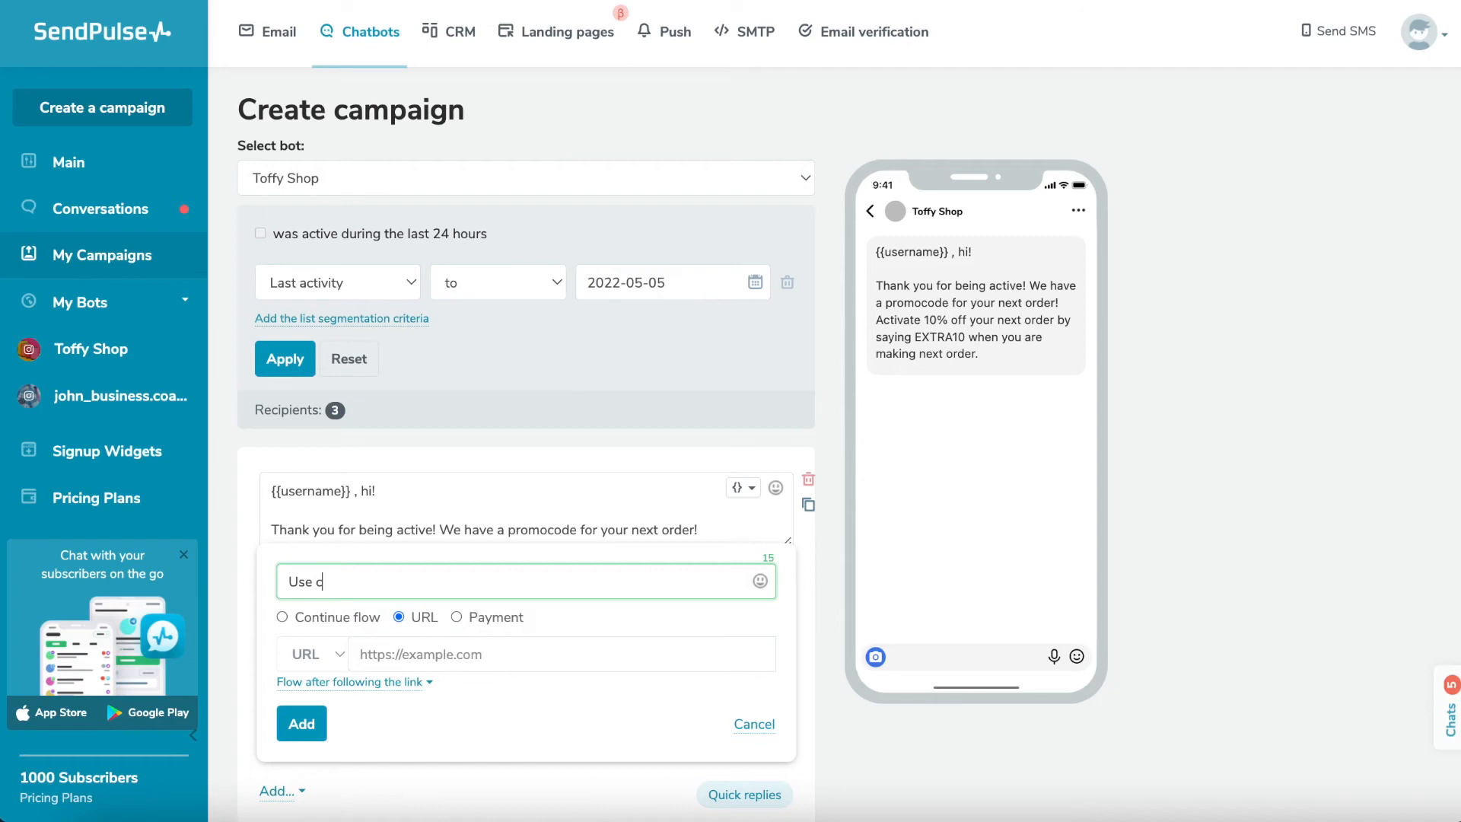
type("ode")
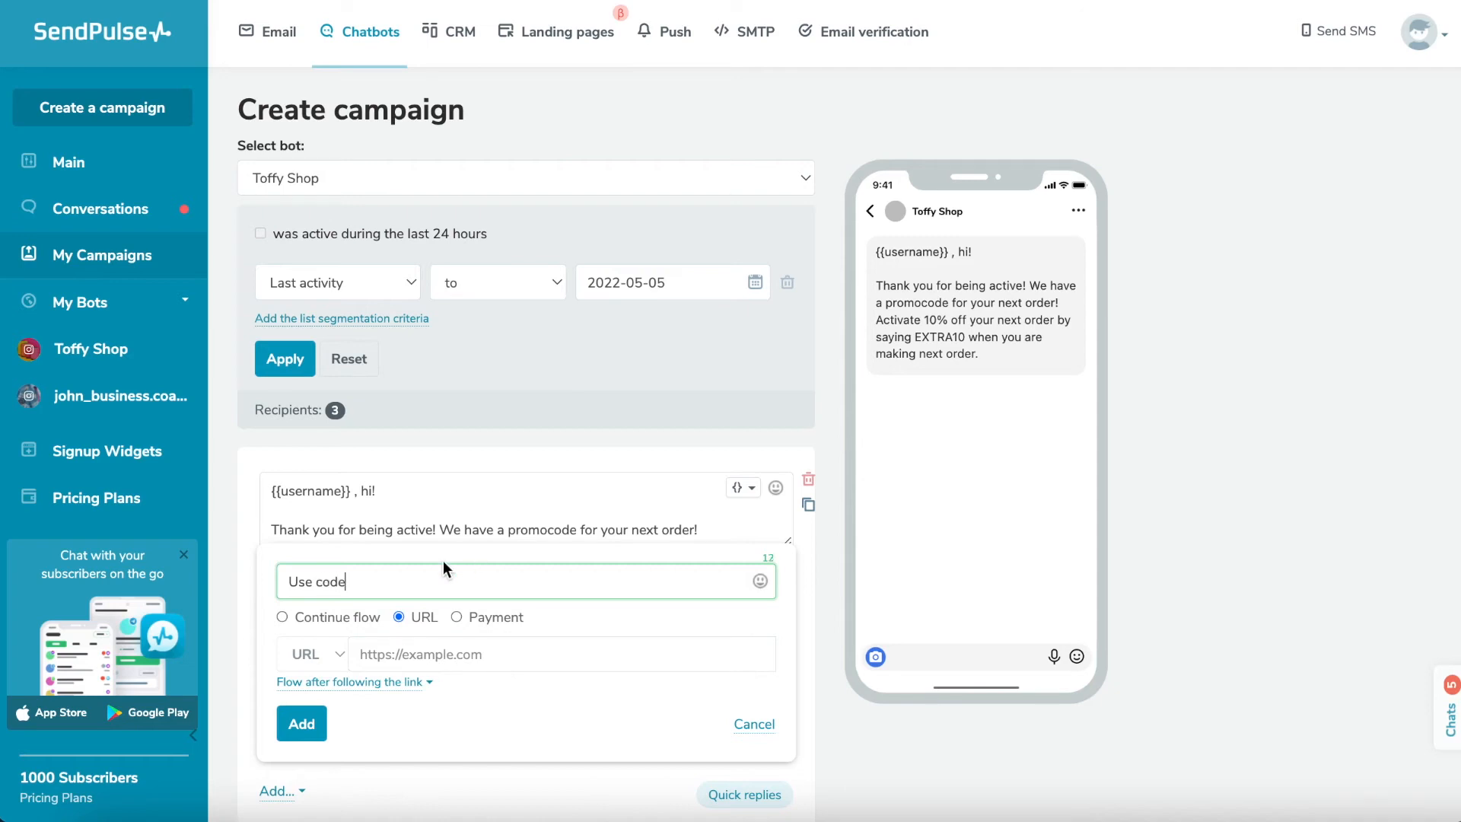
type(", select ite")
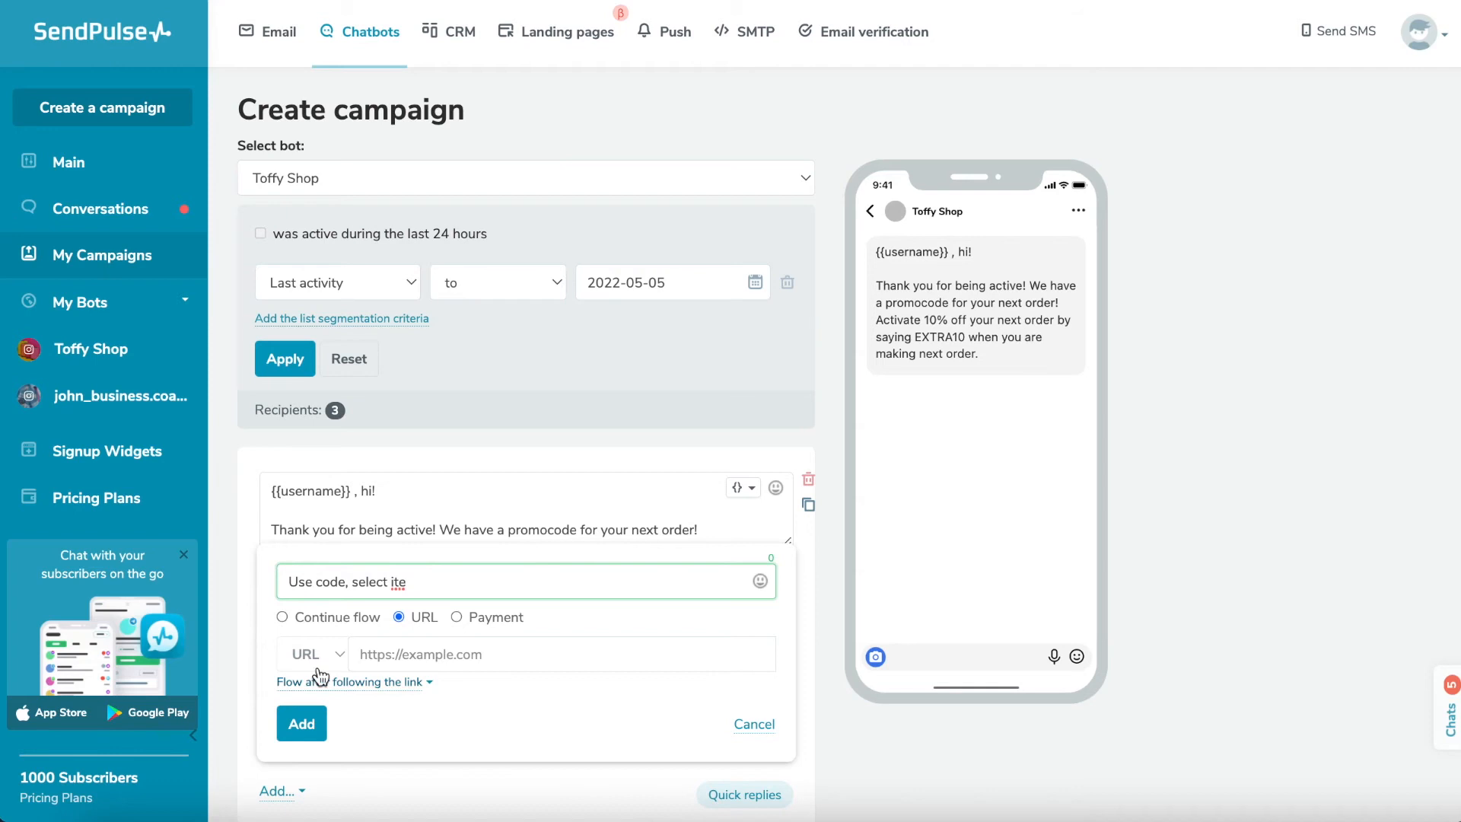
left_click(282, 617)
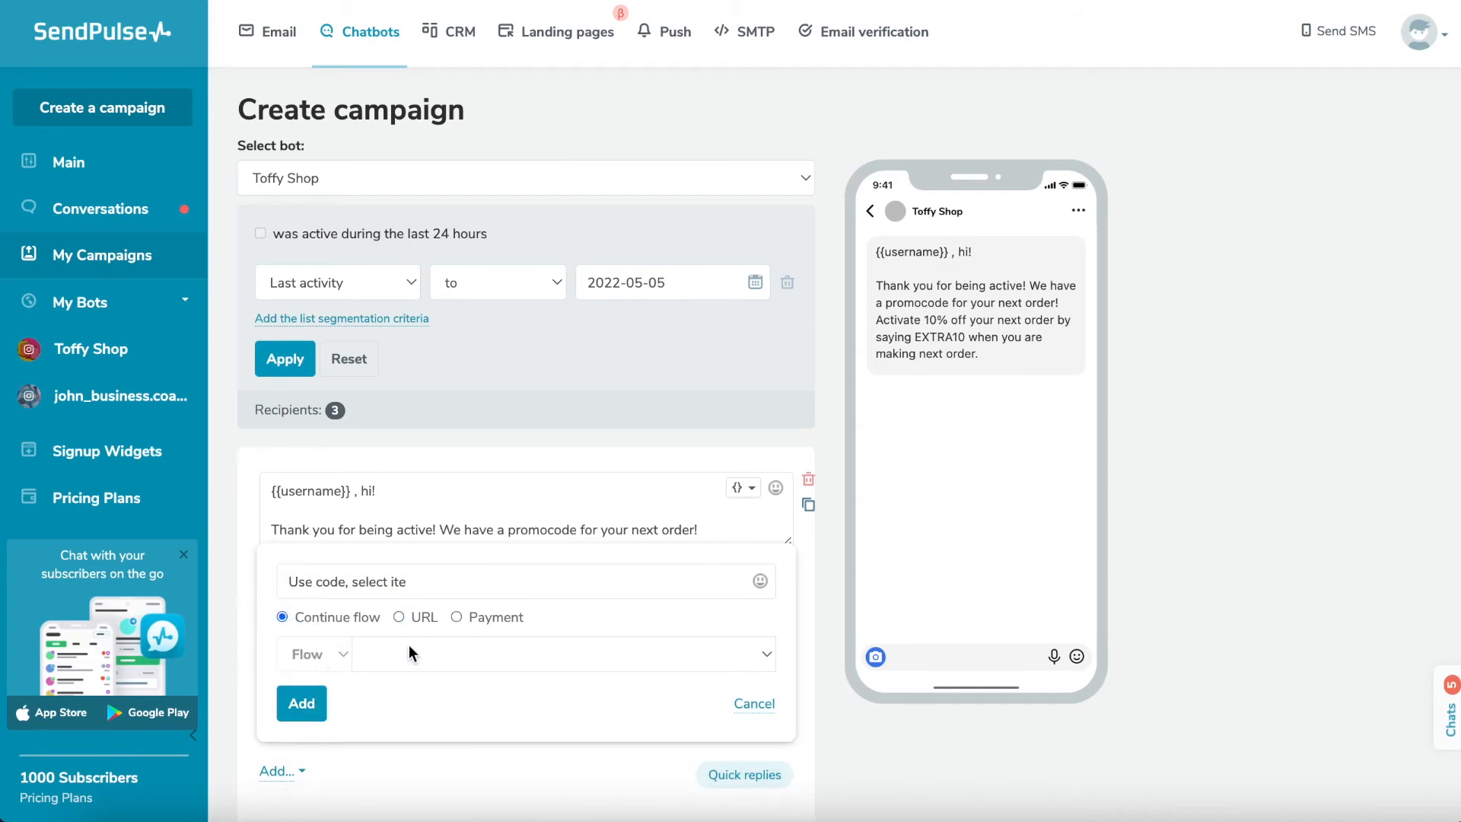
left_click(561, 653)
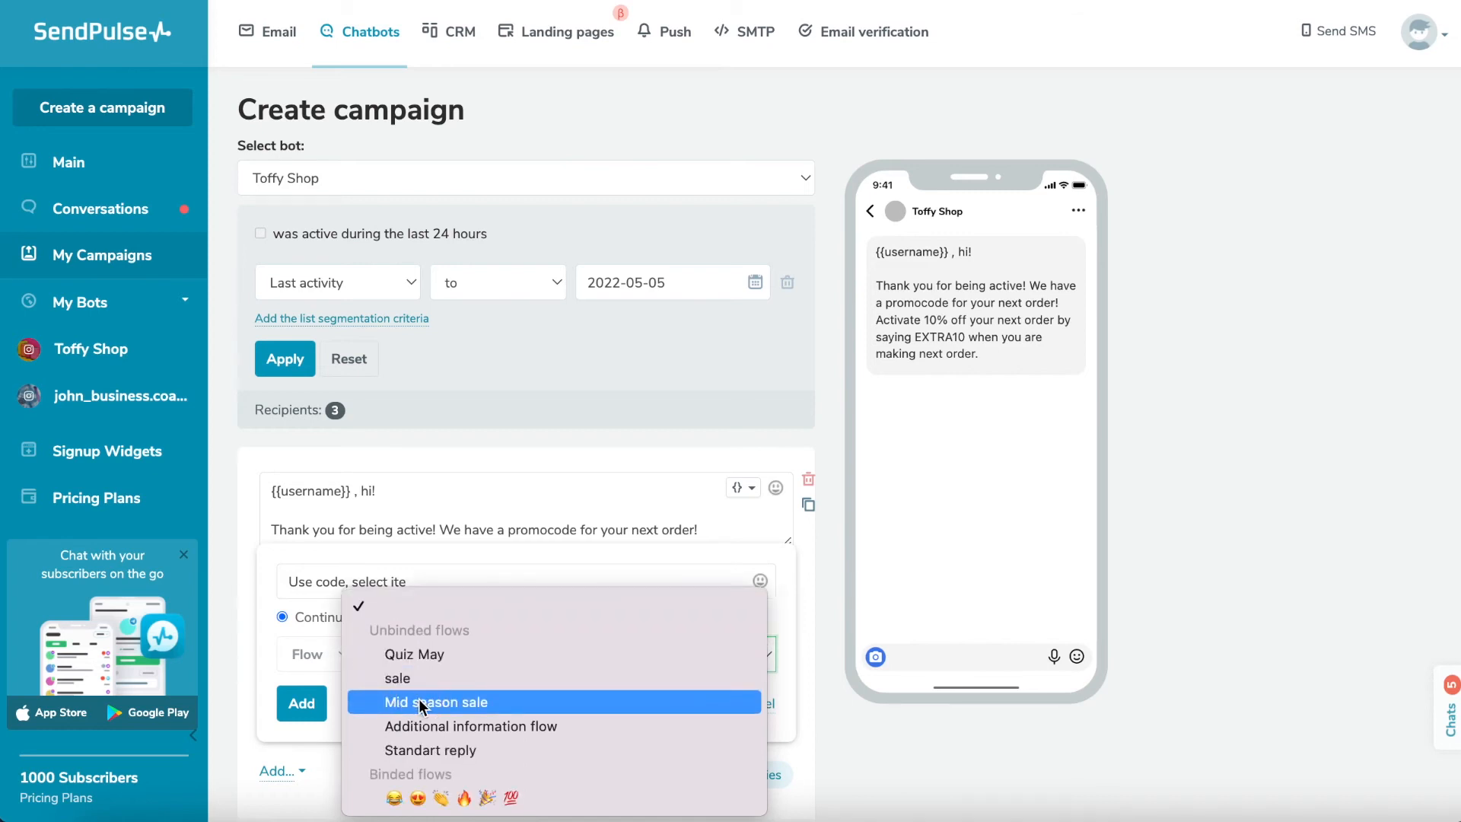
left_click(436, 701)
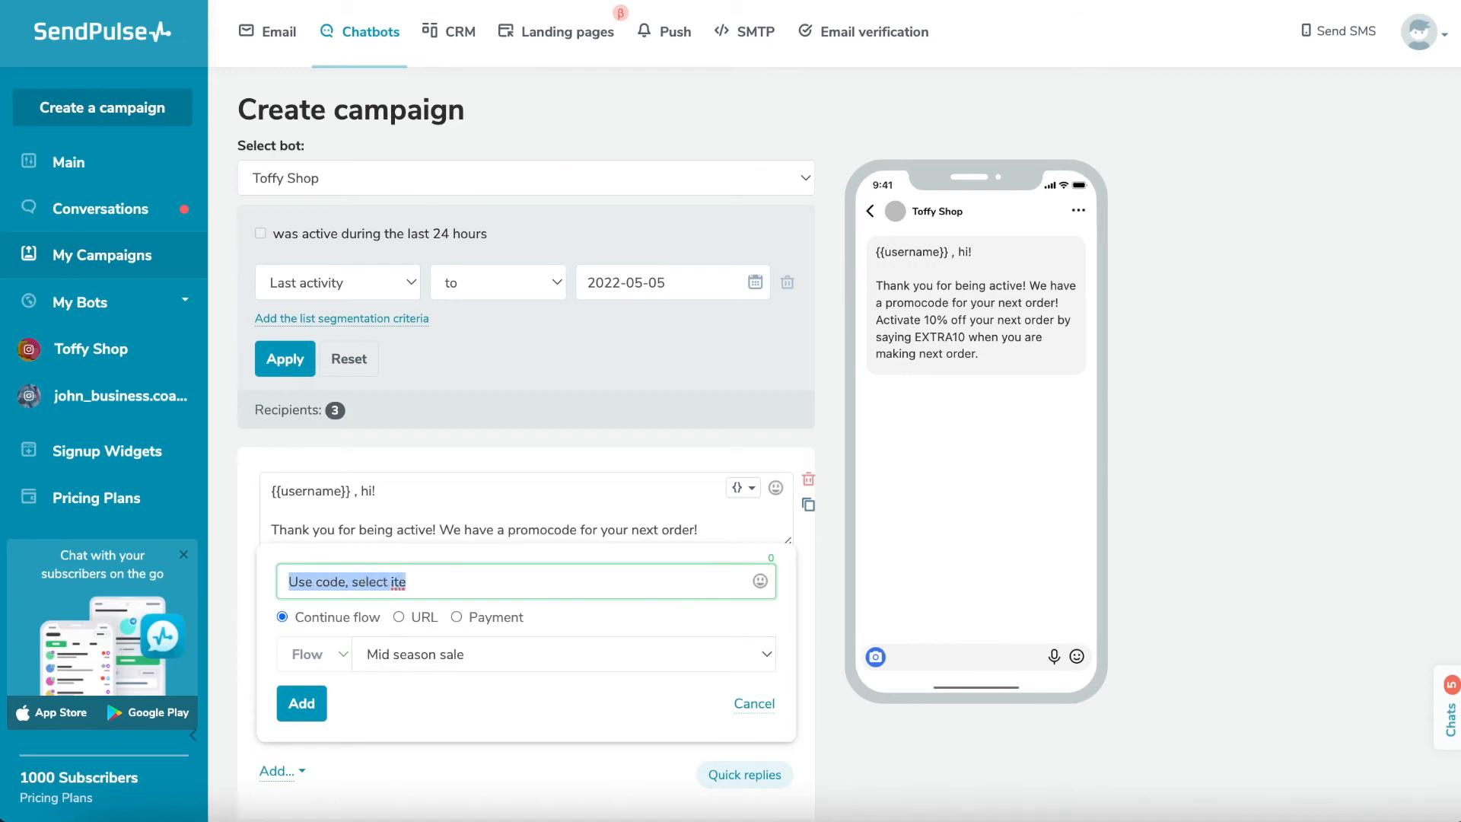
type("Sale section")
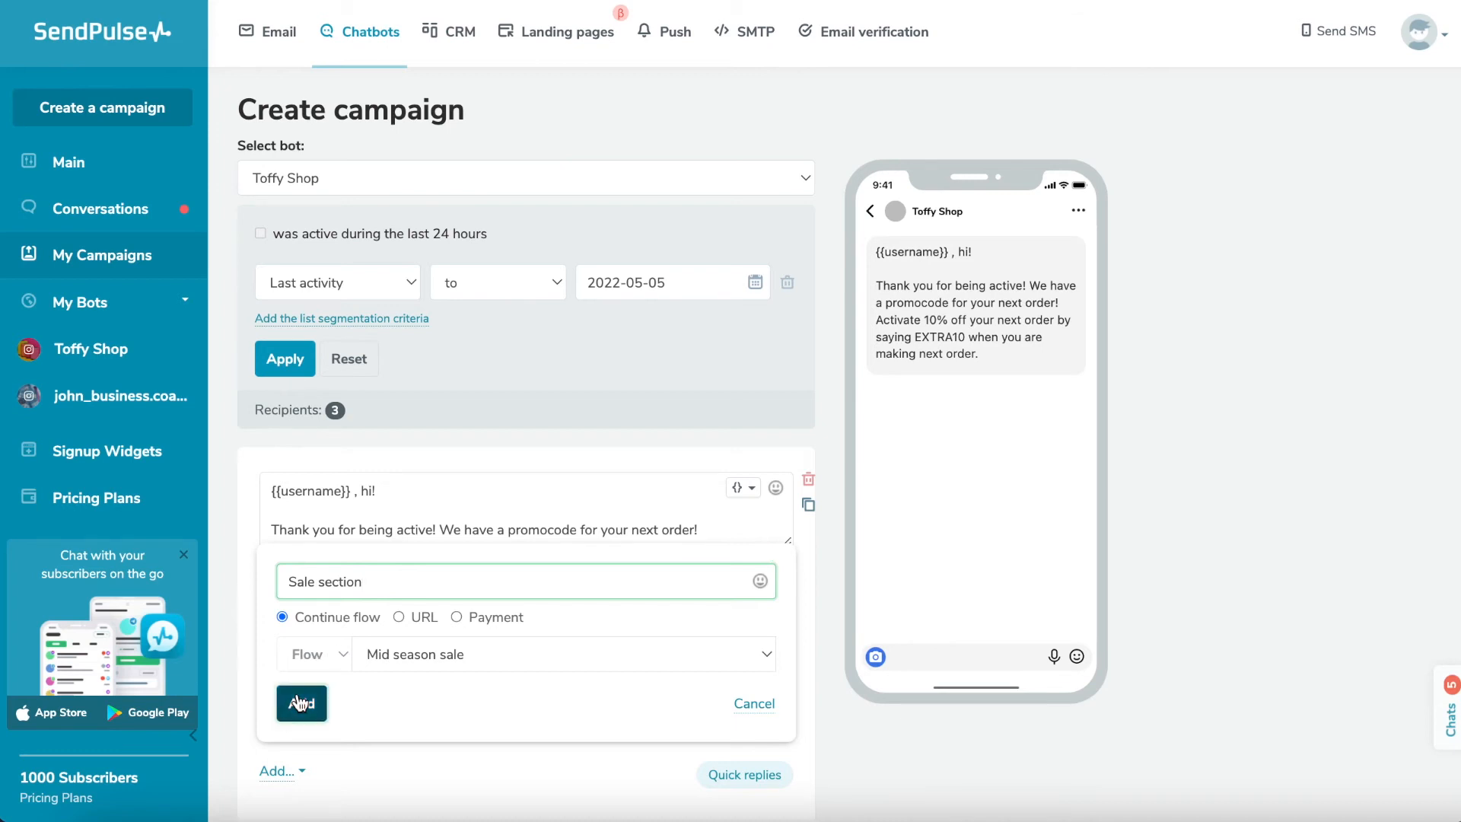
left_click(299, 703)
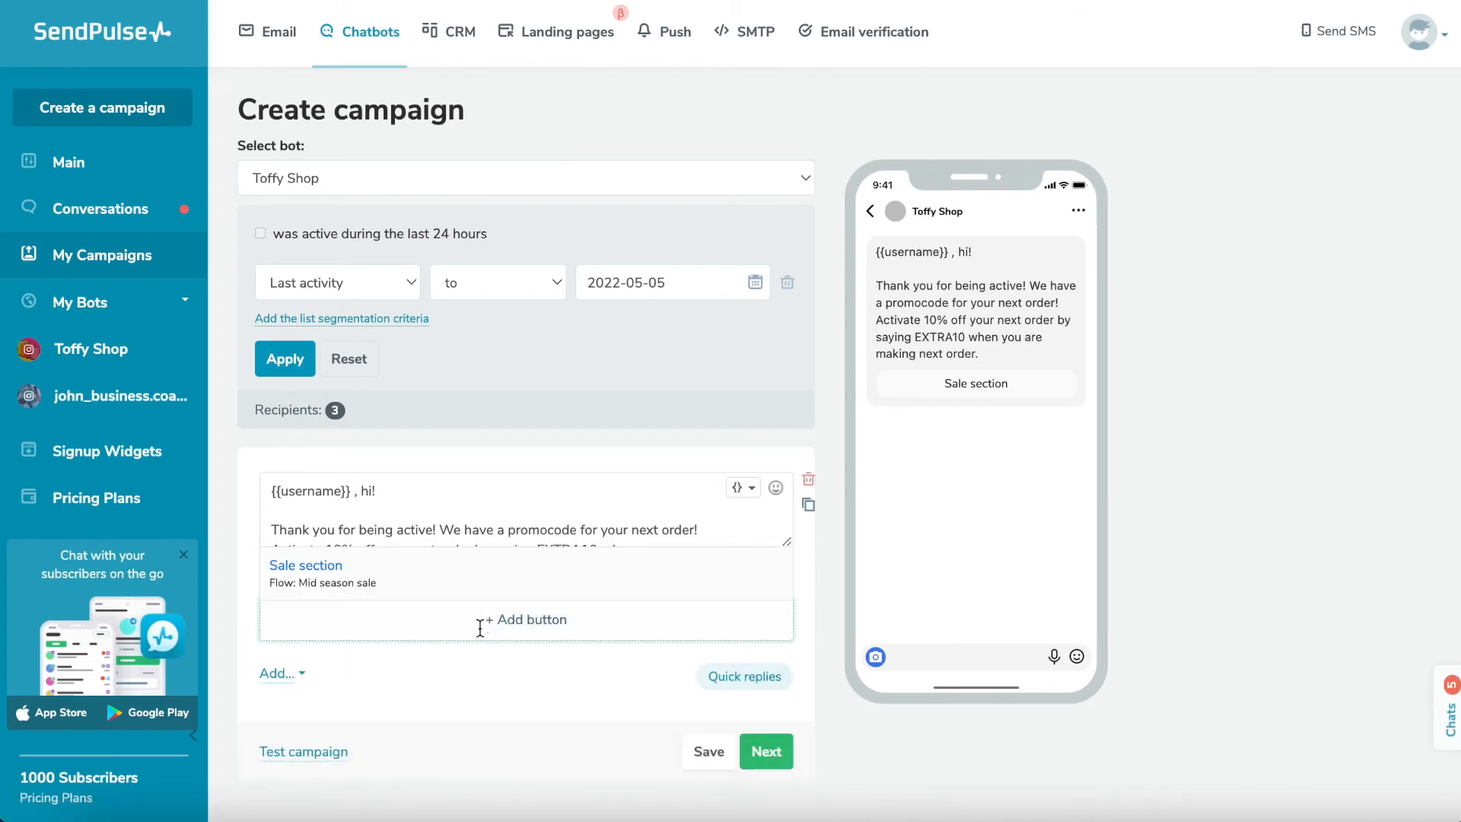
left_click(527, 619)
type("Back to menu")
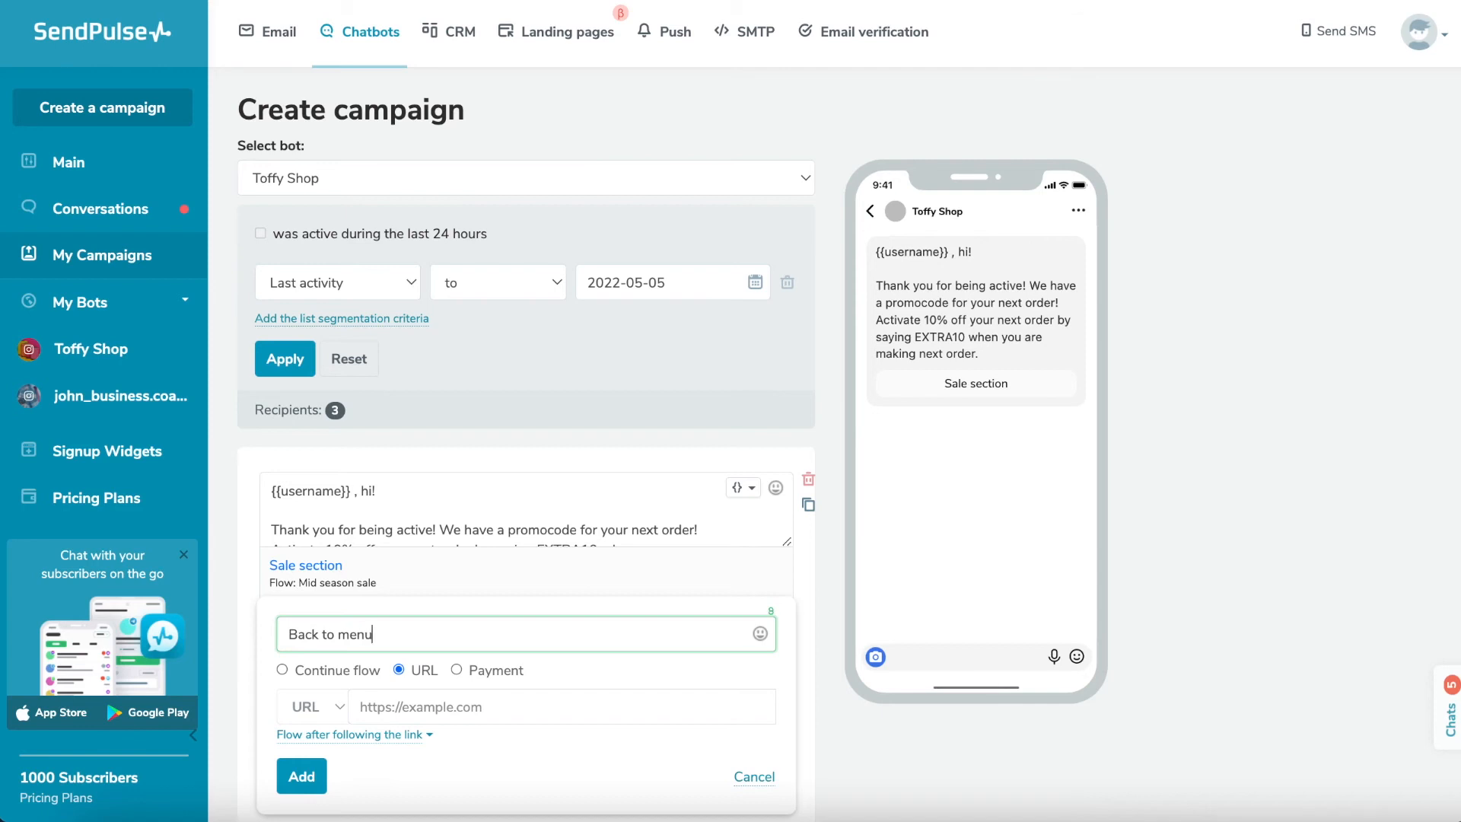
mouse_move(306, 681)
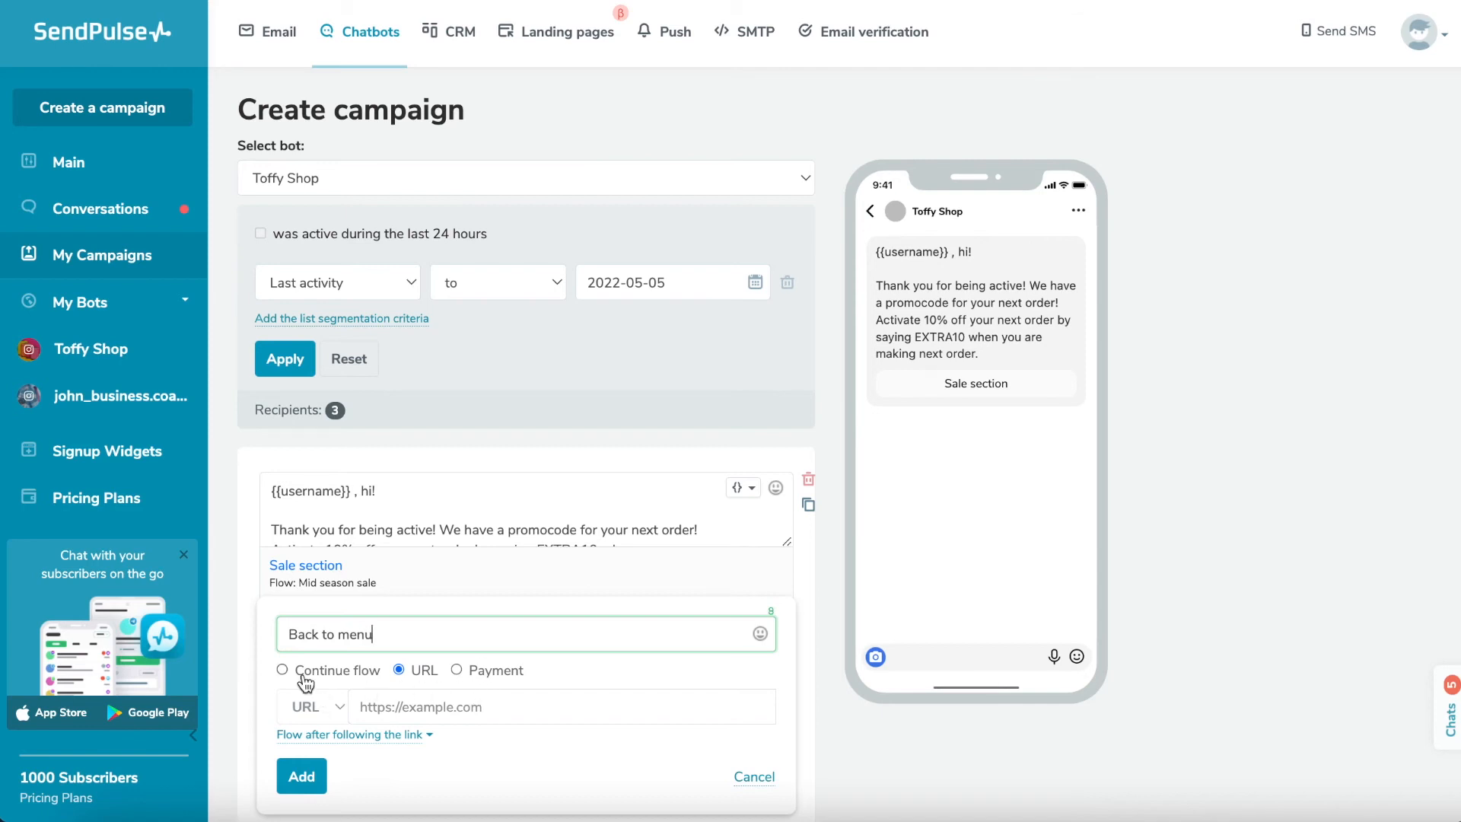
Step: Add a 'Back to menu' button continuing into the Standart reply flow
left_click(281, 670)
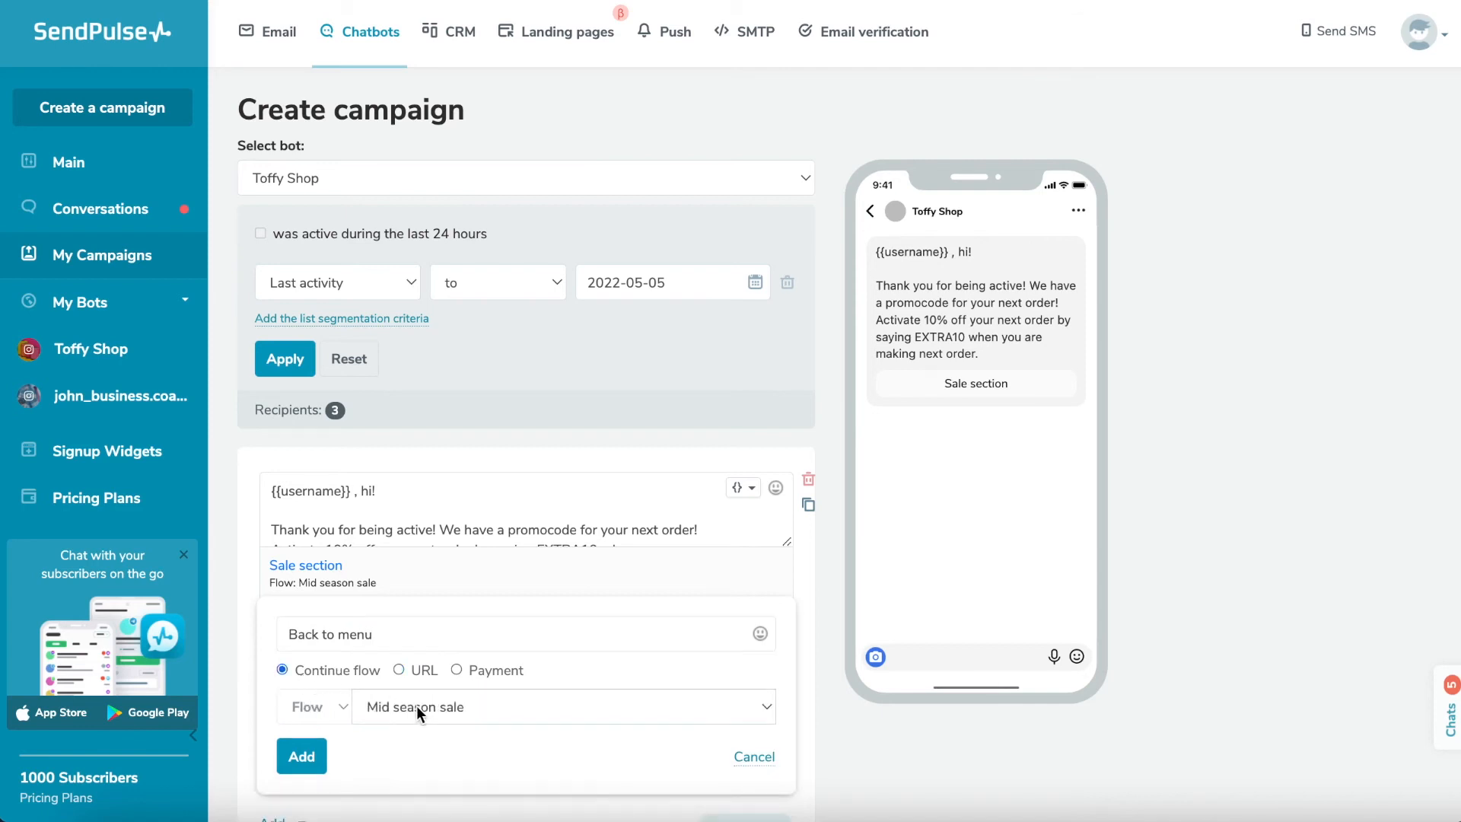
left_click(563, 706)
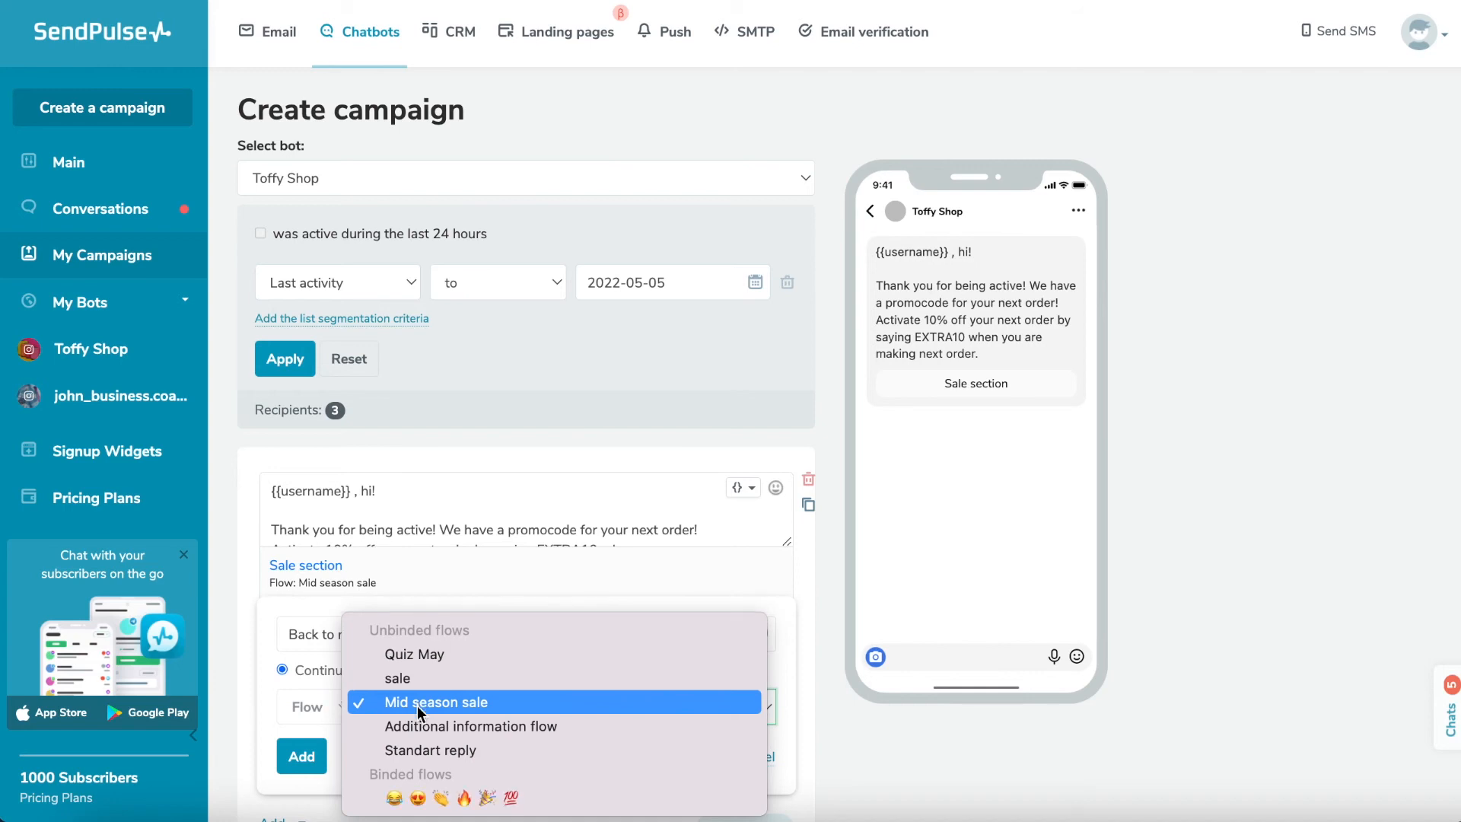
left_click(429, 750)
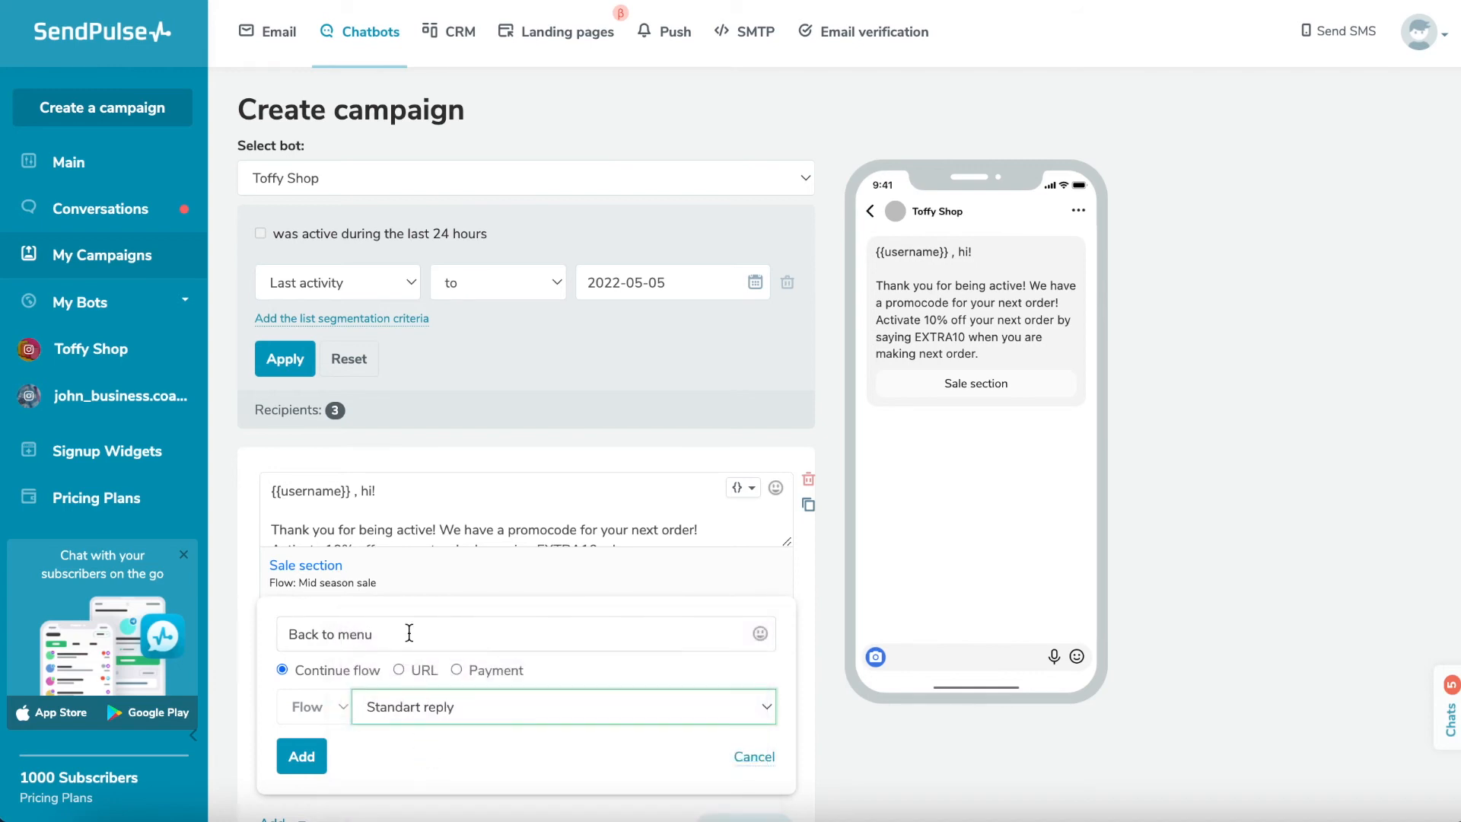
left_click(301, 756)
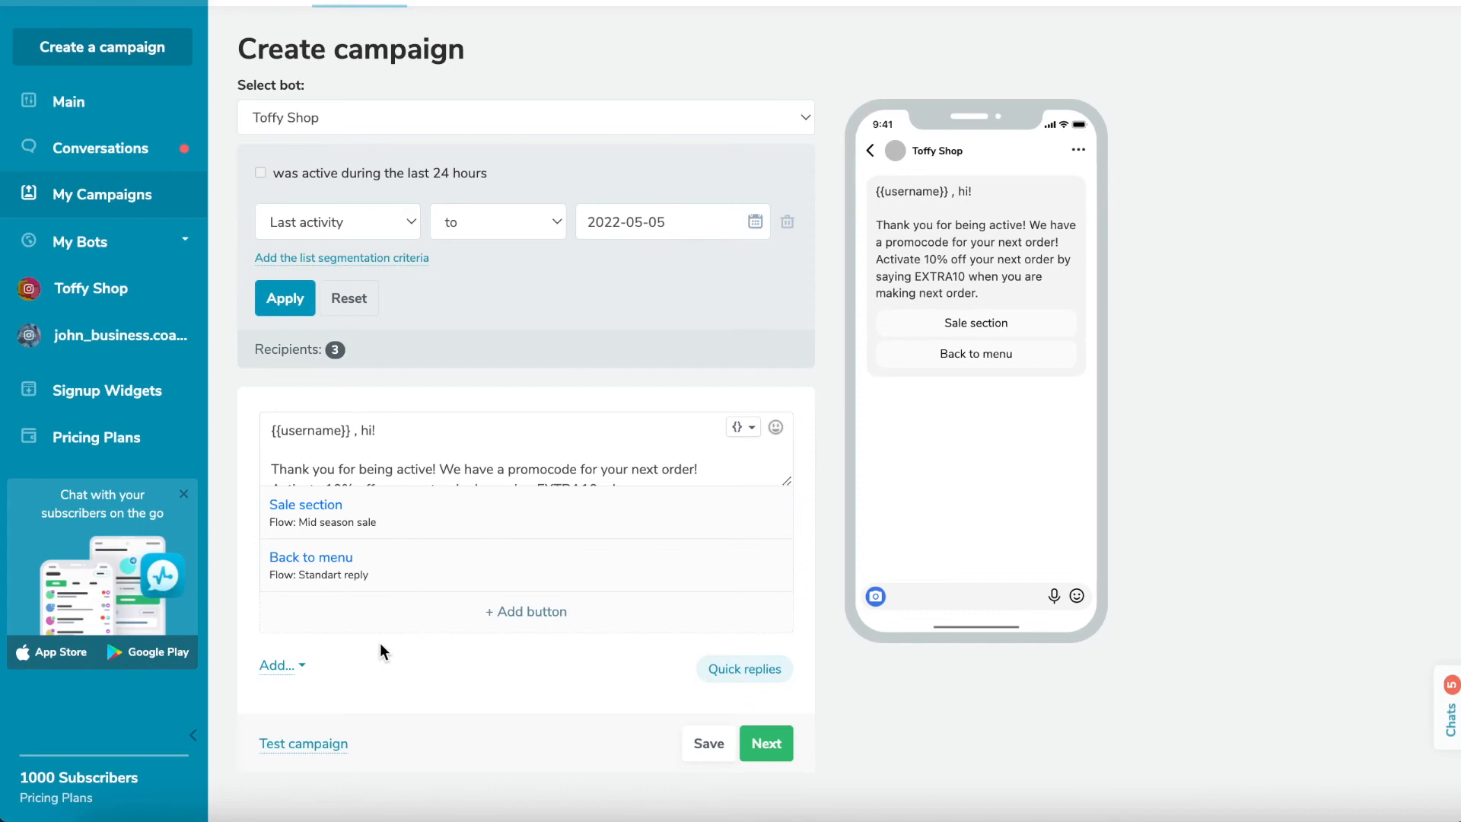
mouse_move(525, 612)
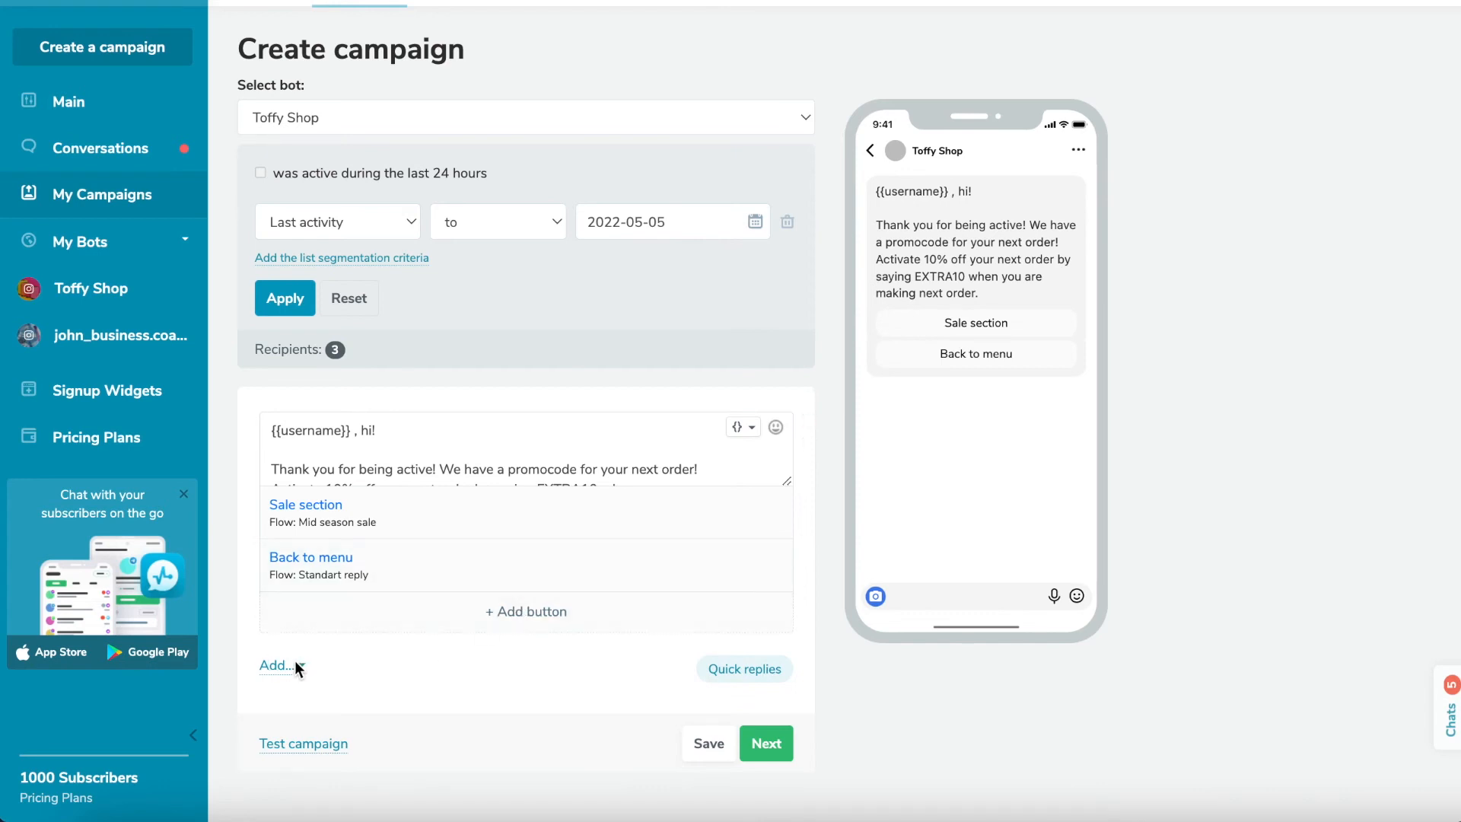
Step: Attach the 'welcome' suitcase photo as an image message below the promo text
left_click(276, 665)
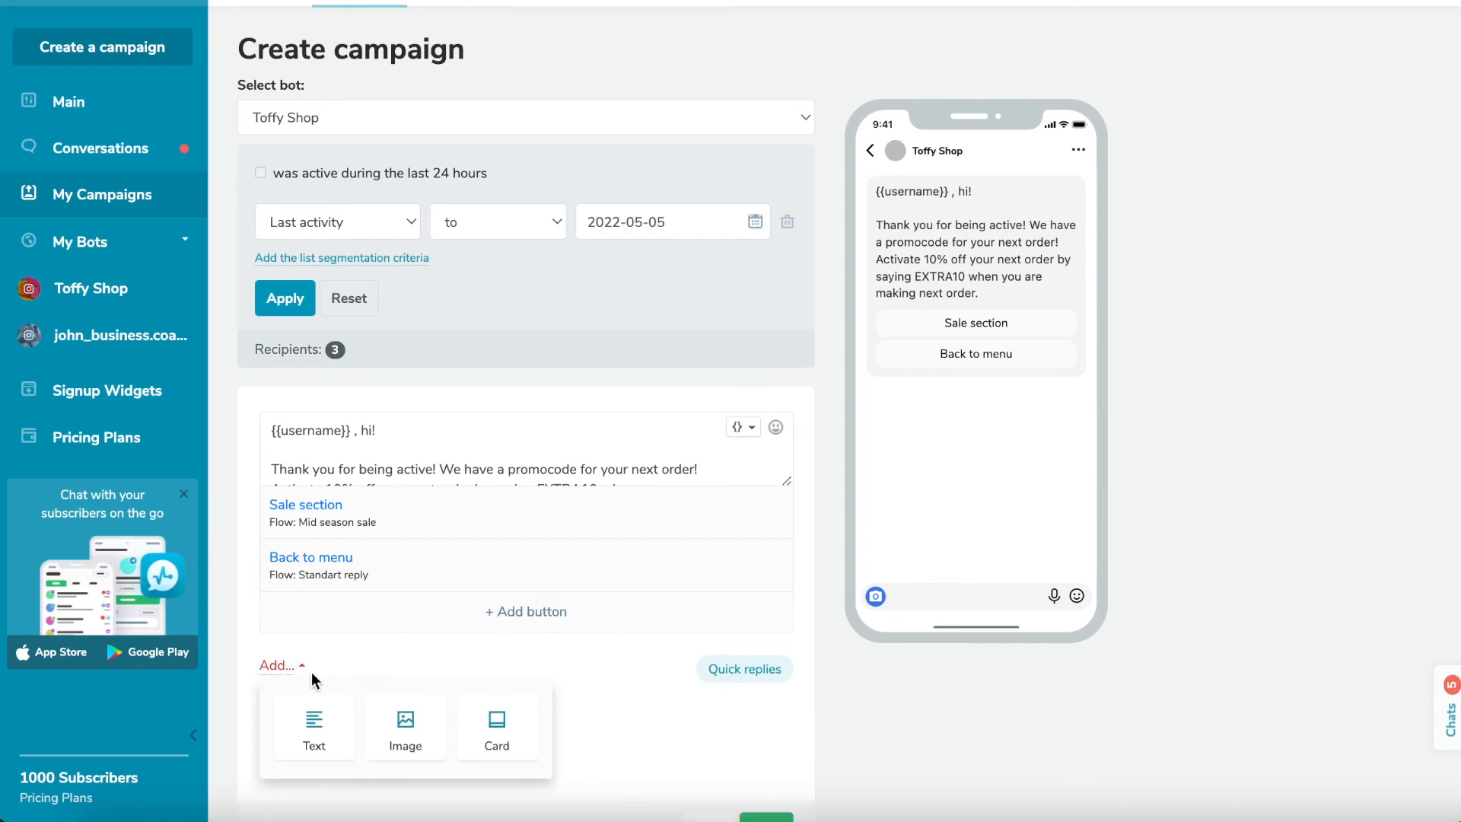
left_click(405, 727)
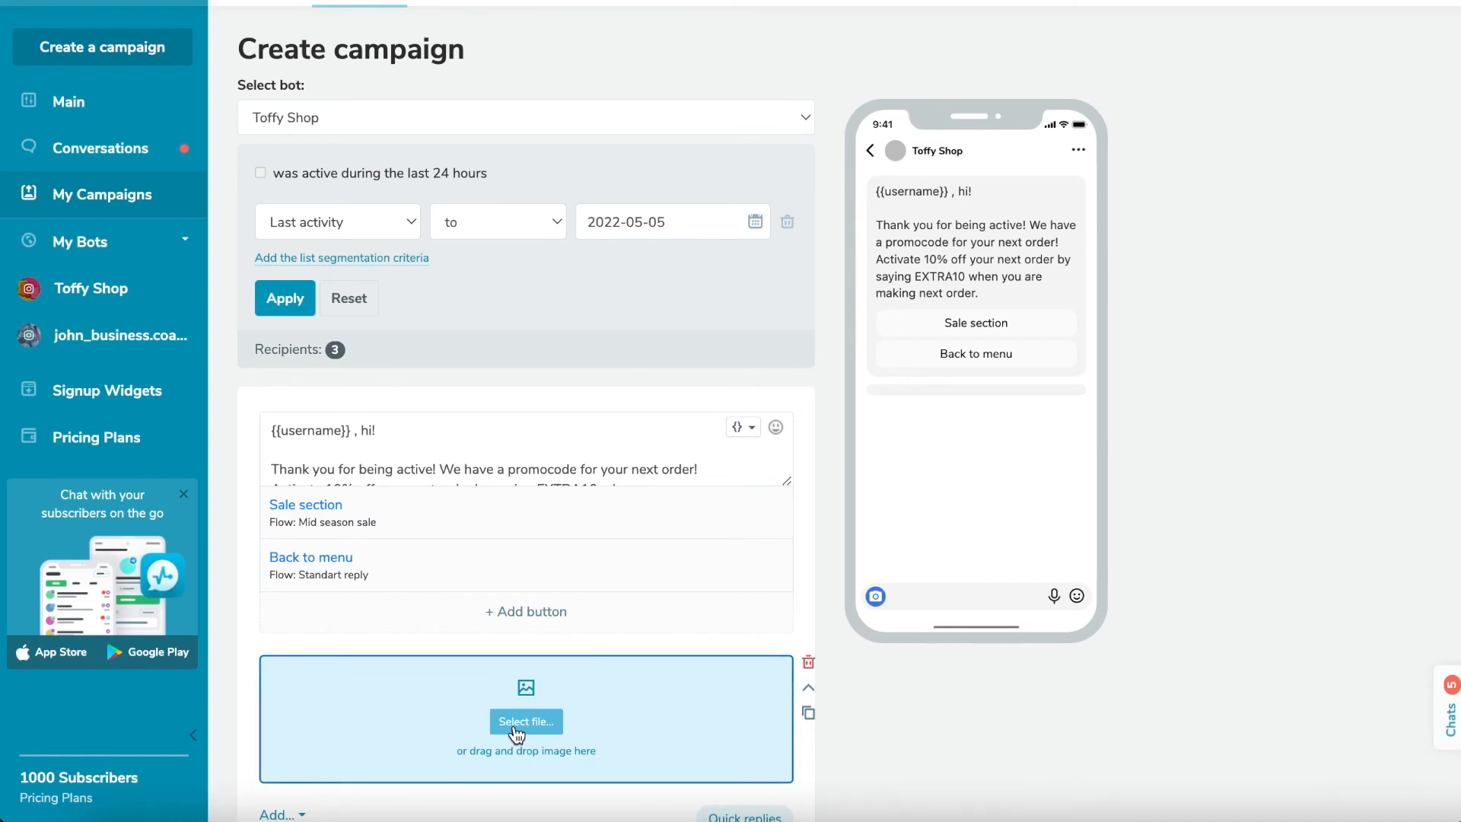
left_click(525, 721)
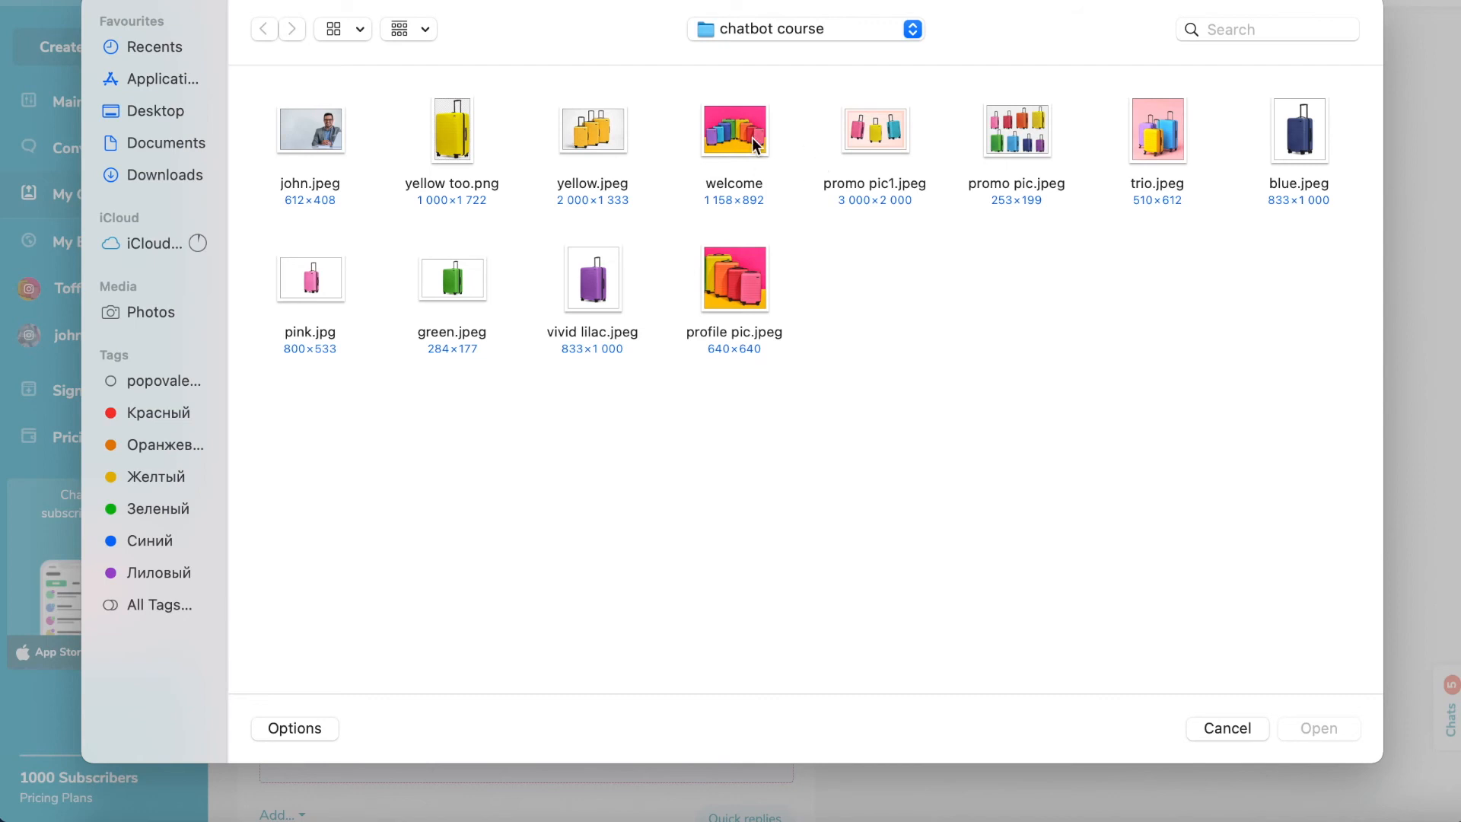
left_click(1227, 727)
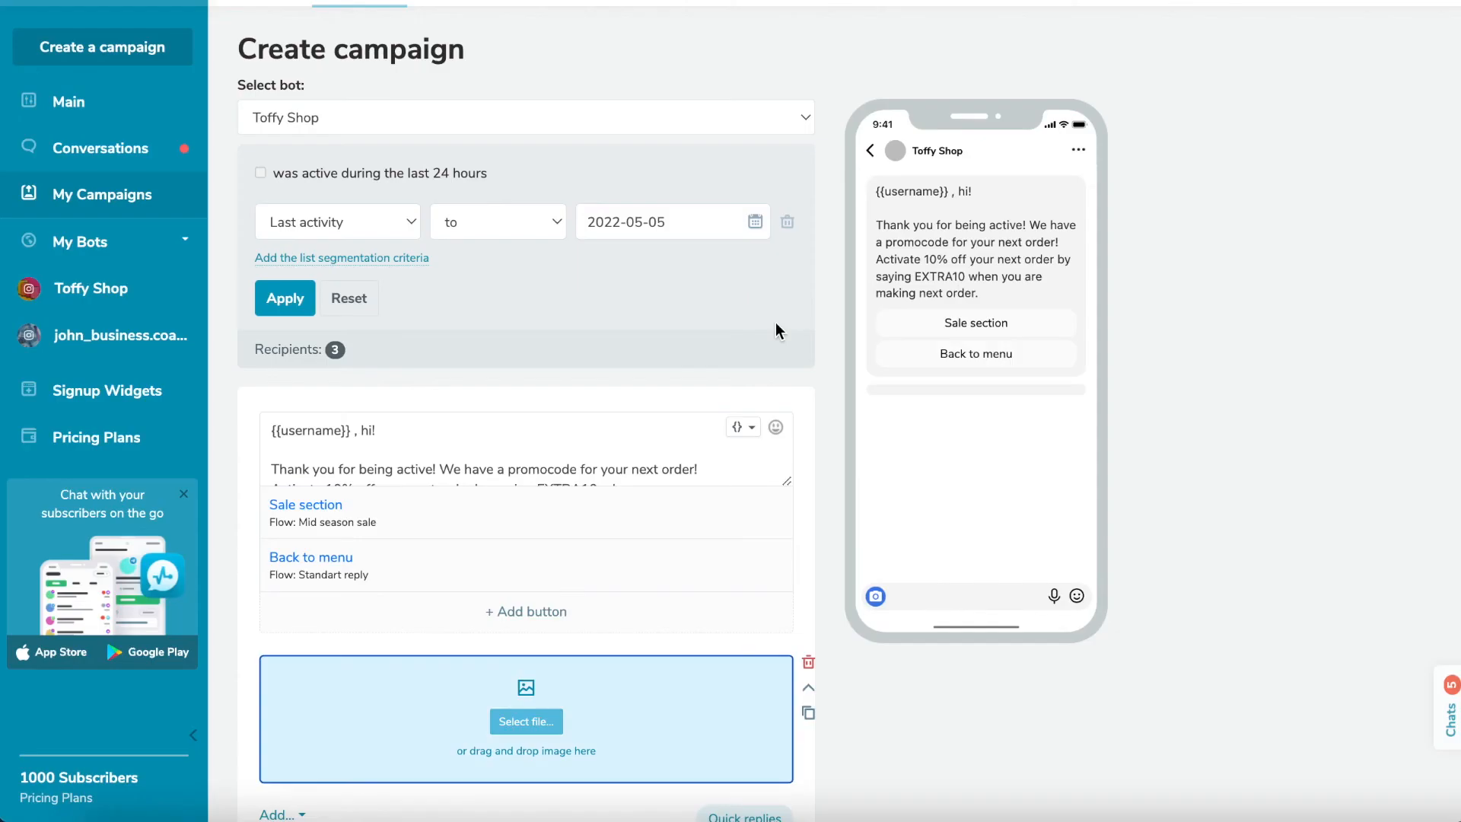
left_click(525, 721)
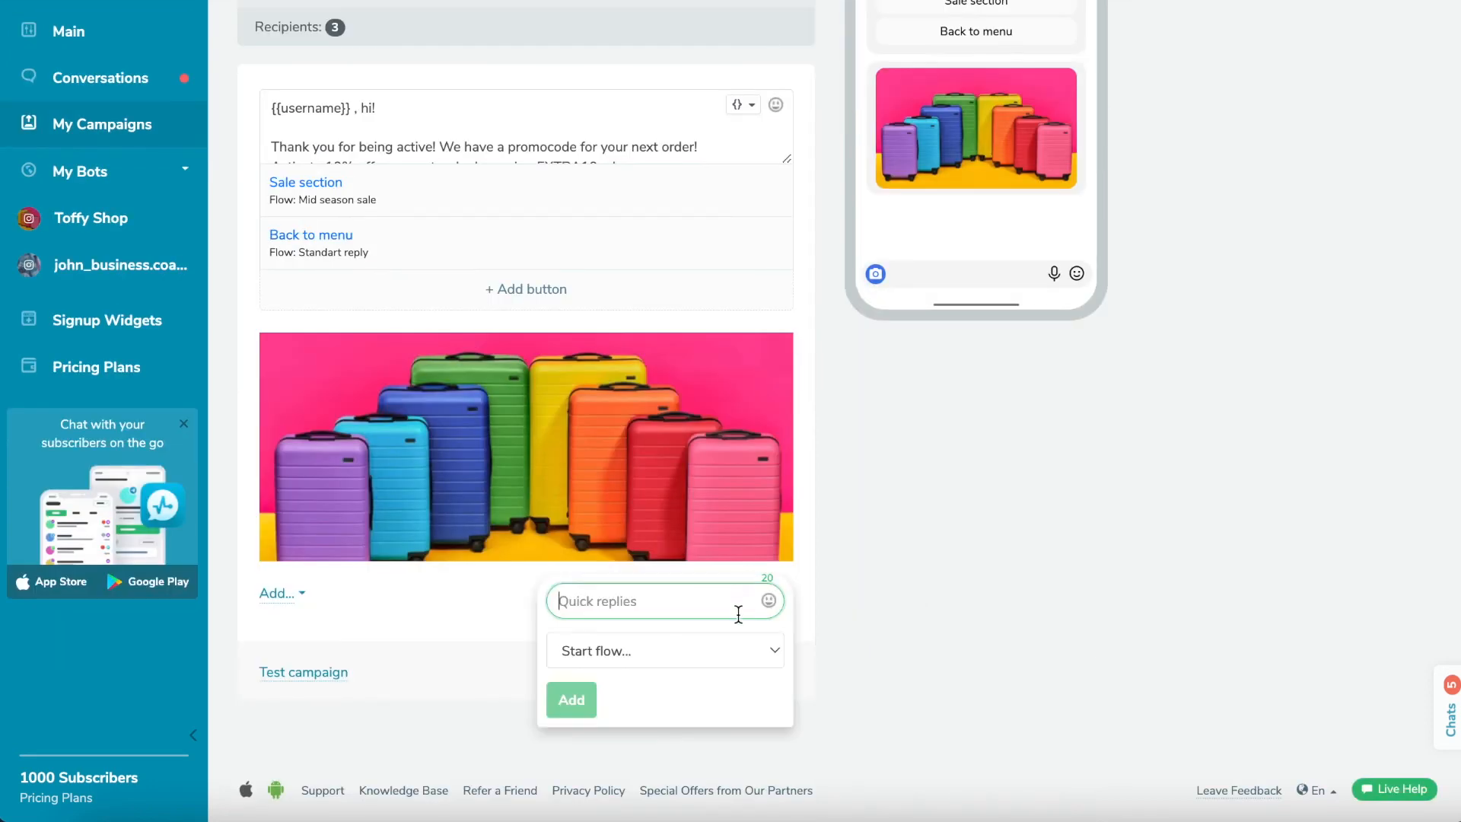
type("Ask mana")
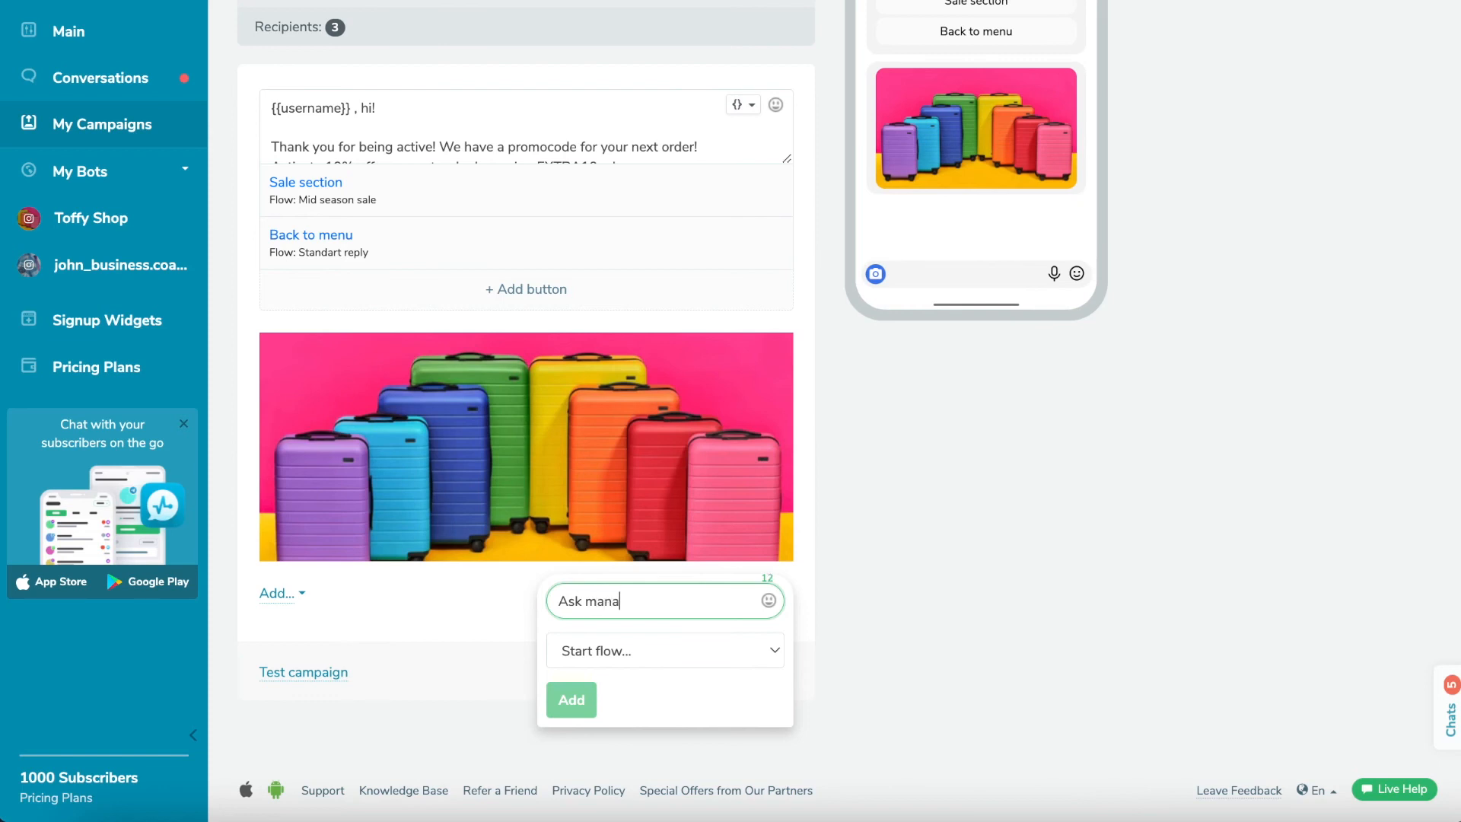
left_click(665, 650)
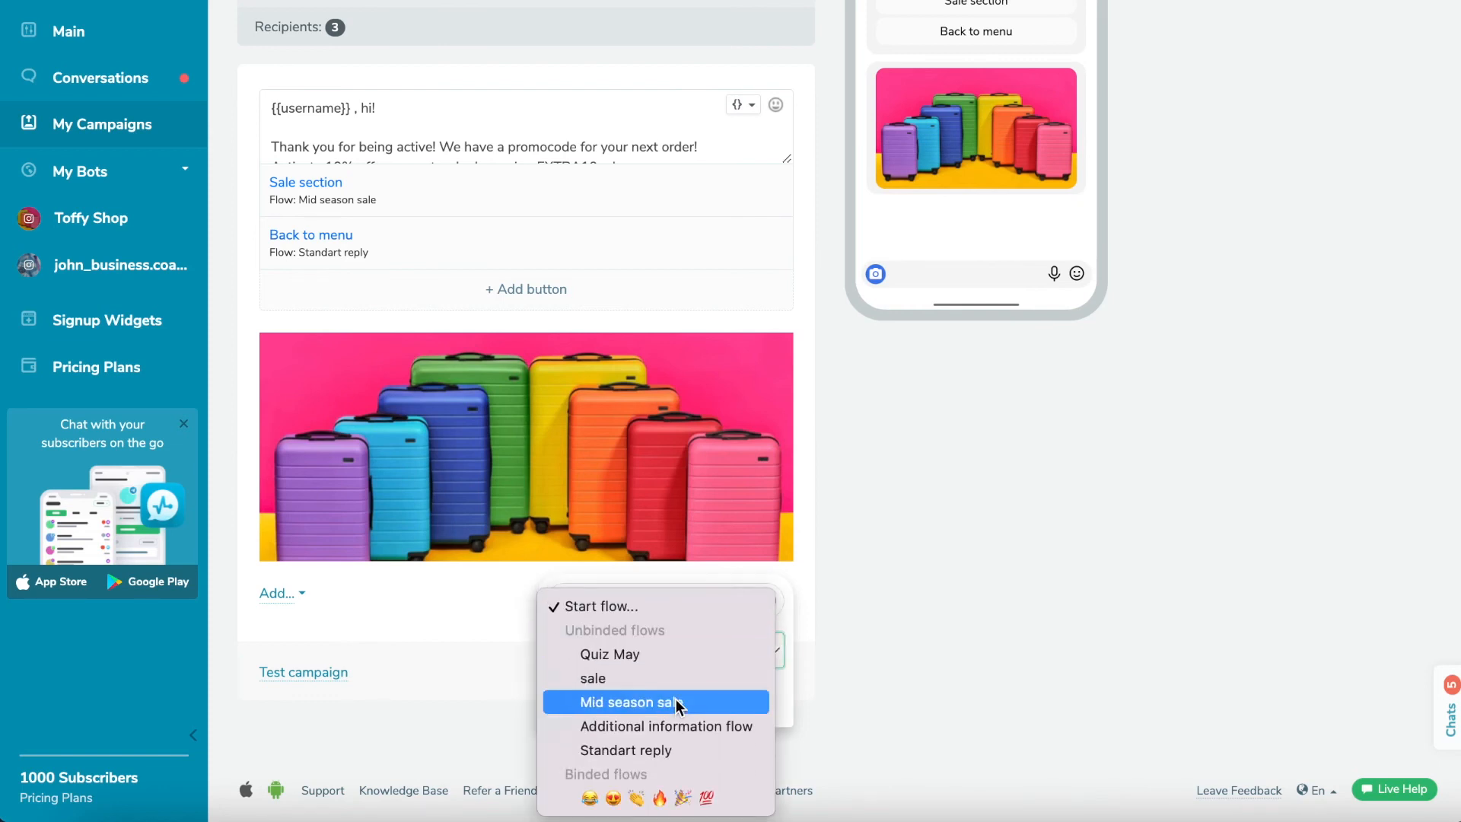
left_click(632, 702)
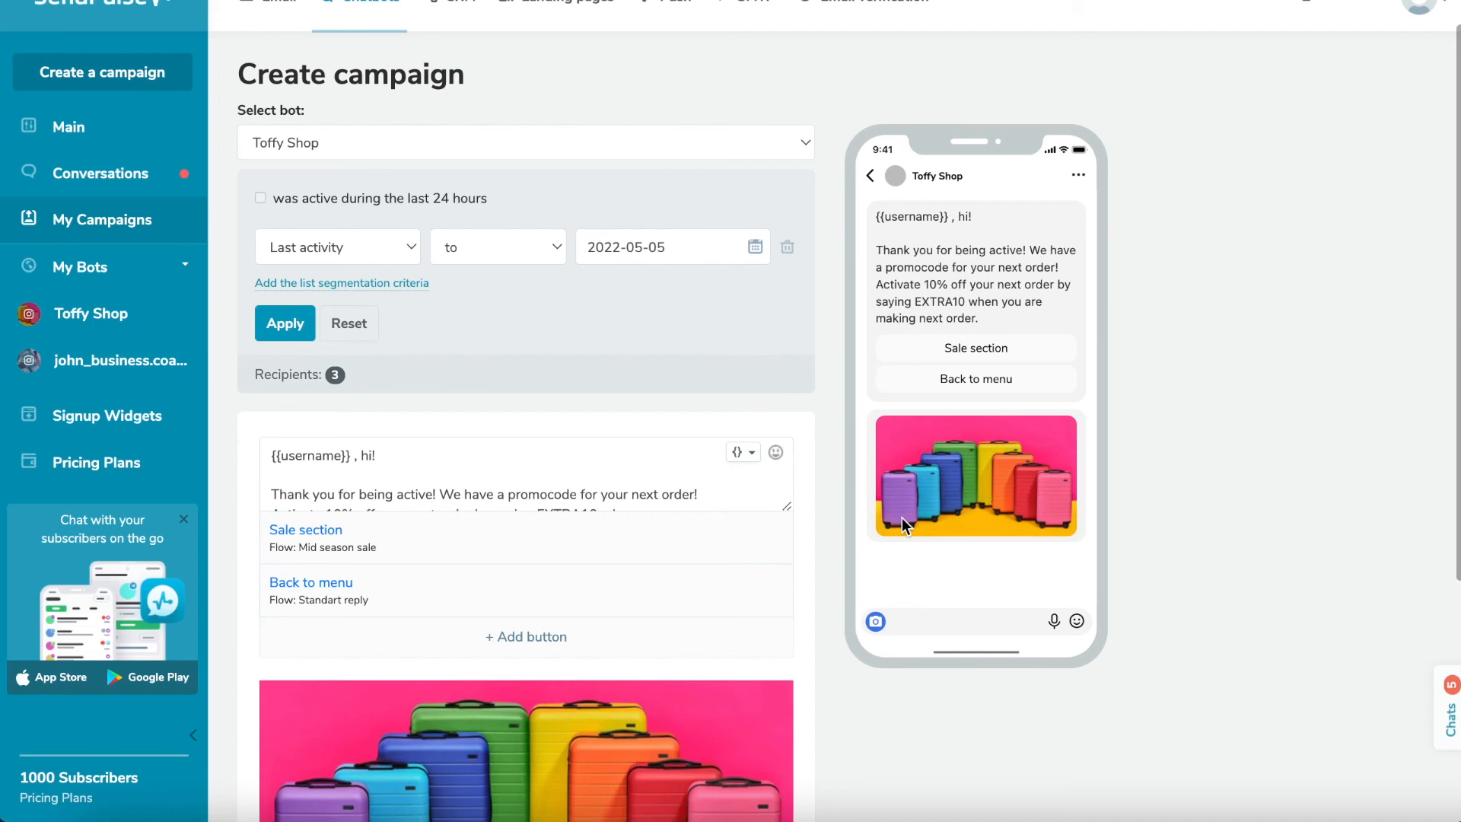
Step: Move on from the message editor to the campaign sending settings
scroll("down", 3)
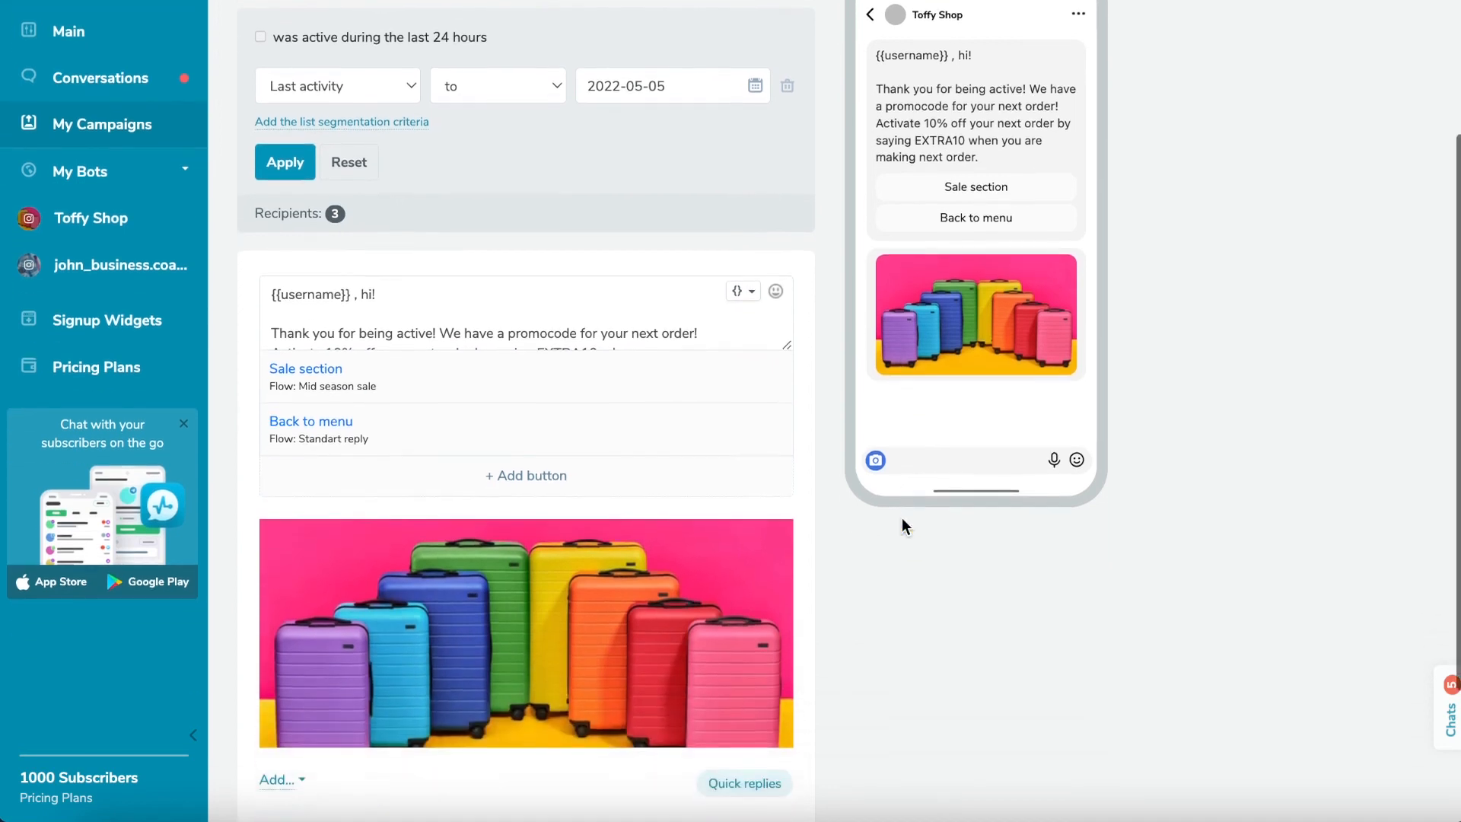
scroll("down", 3)
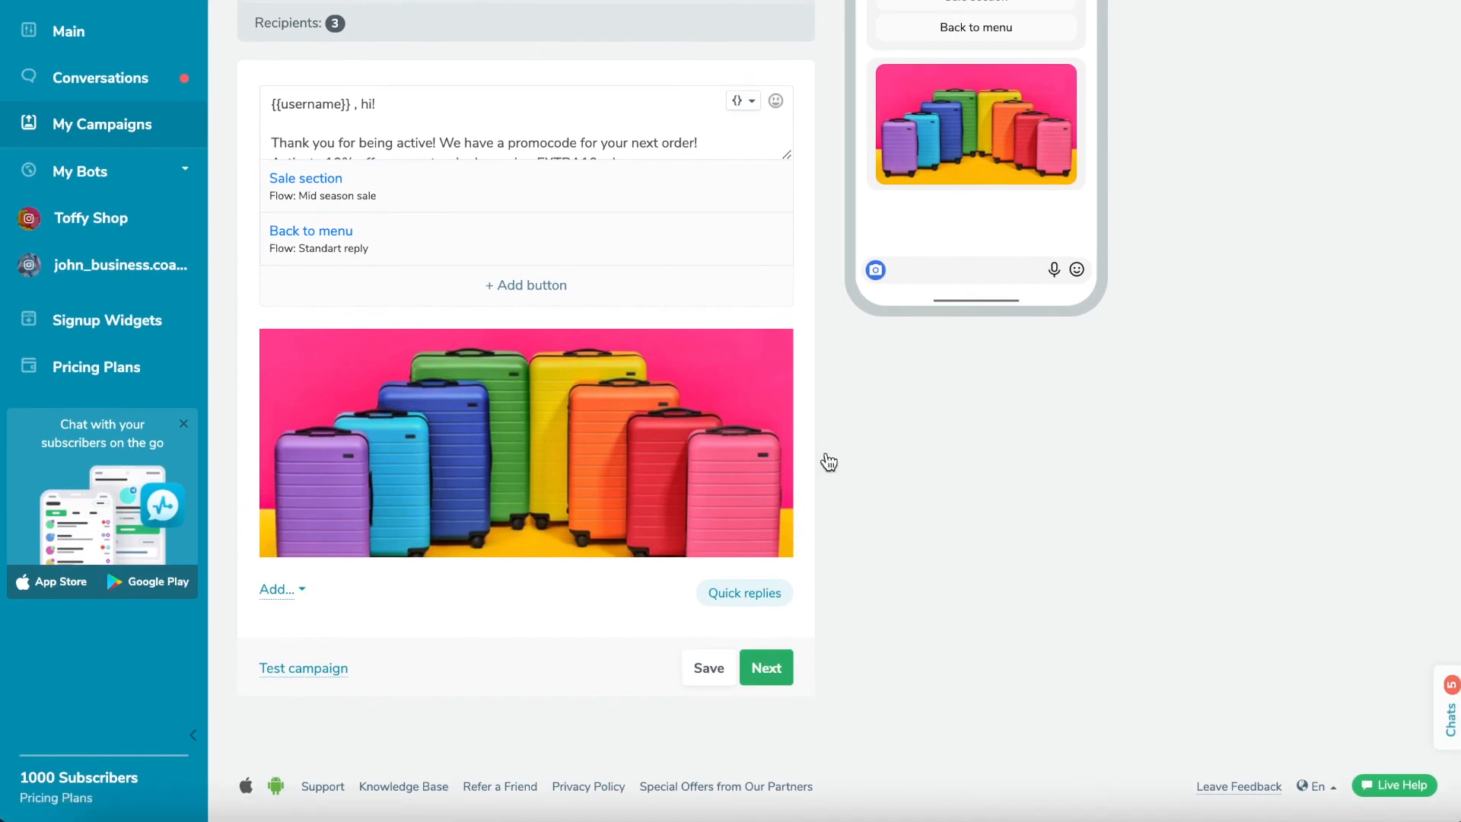
left_click(766, 666)
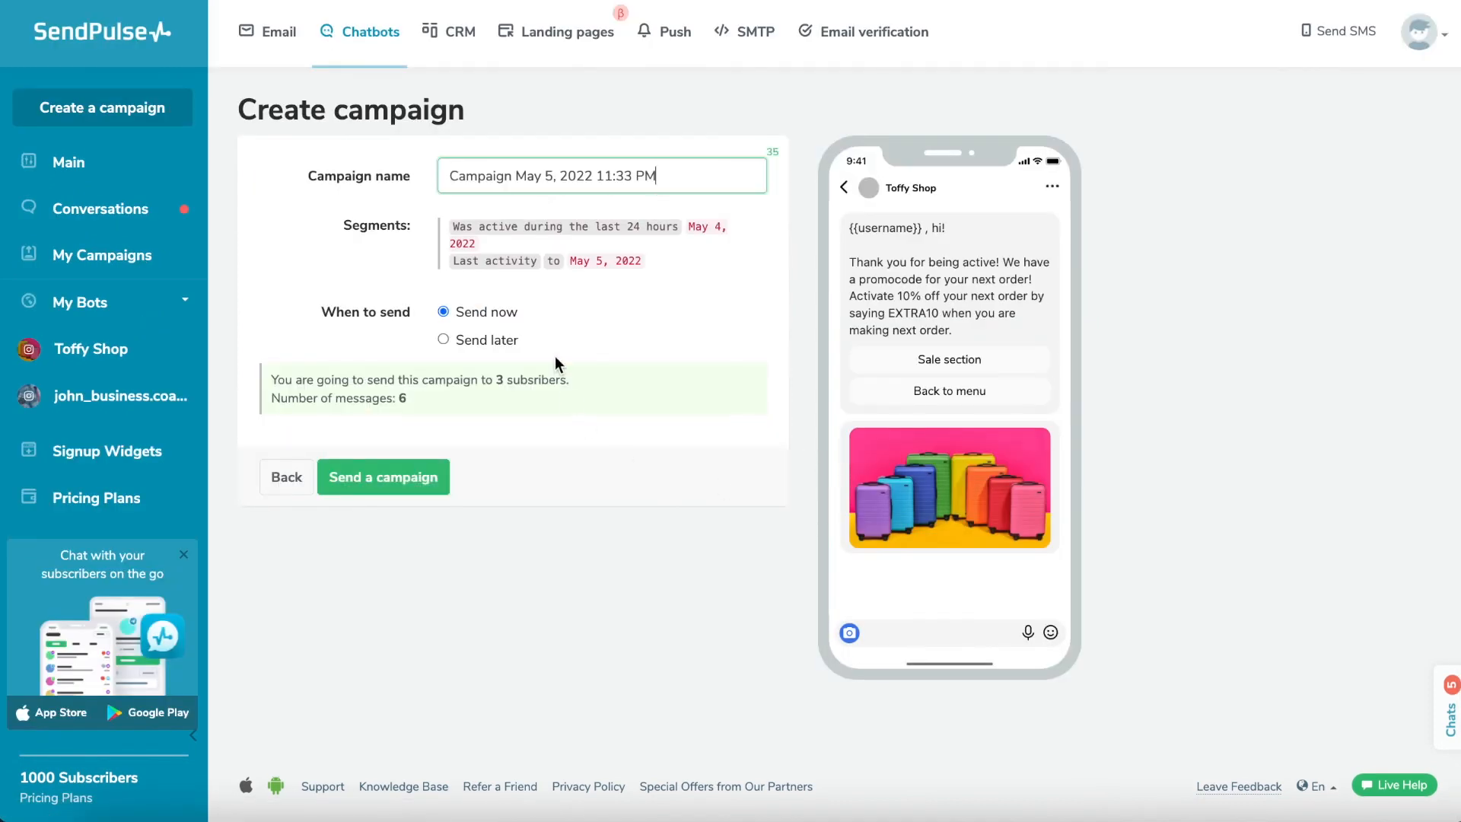
Step: Schedule the campaign 'Active users may 5' to send later on 05/06/2022 9:33 AM
left_click(443, 340)
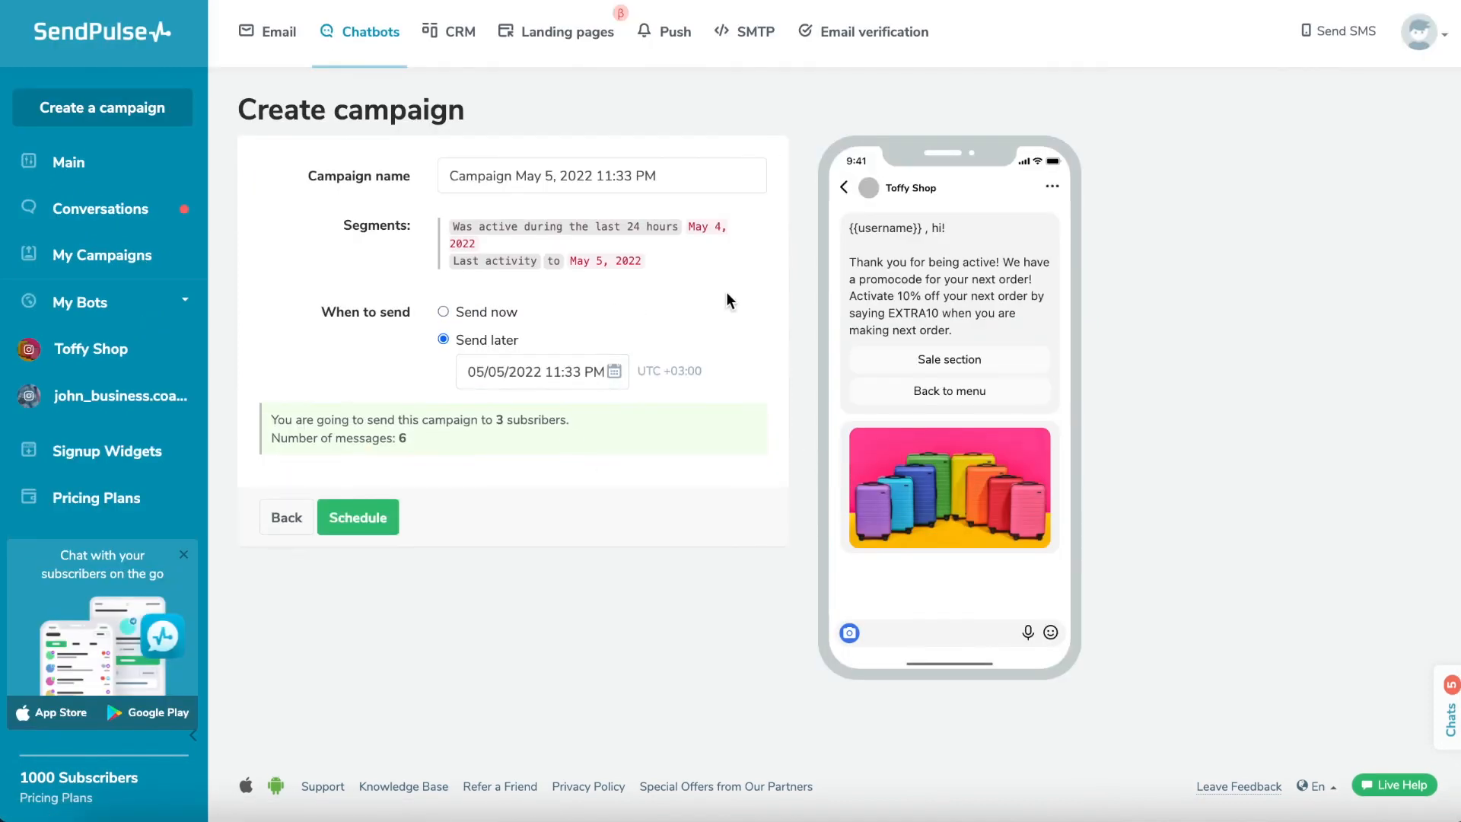
left_click(536, 372)
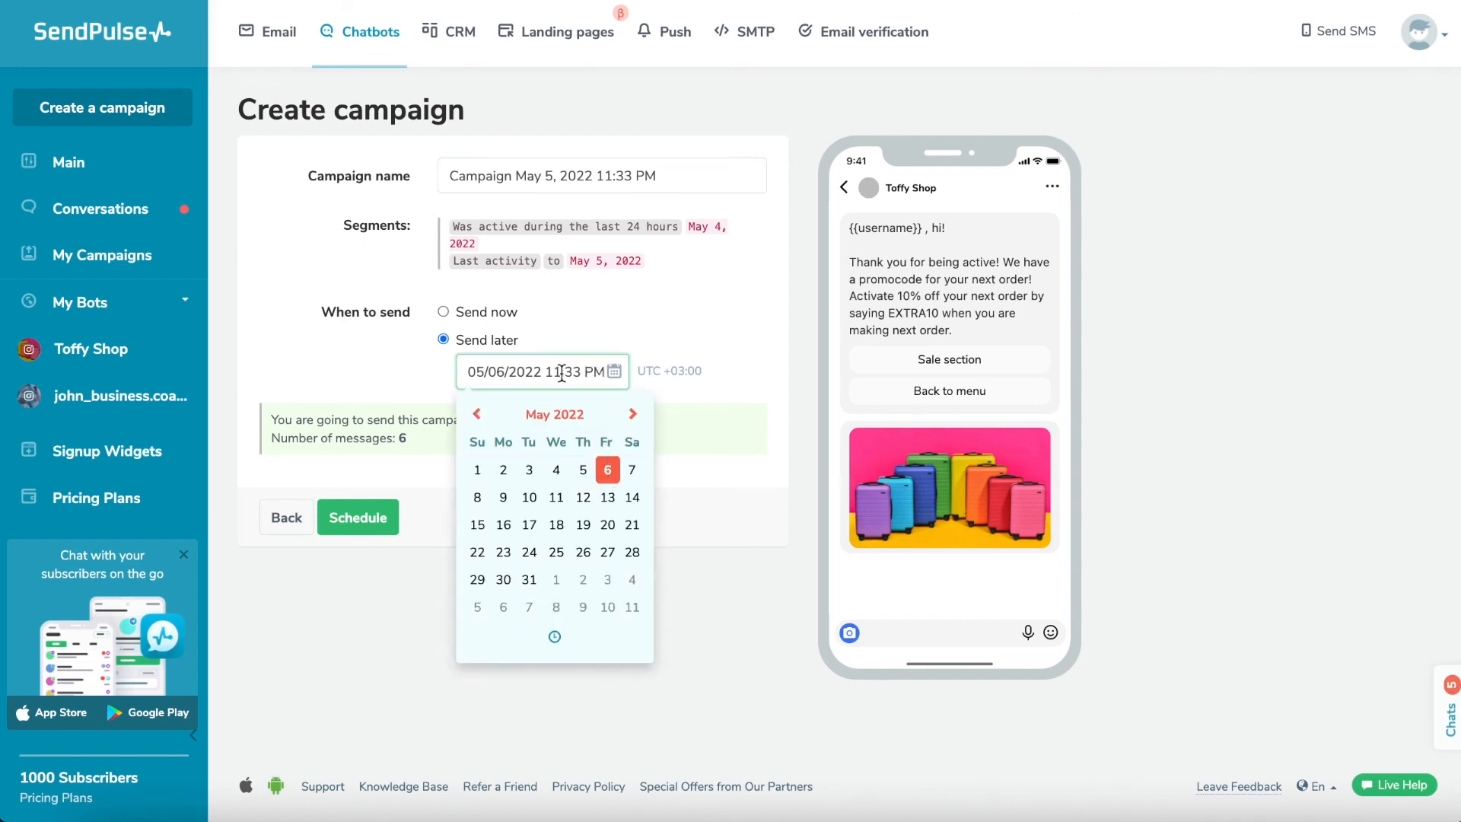
left_click(475, 496)
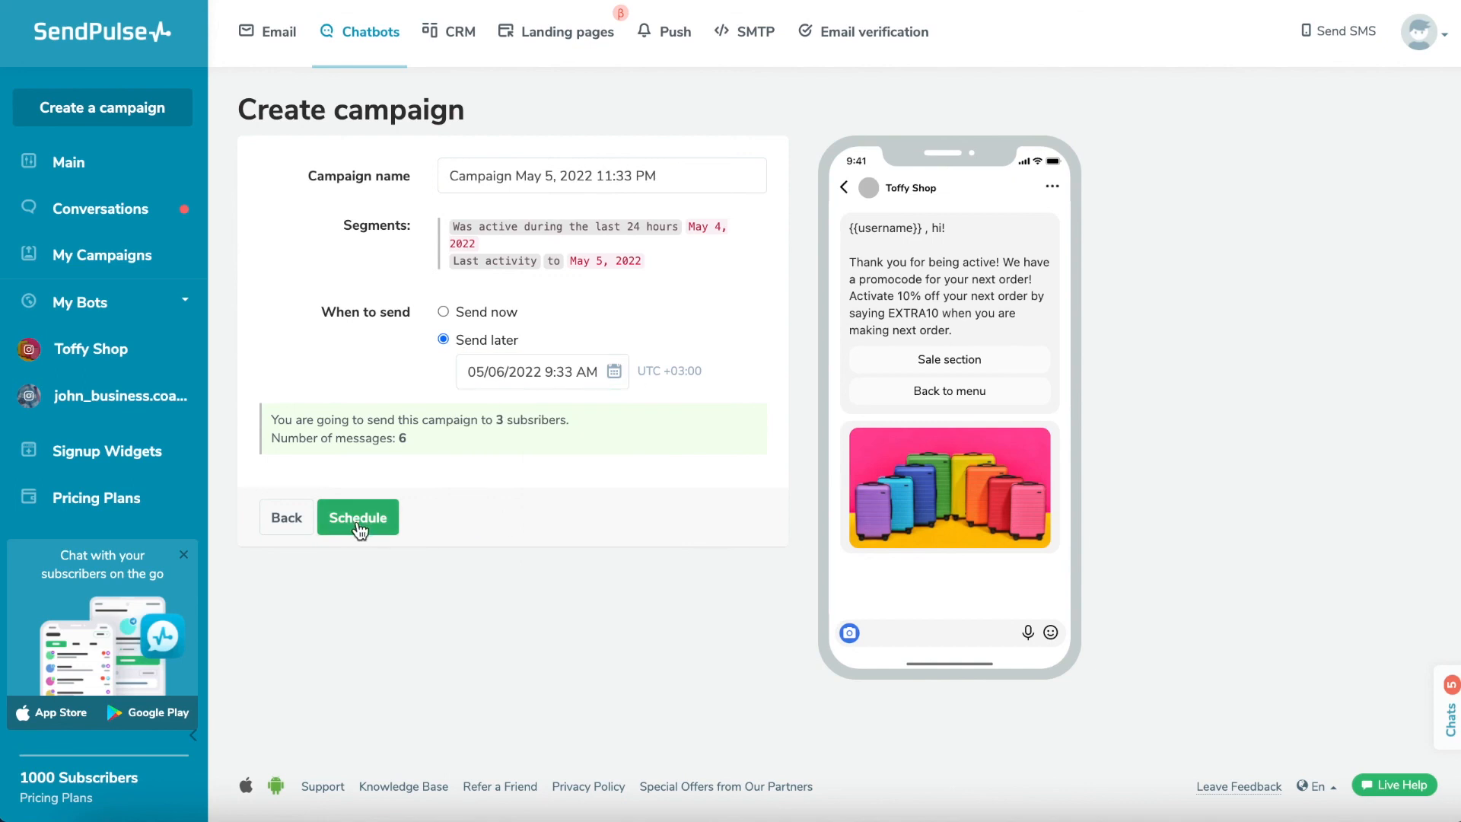
type("Active users may 5")
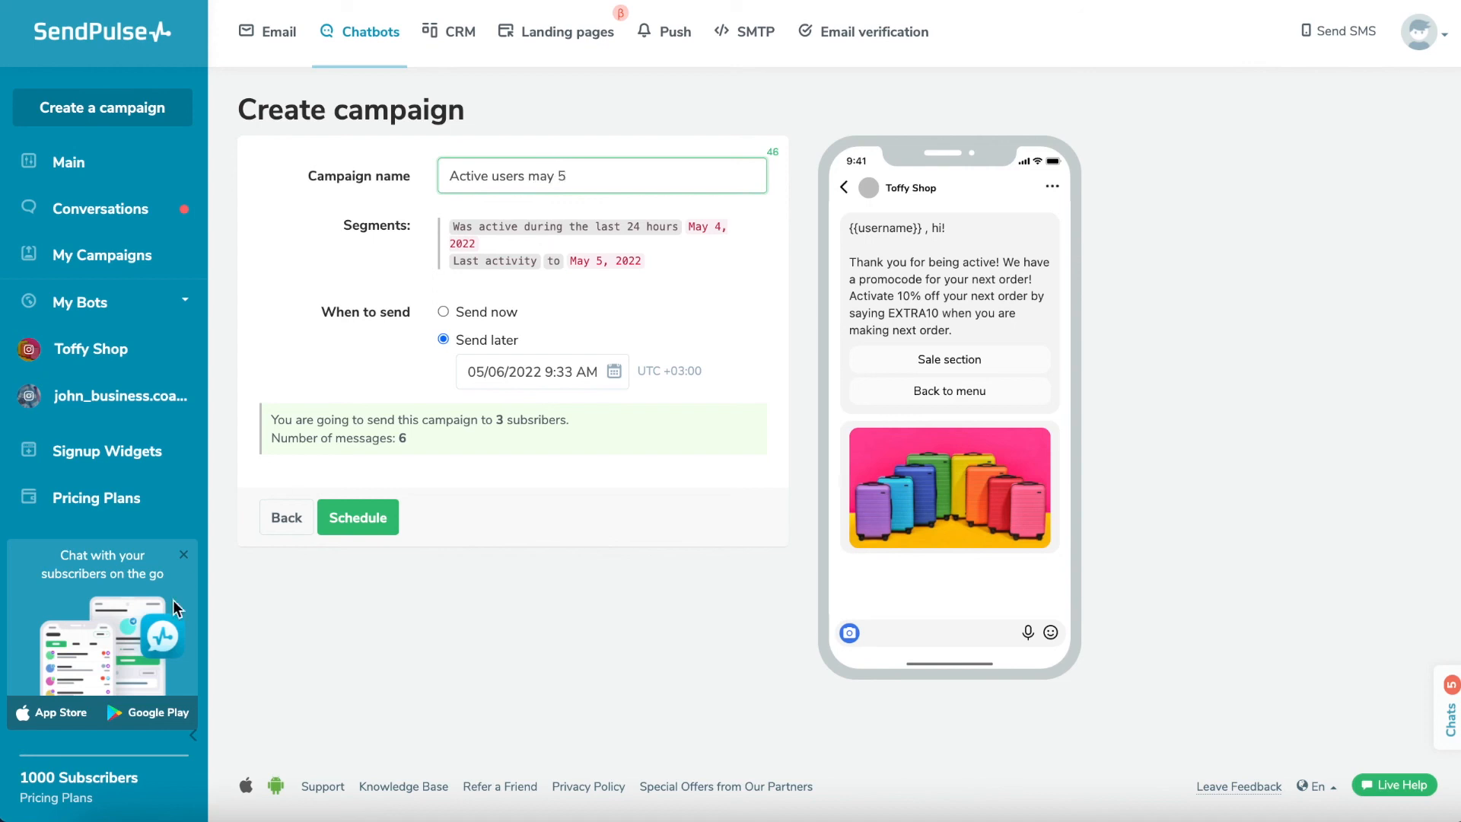
left_click(356, 517)
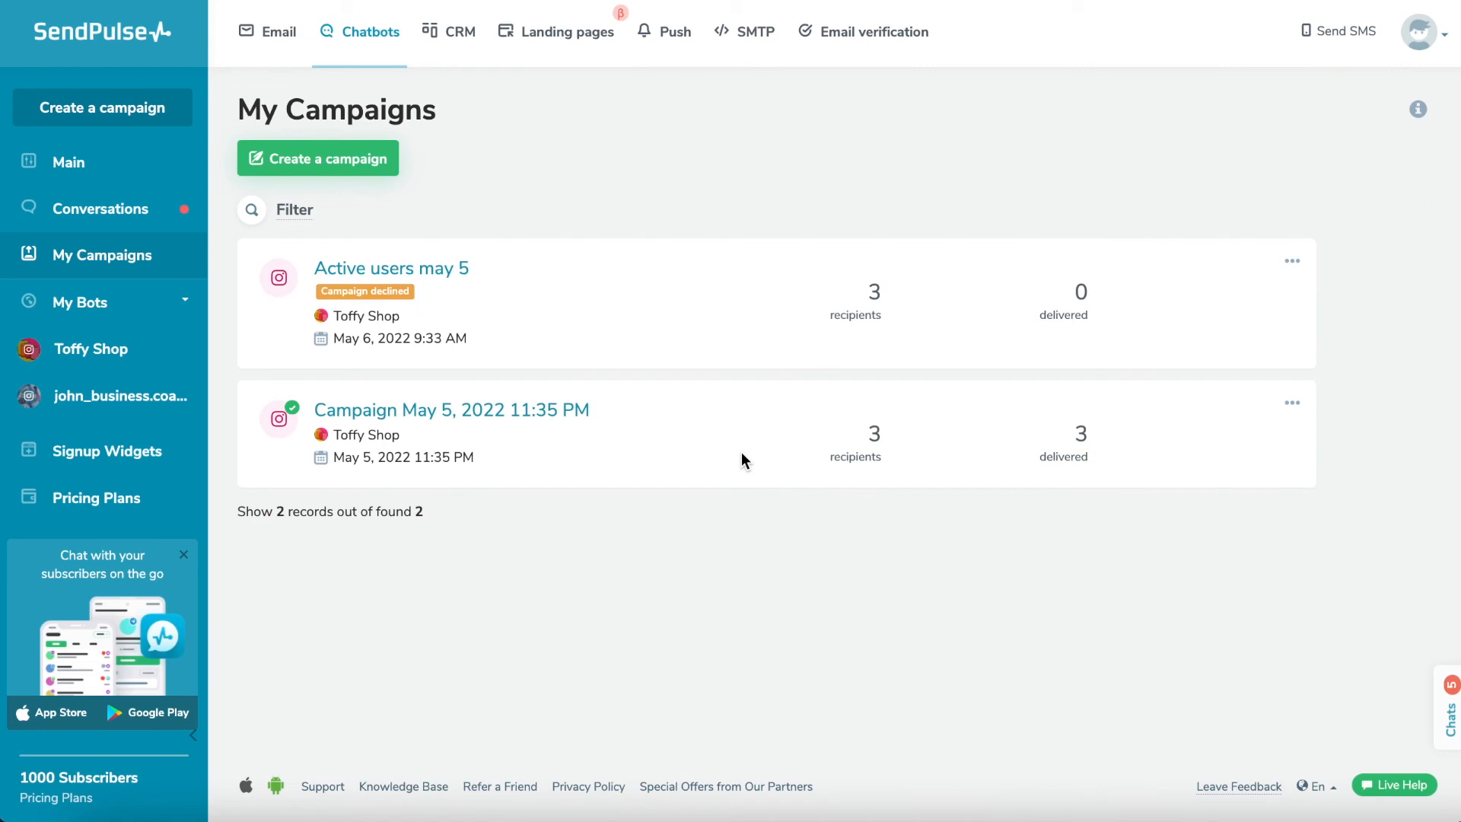
Step: View statistics of Campaign May 5, 2022 11:35 PM with the delivery and read breakdown expanded
left_click(451, 409)
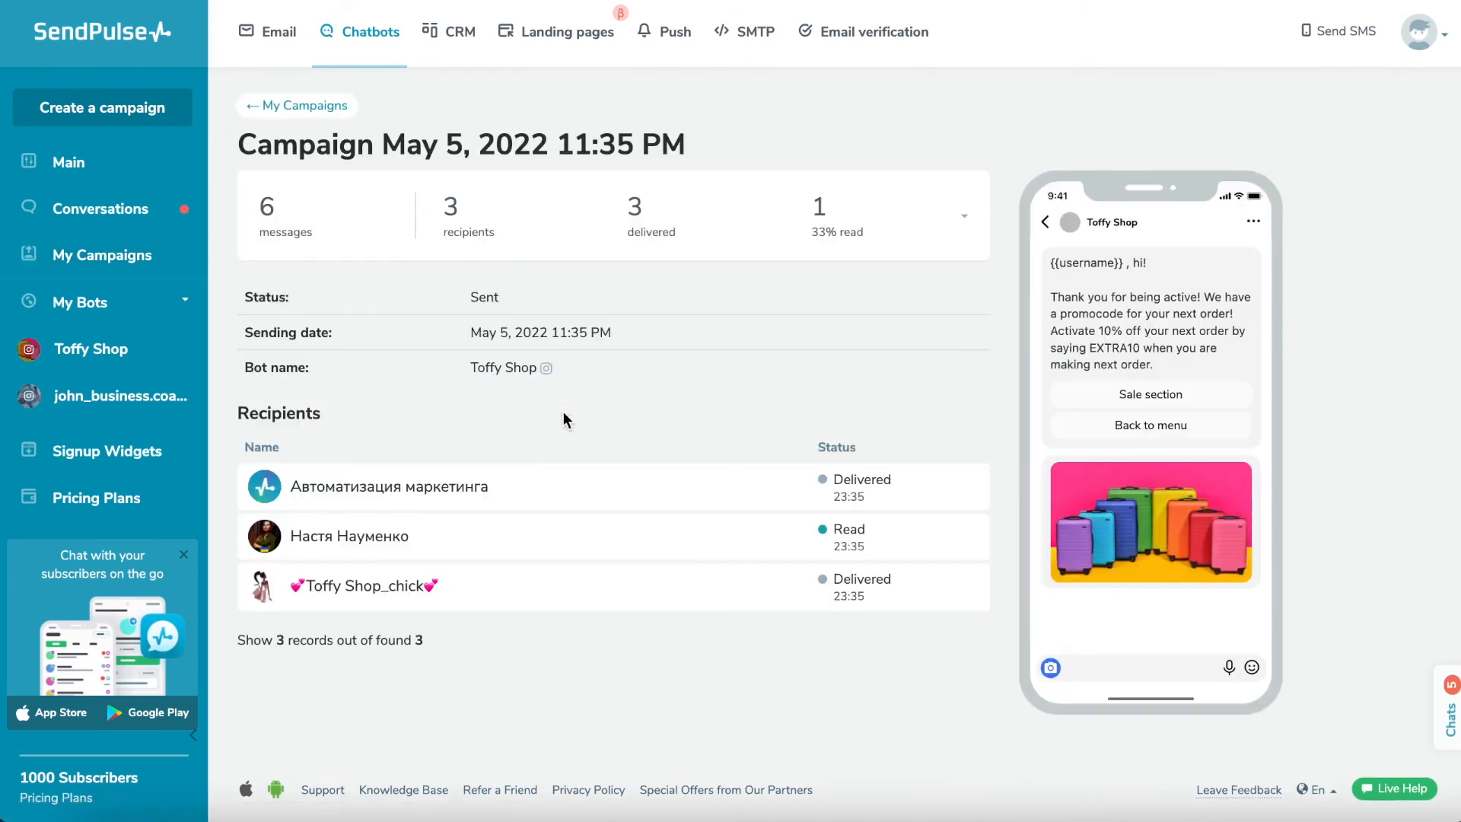
mouse_move(880, 279)
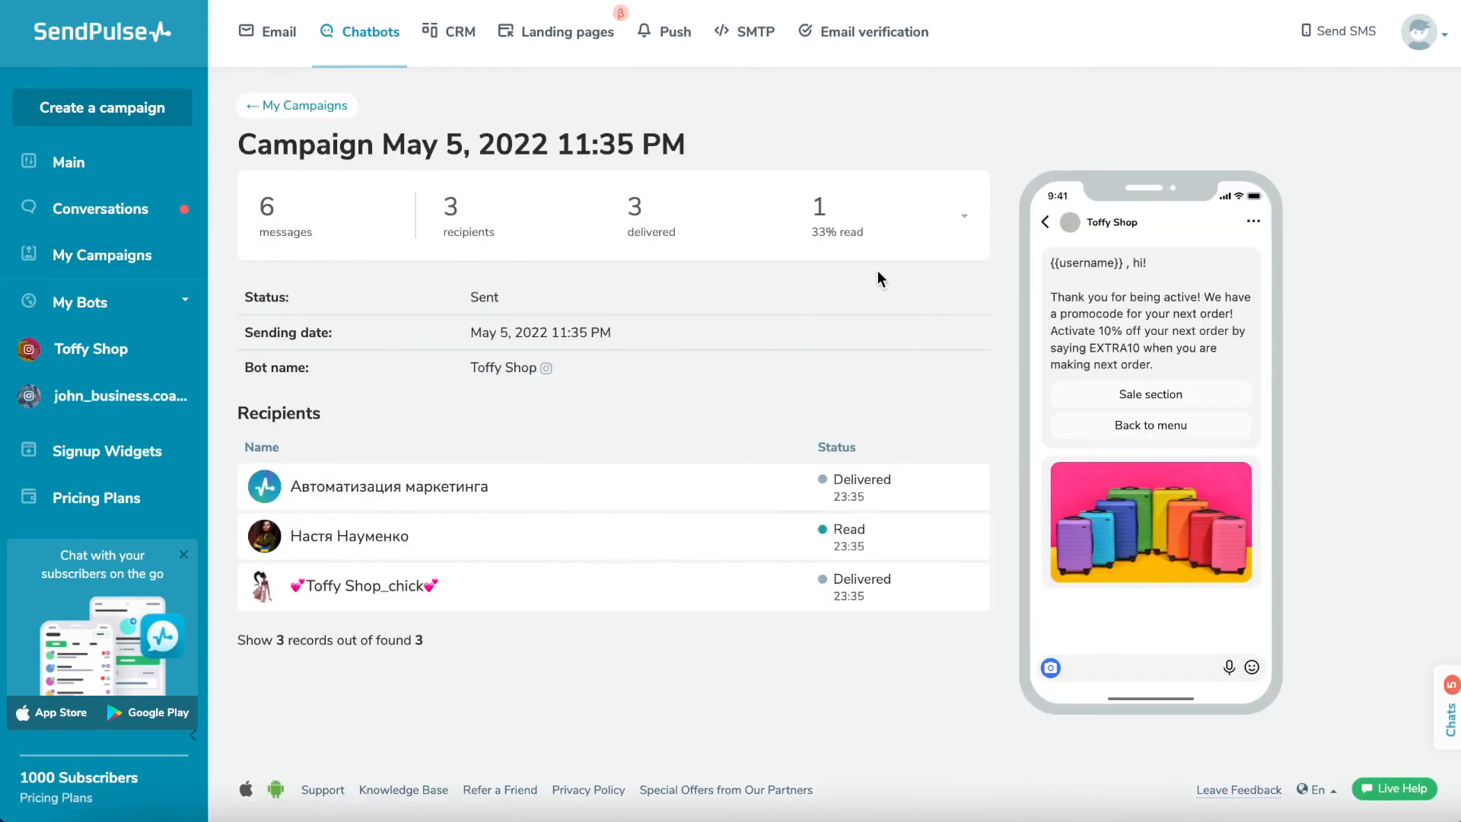
left_click(963, 216)
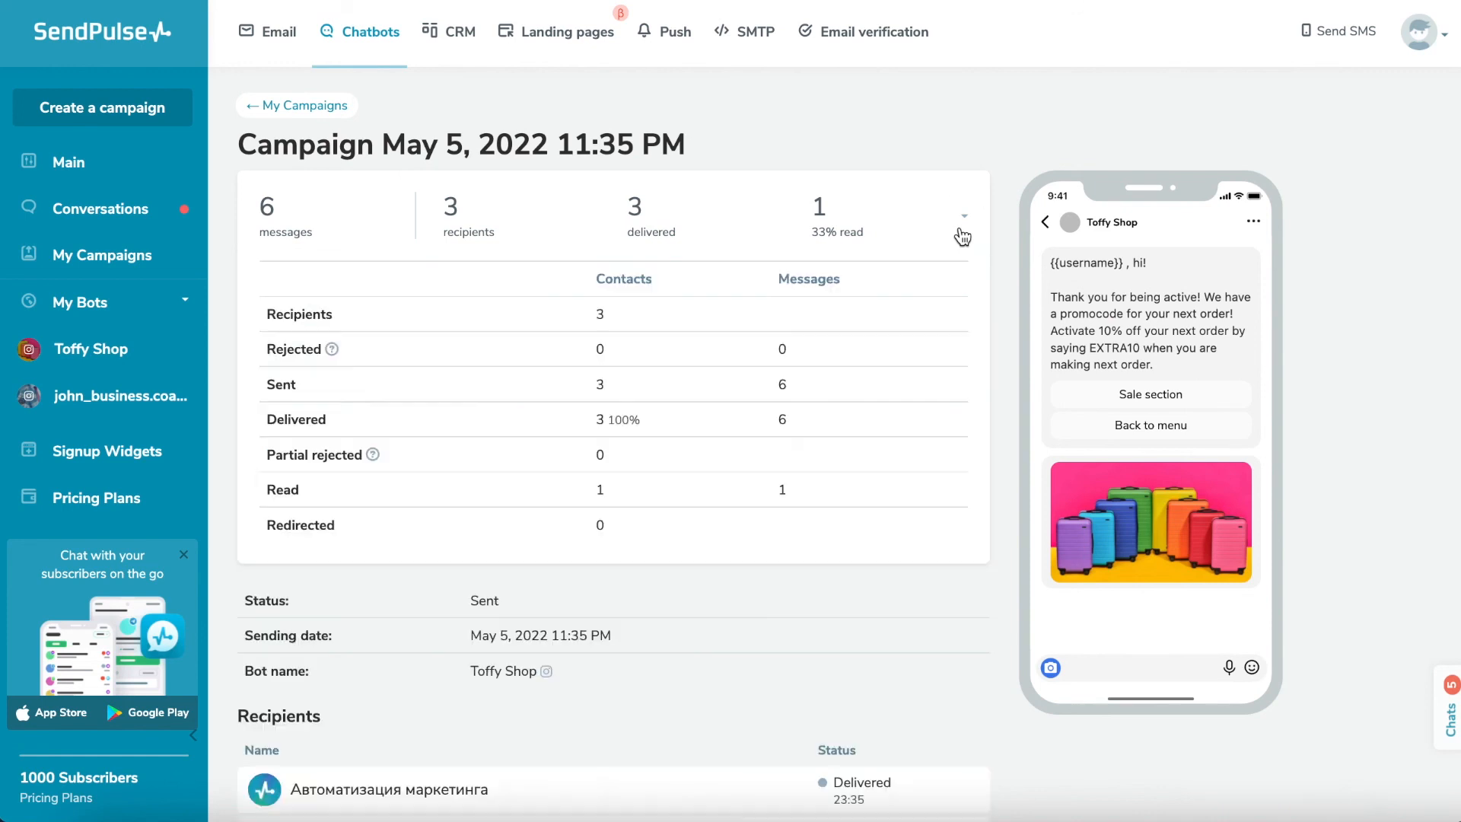
mouse_move(1157, 420)
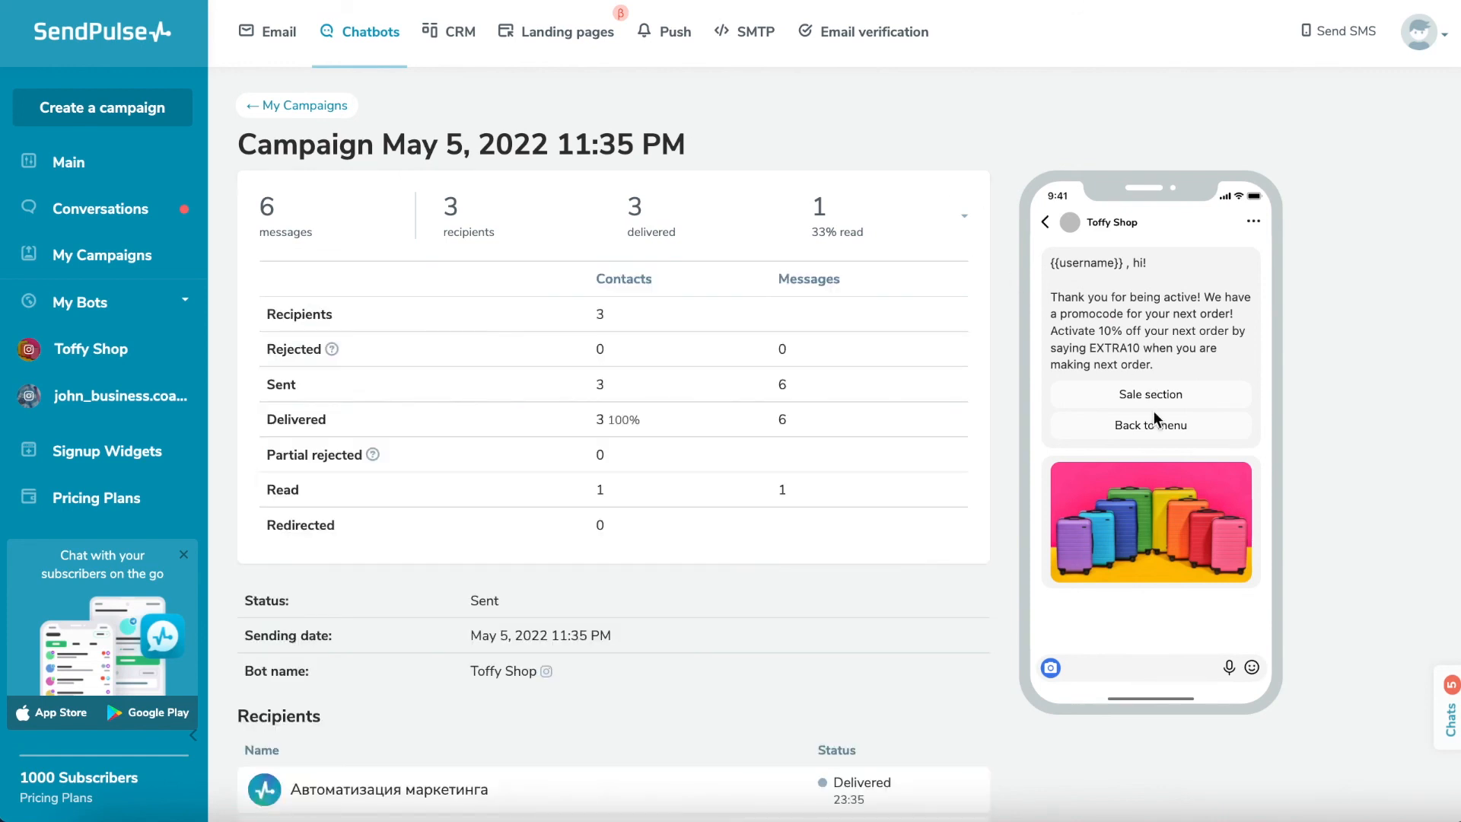
mouse_move(1023, 563)
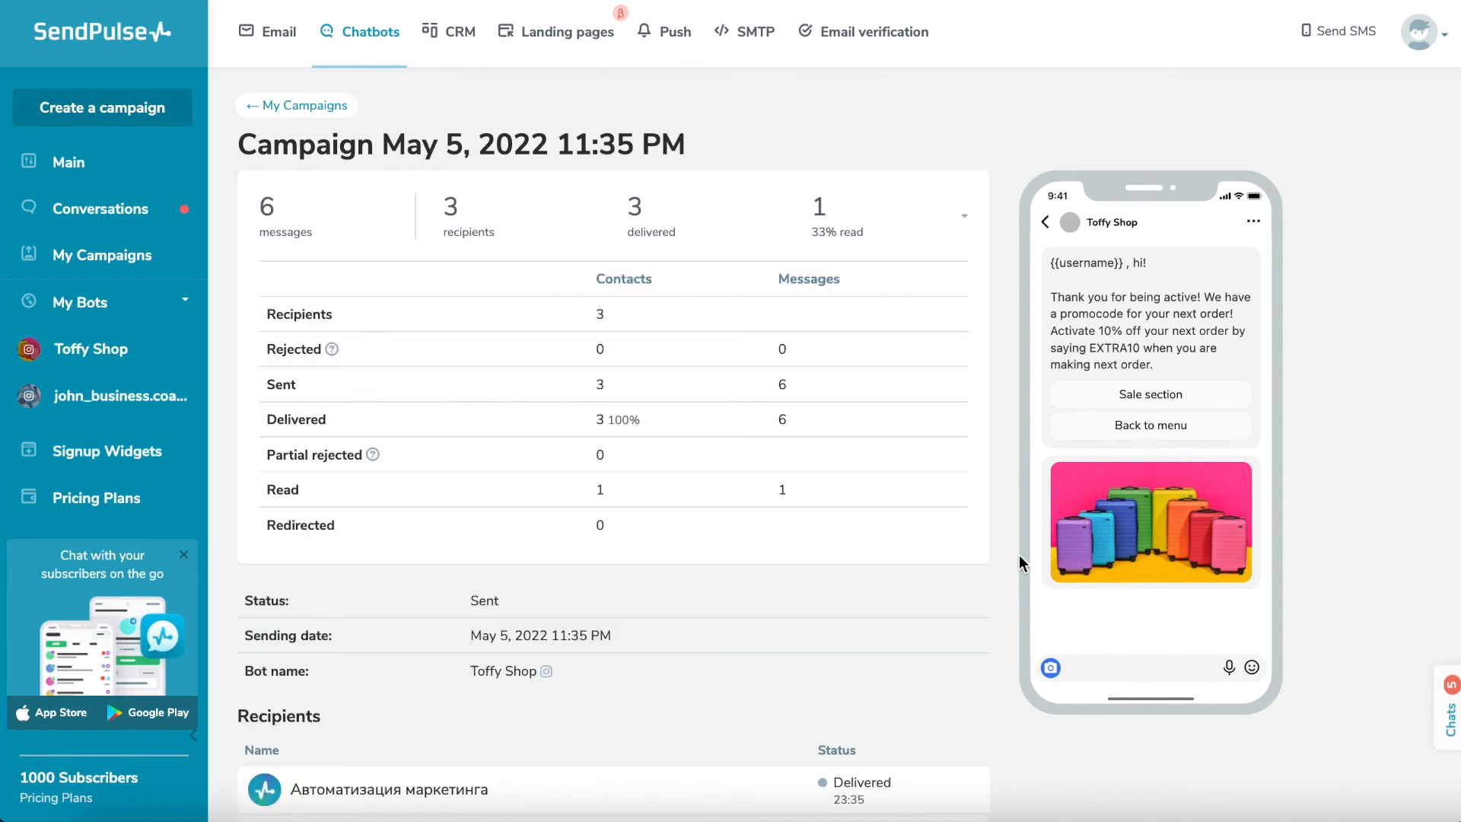